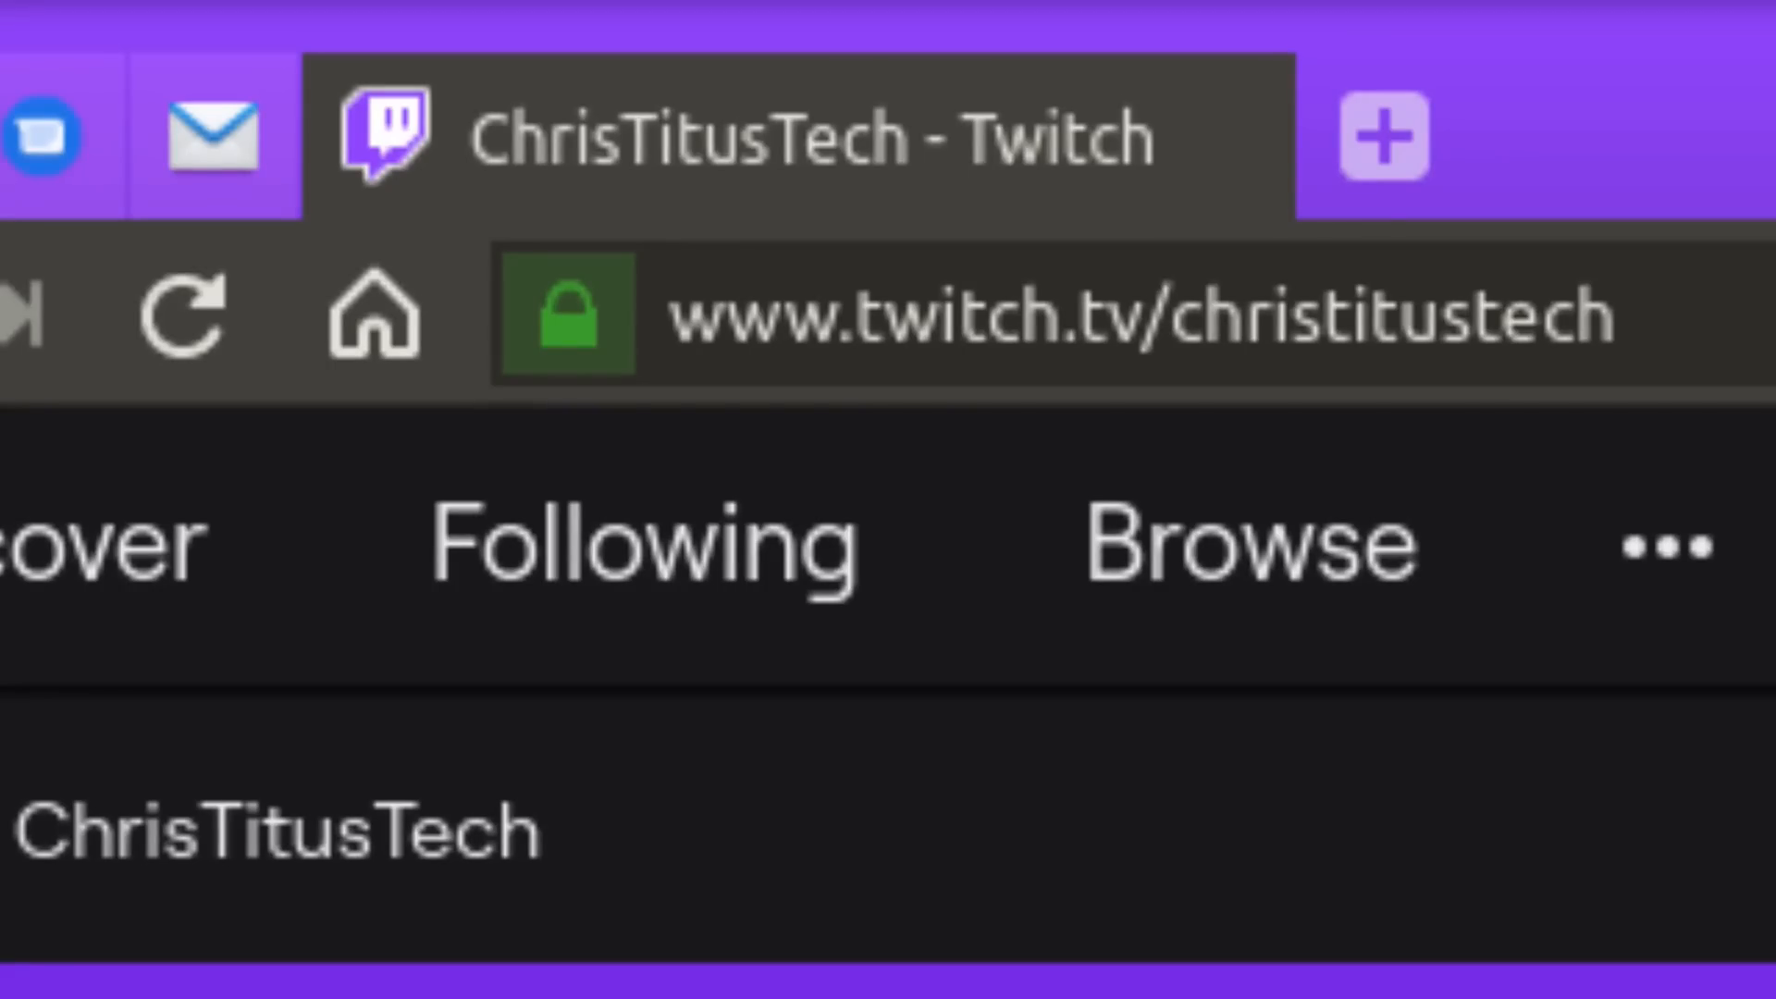
Step: Scroll the page and bring up the Software Manager from the panel
{"action": "scroll", "scroll_direction": "down", "scroll_amount": 3}
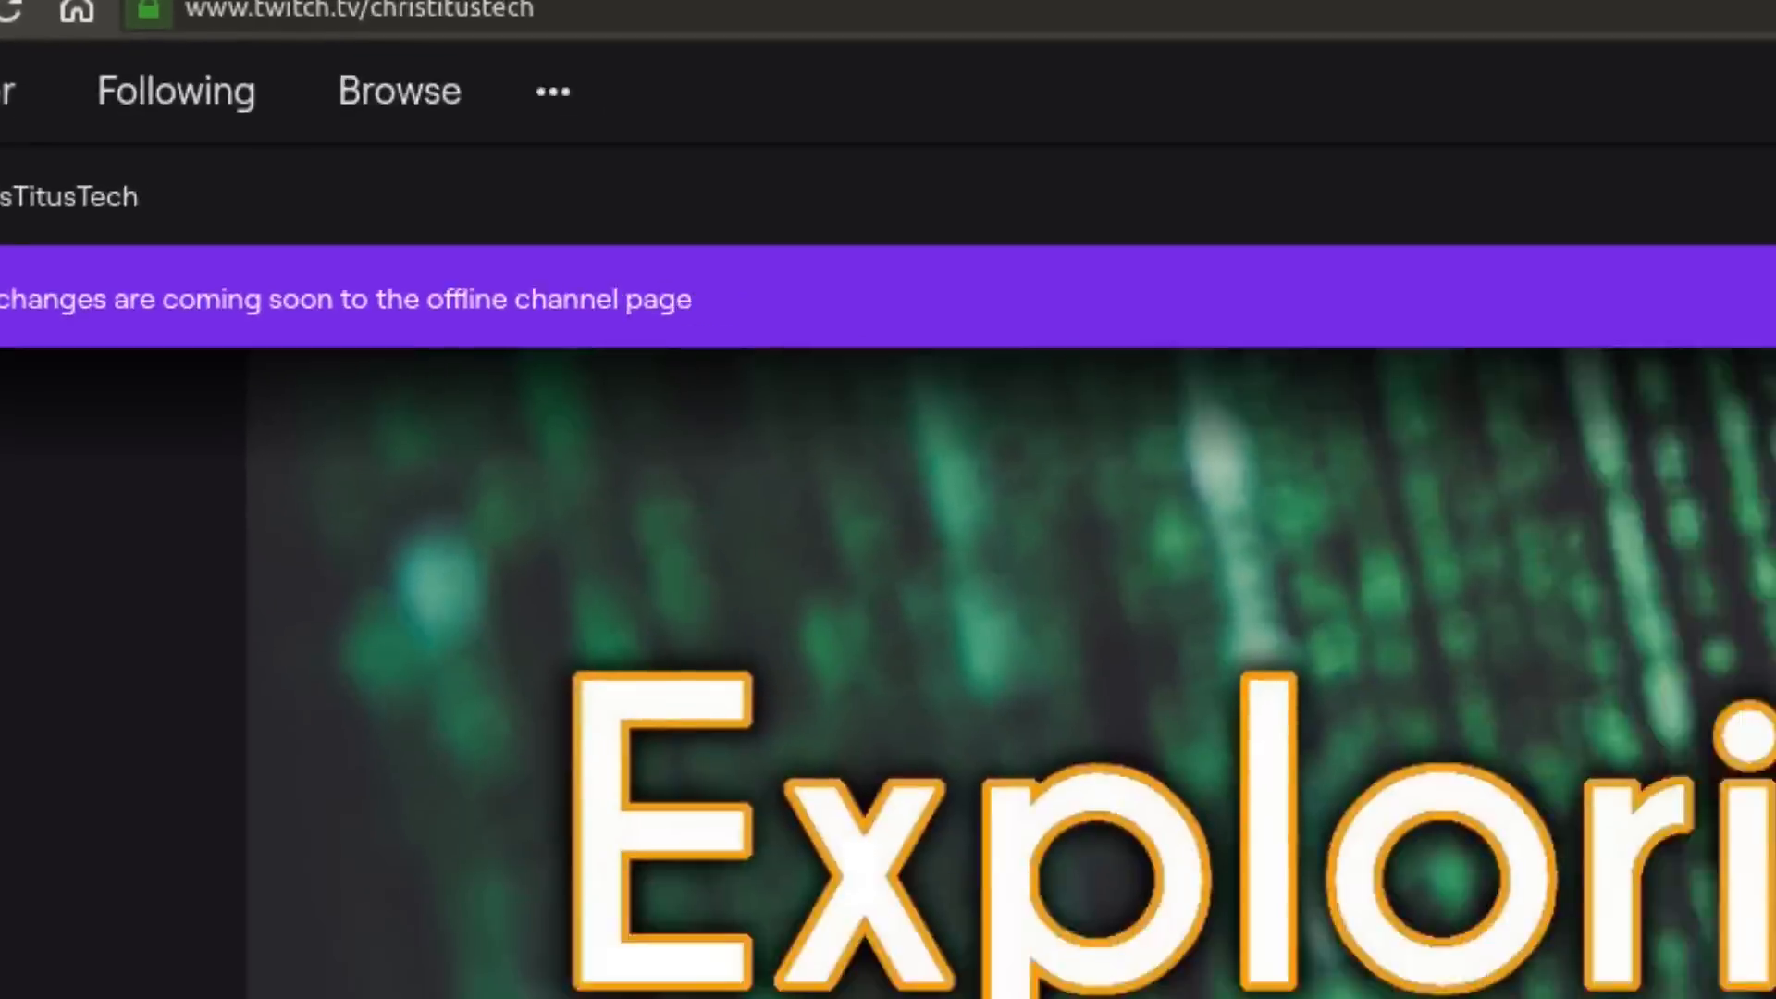
{"action": "scroll", "scroll_direction": "down", "scroll_amount": 3}
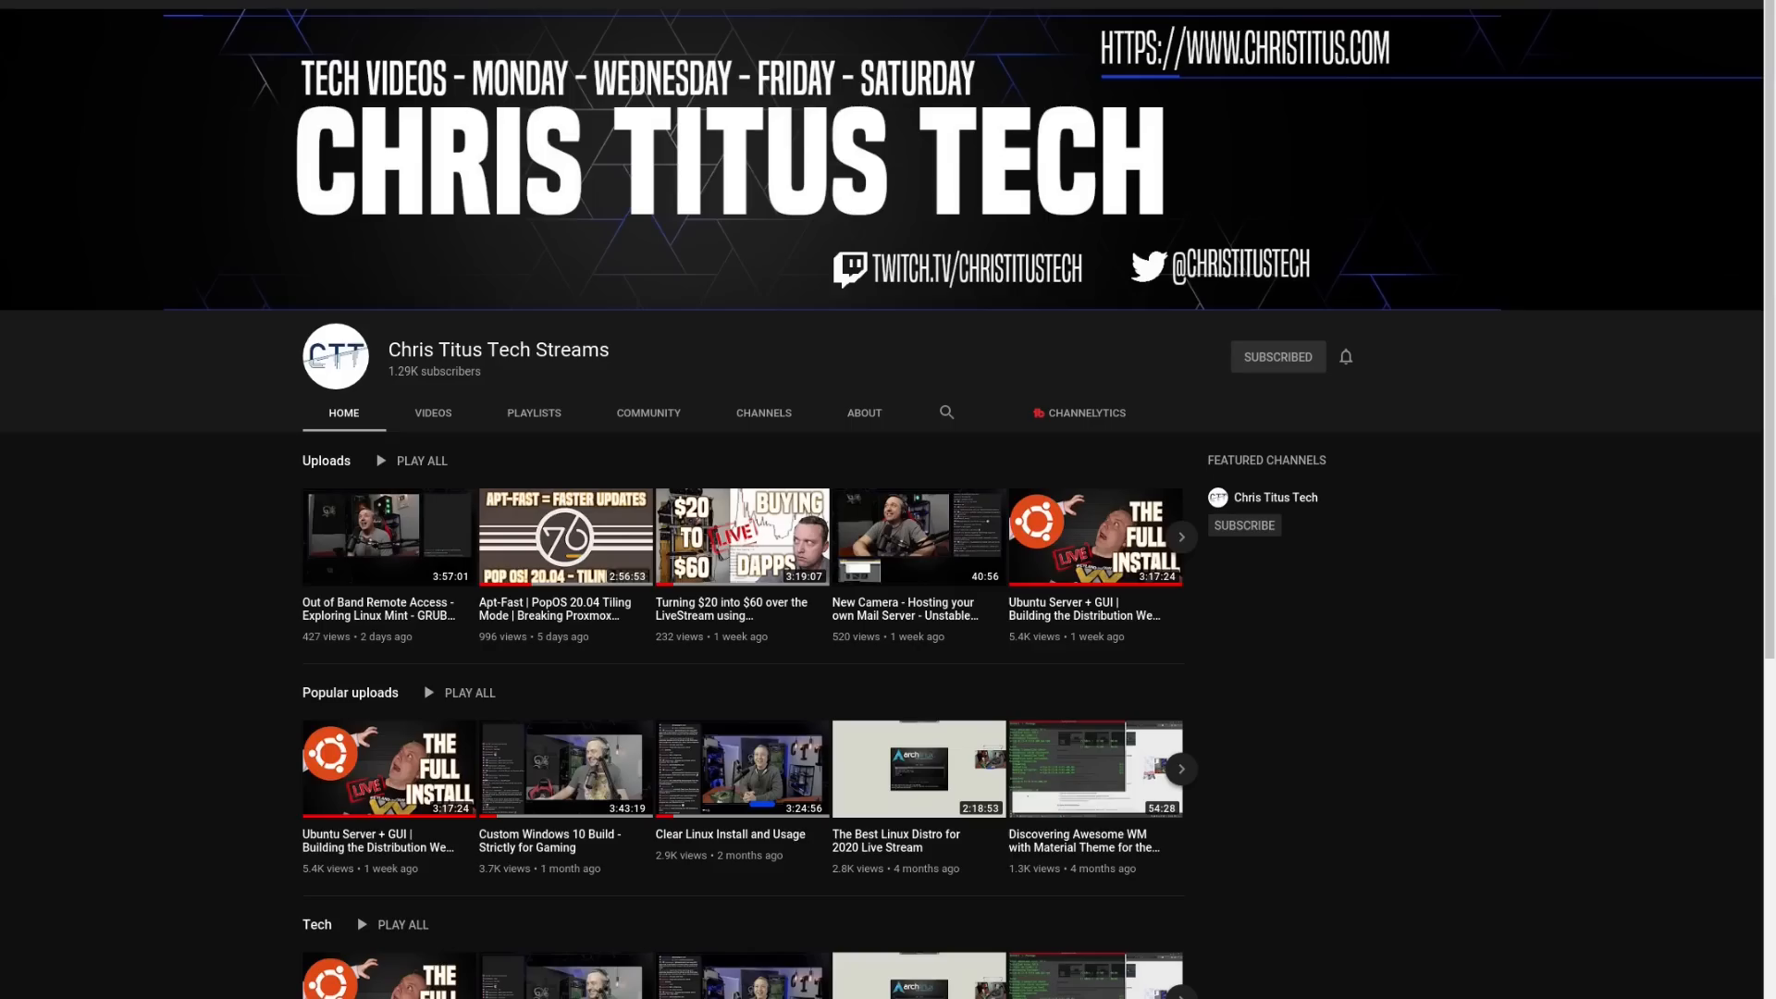
{"action": "left_click", "coordinate": [293, 969]}
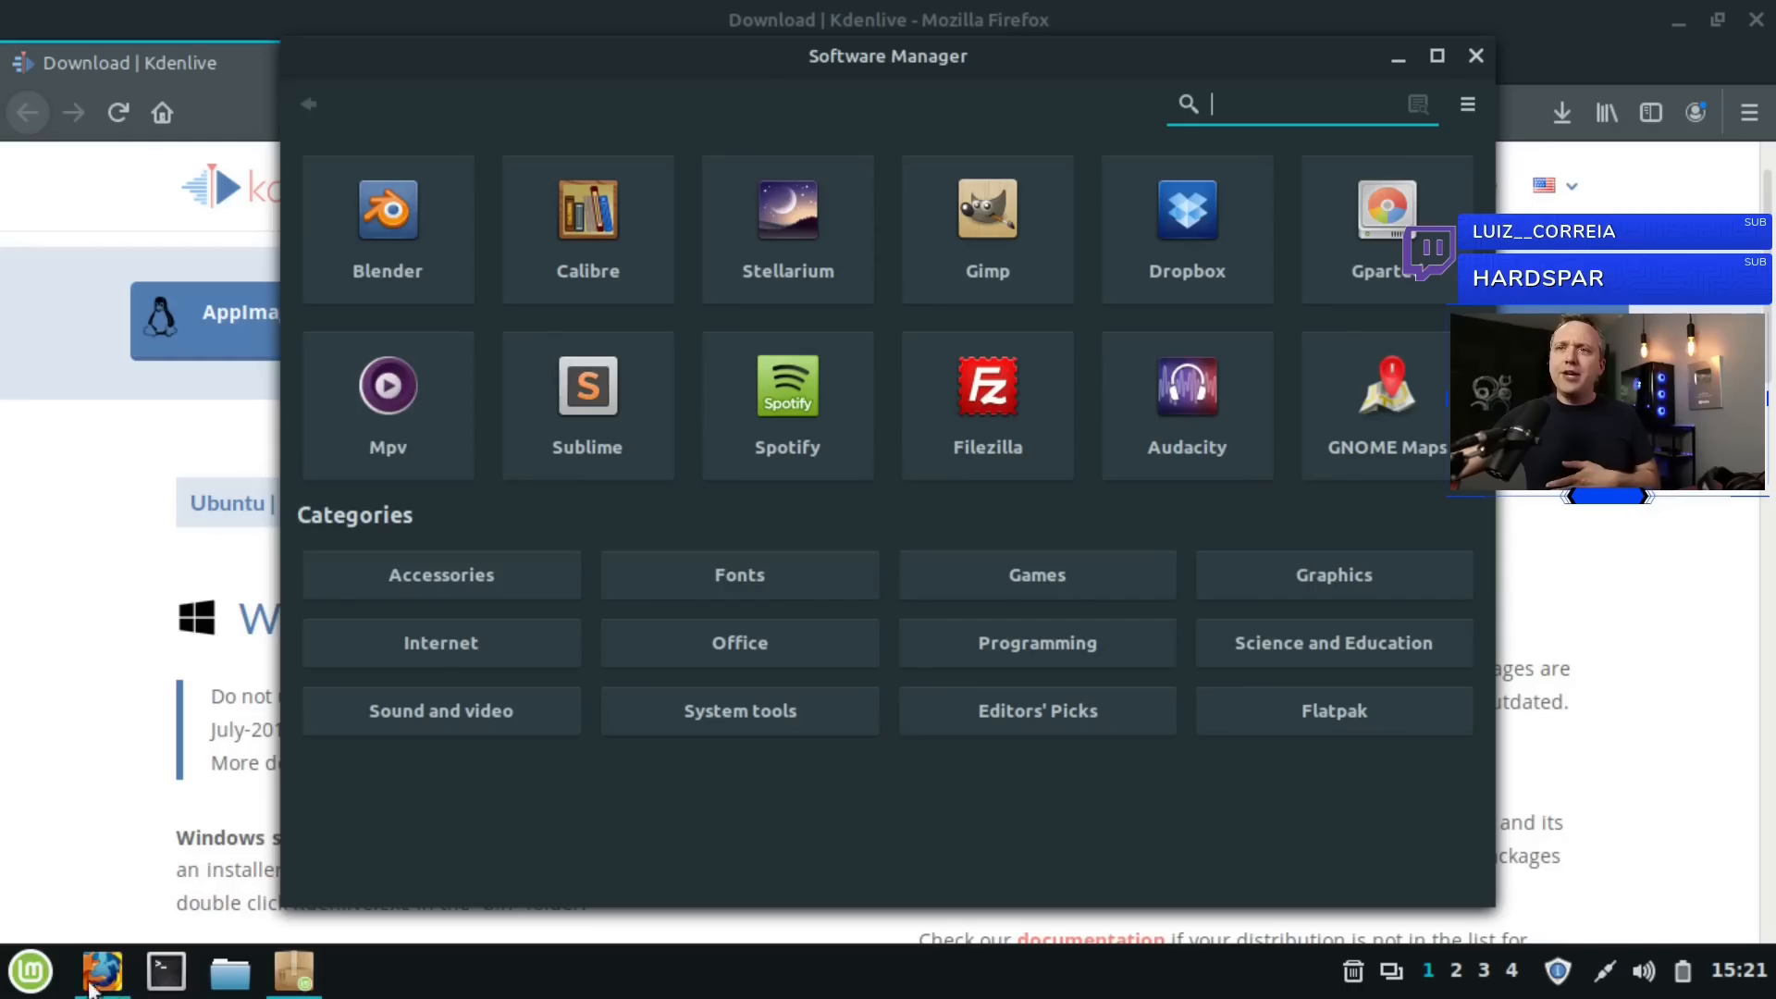
Step: Find Audacity in the applications list and start its installation
{"action": "left_click", "coordinate": [29, 971]}
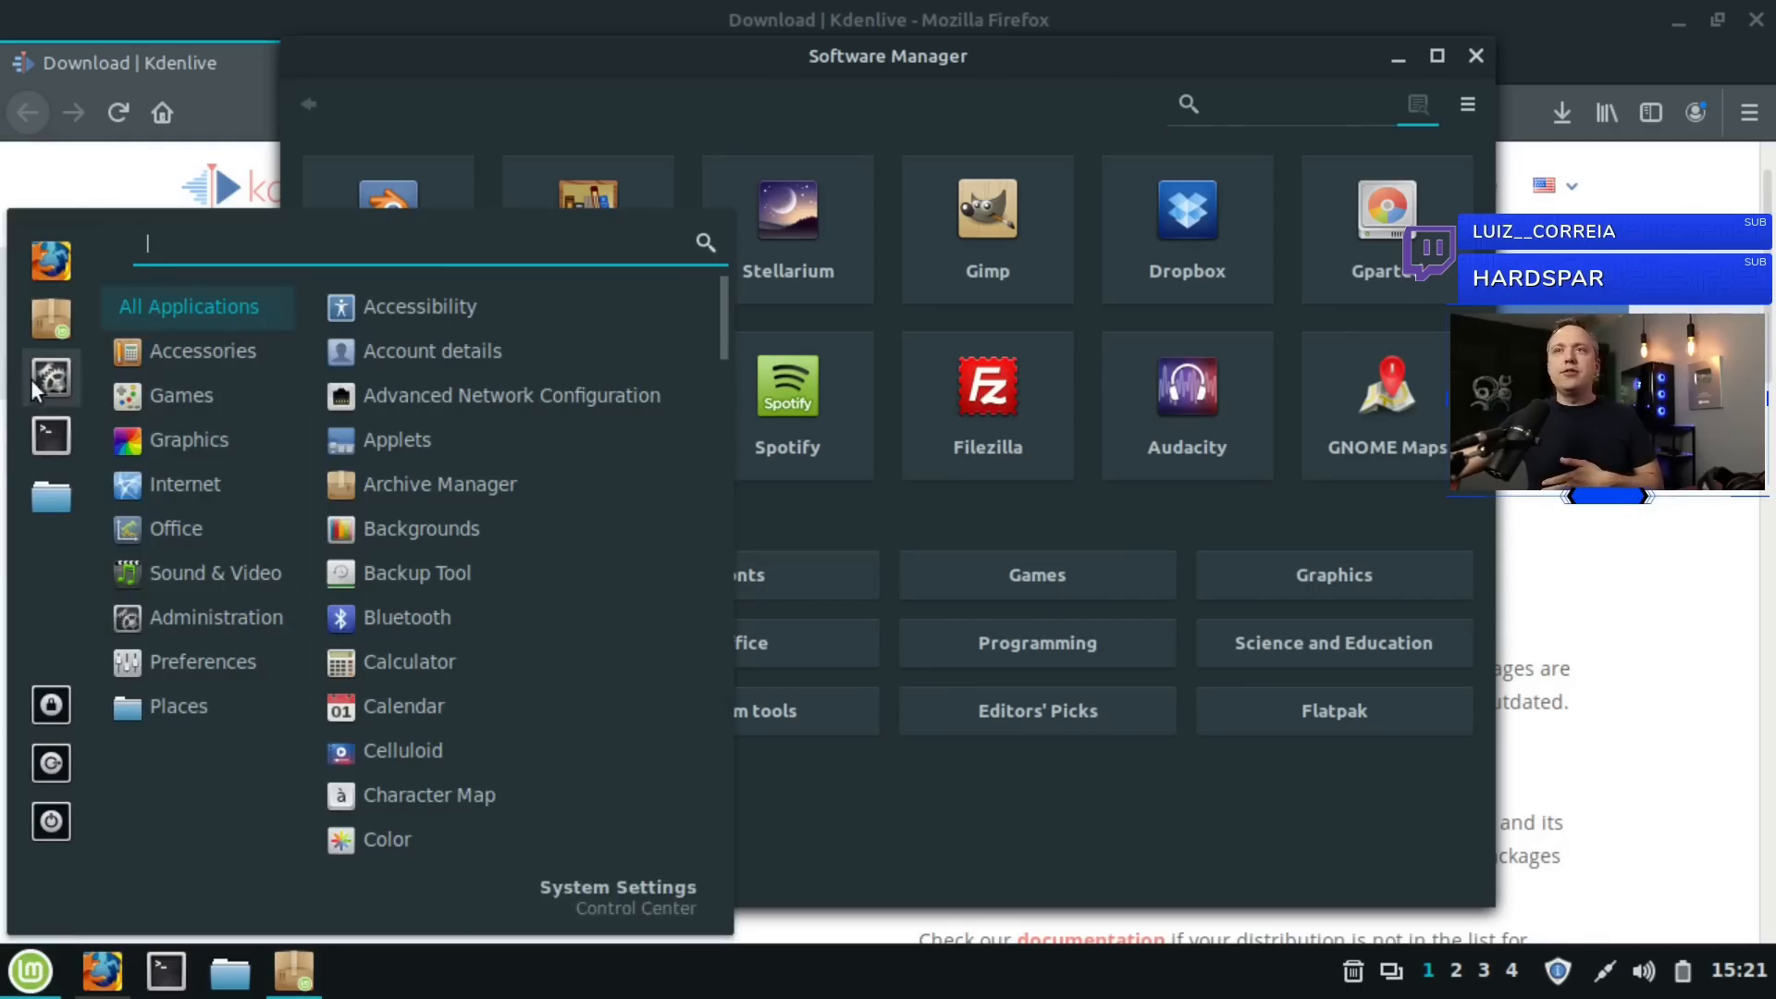
{"action": "mouse_move", "coordinate": [49, 320]}
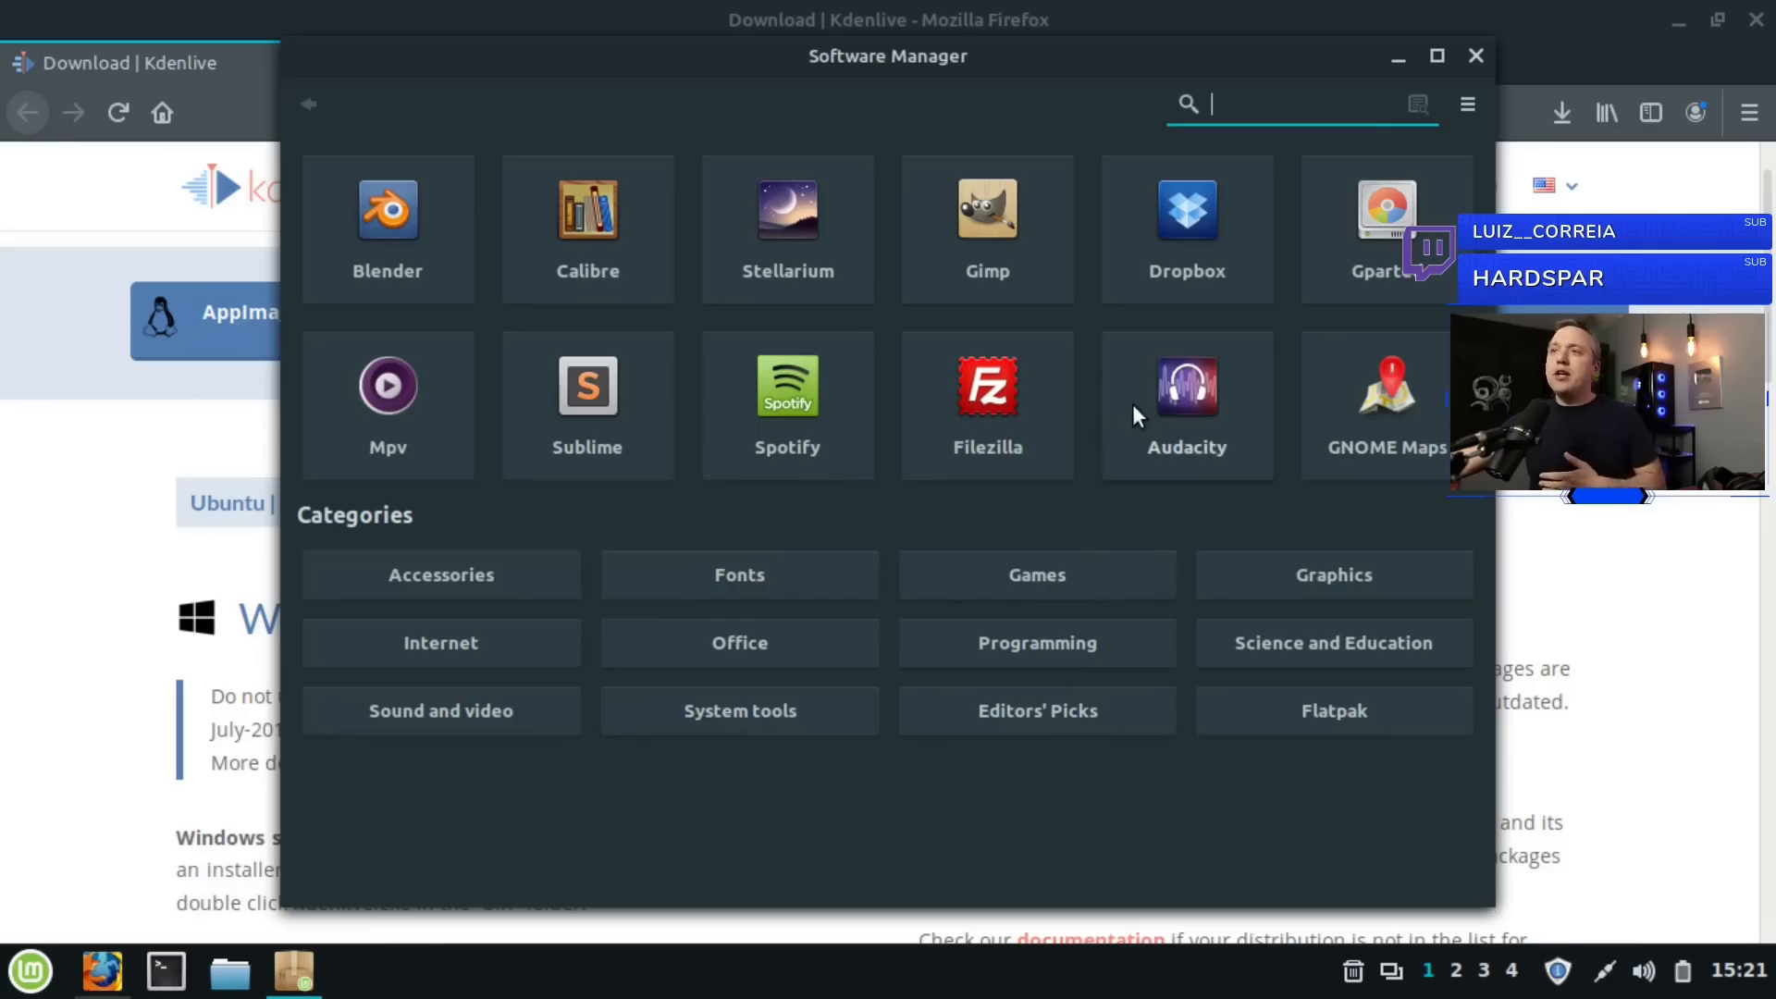
{"action": "left_click", "coordinate": [1186, 405]}
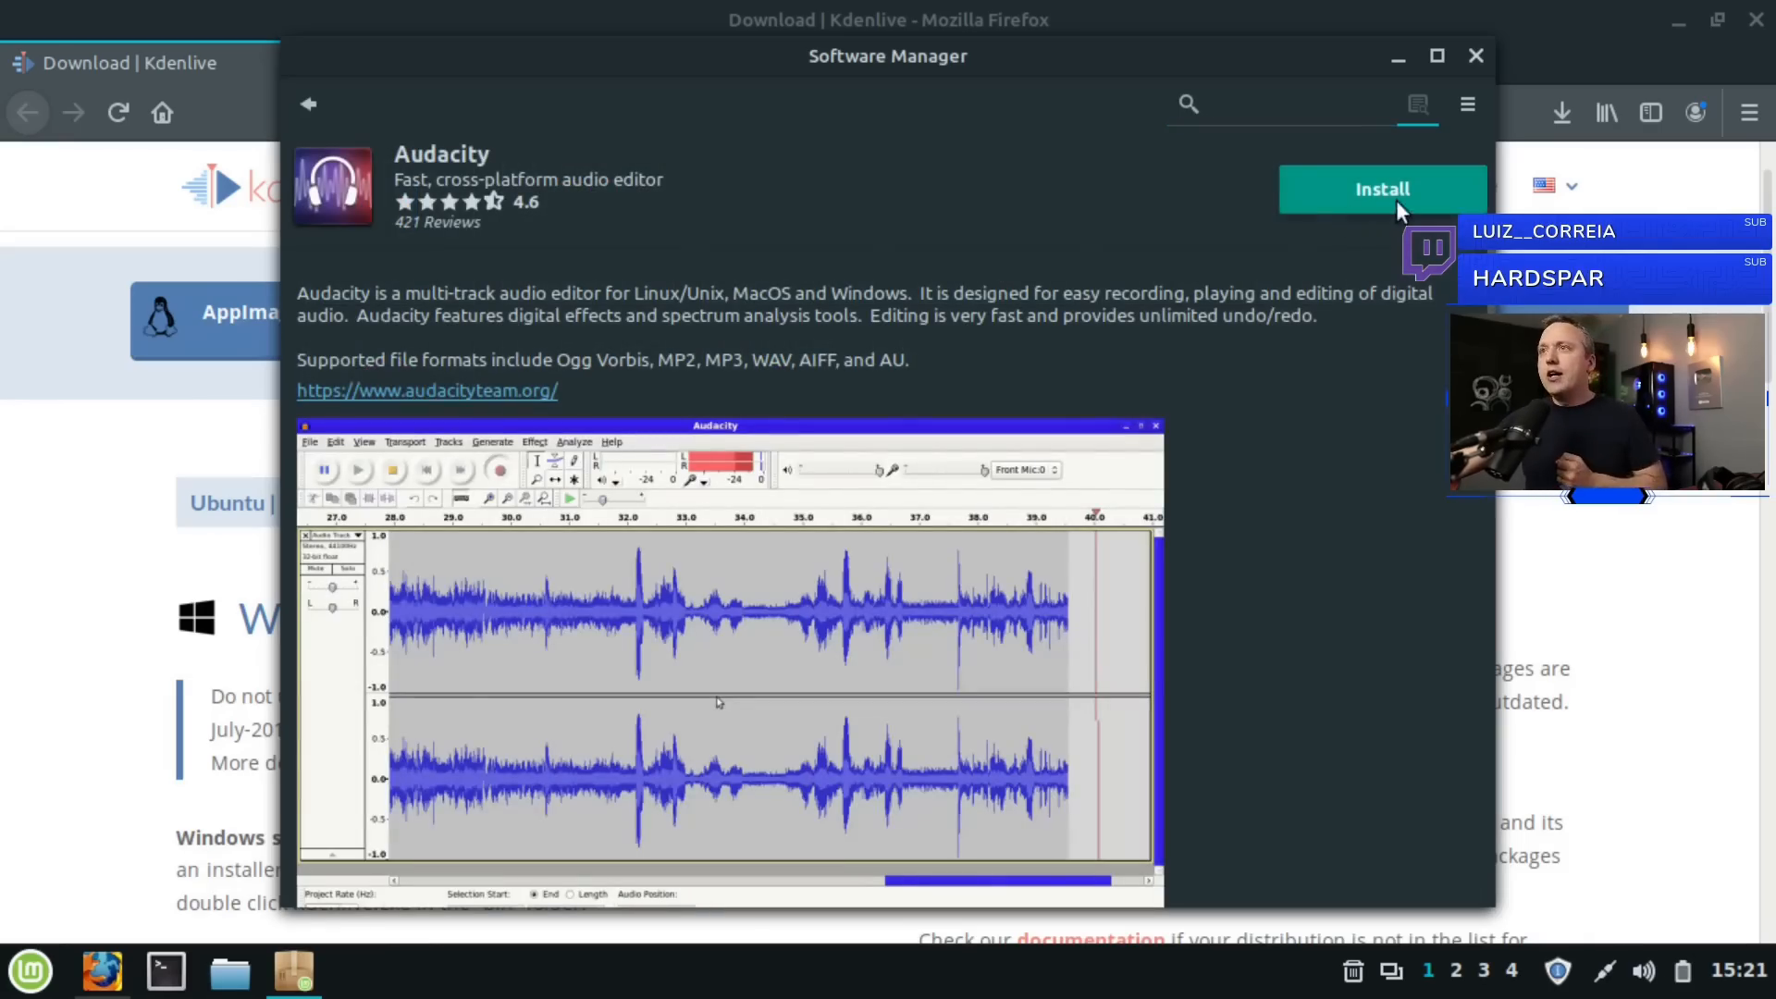
{"action": "left_click", "coordinate": [1381, 189]}
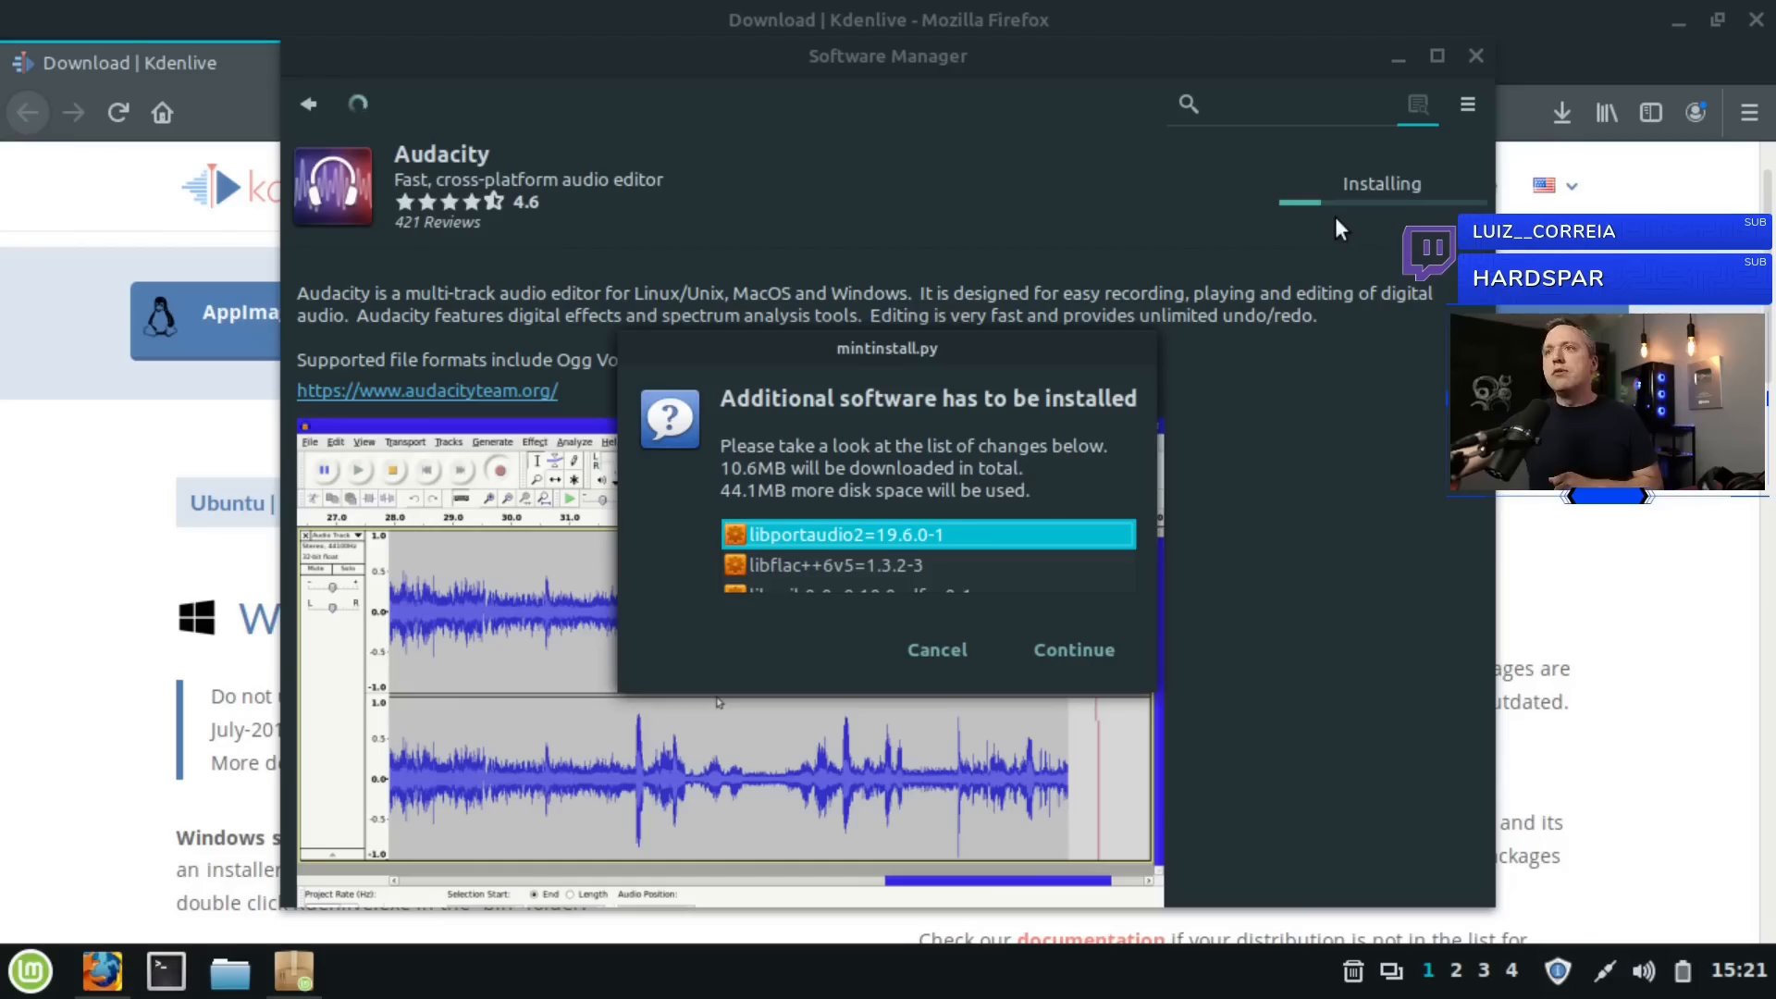
{"action": "mouse_move", "coordinate": [1073, 650]}
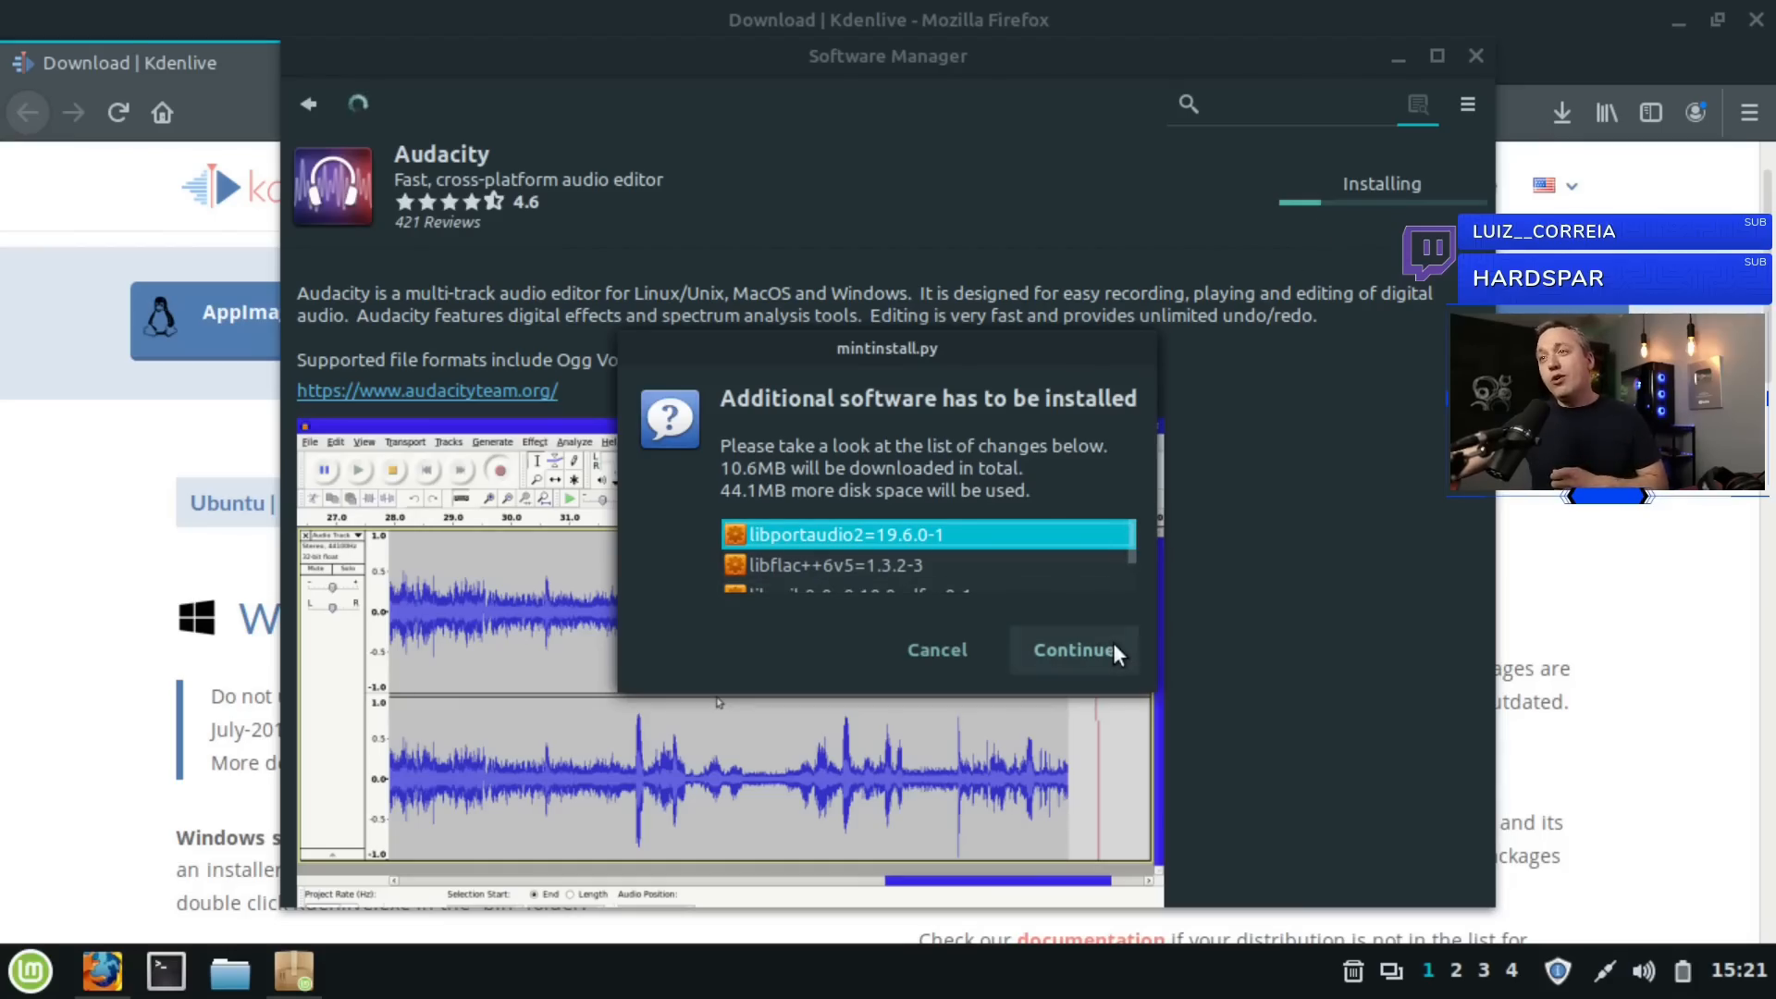
Step: Accept the additional packages and authenticate with the password to proceed
{"action": "left_click", "coordinate": [1071, 649]}
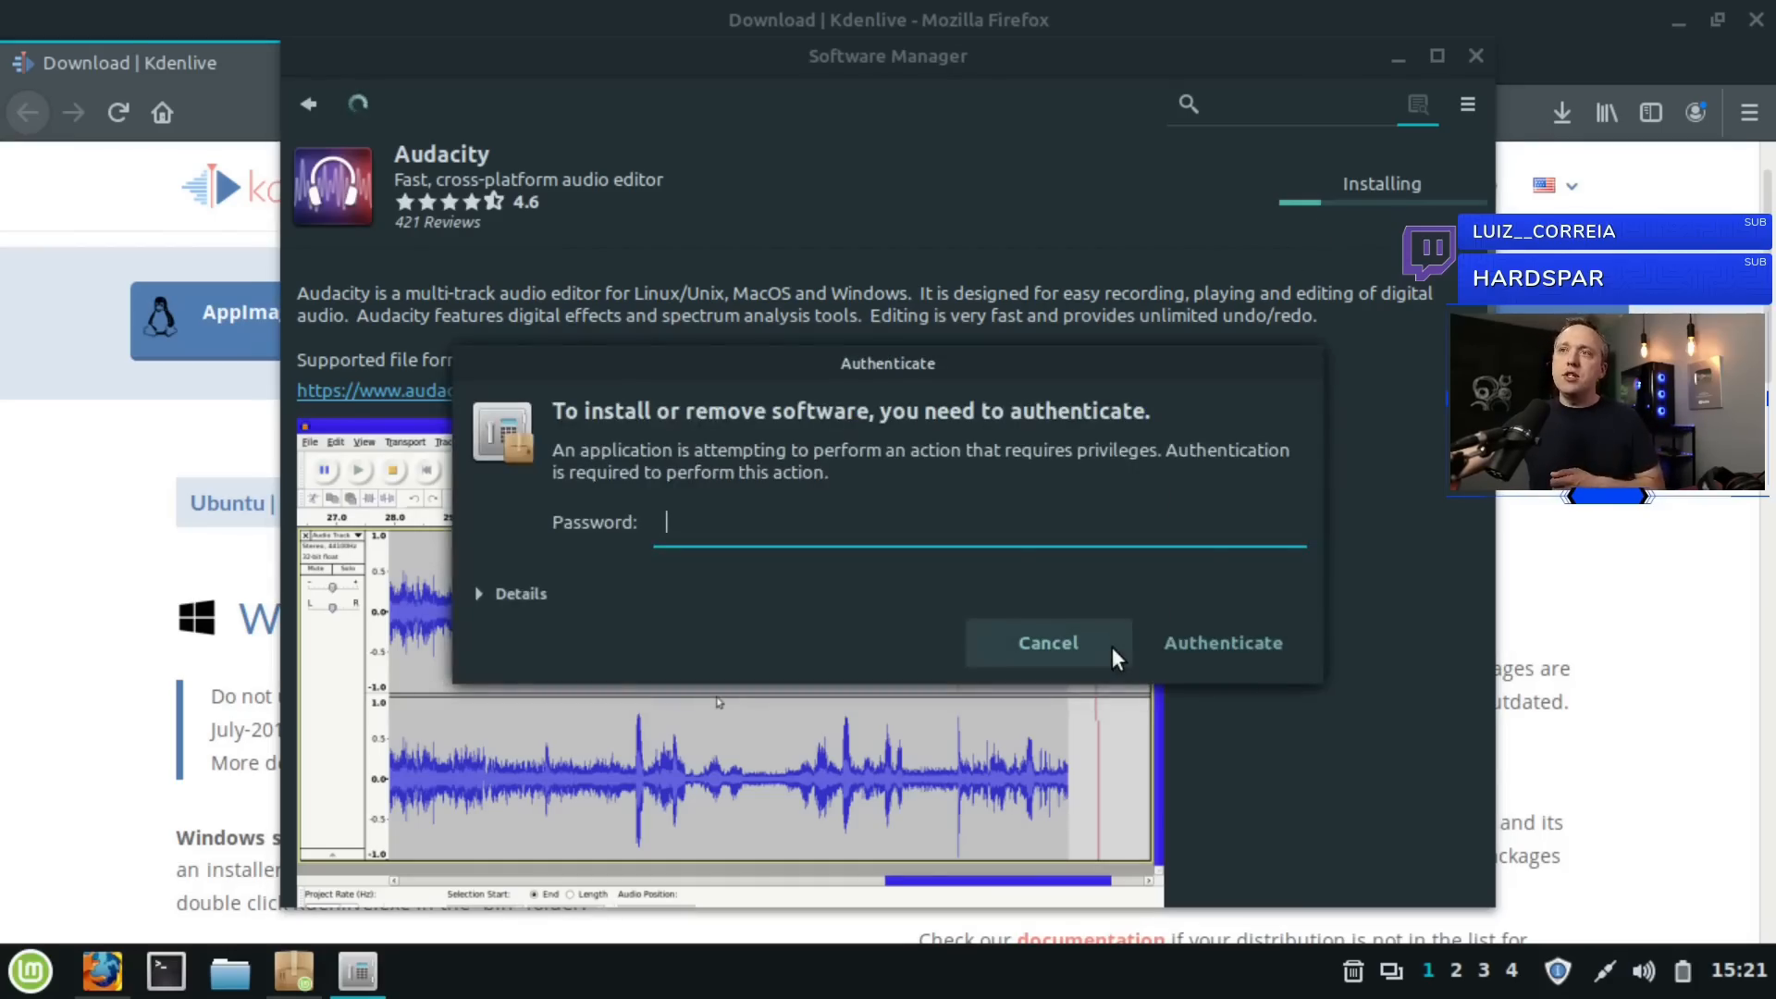
{"action": "type", "text": "••••"}
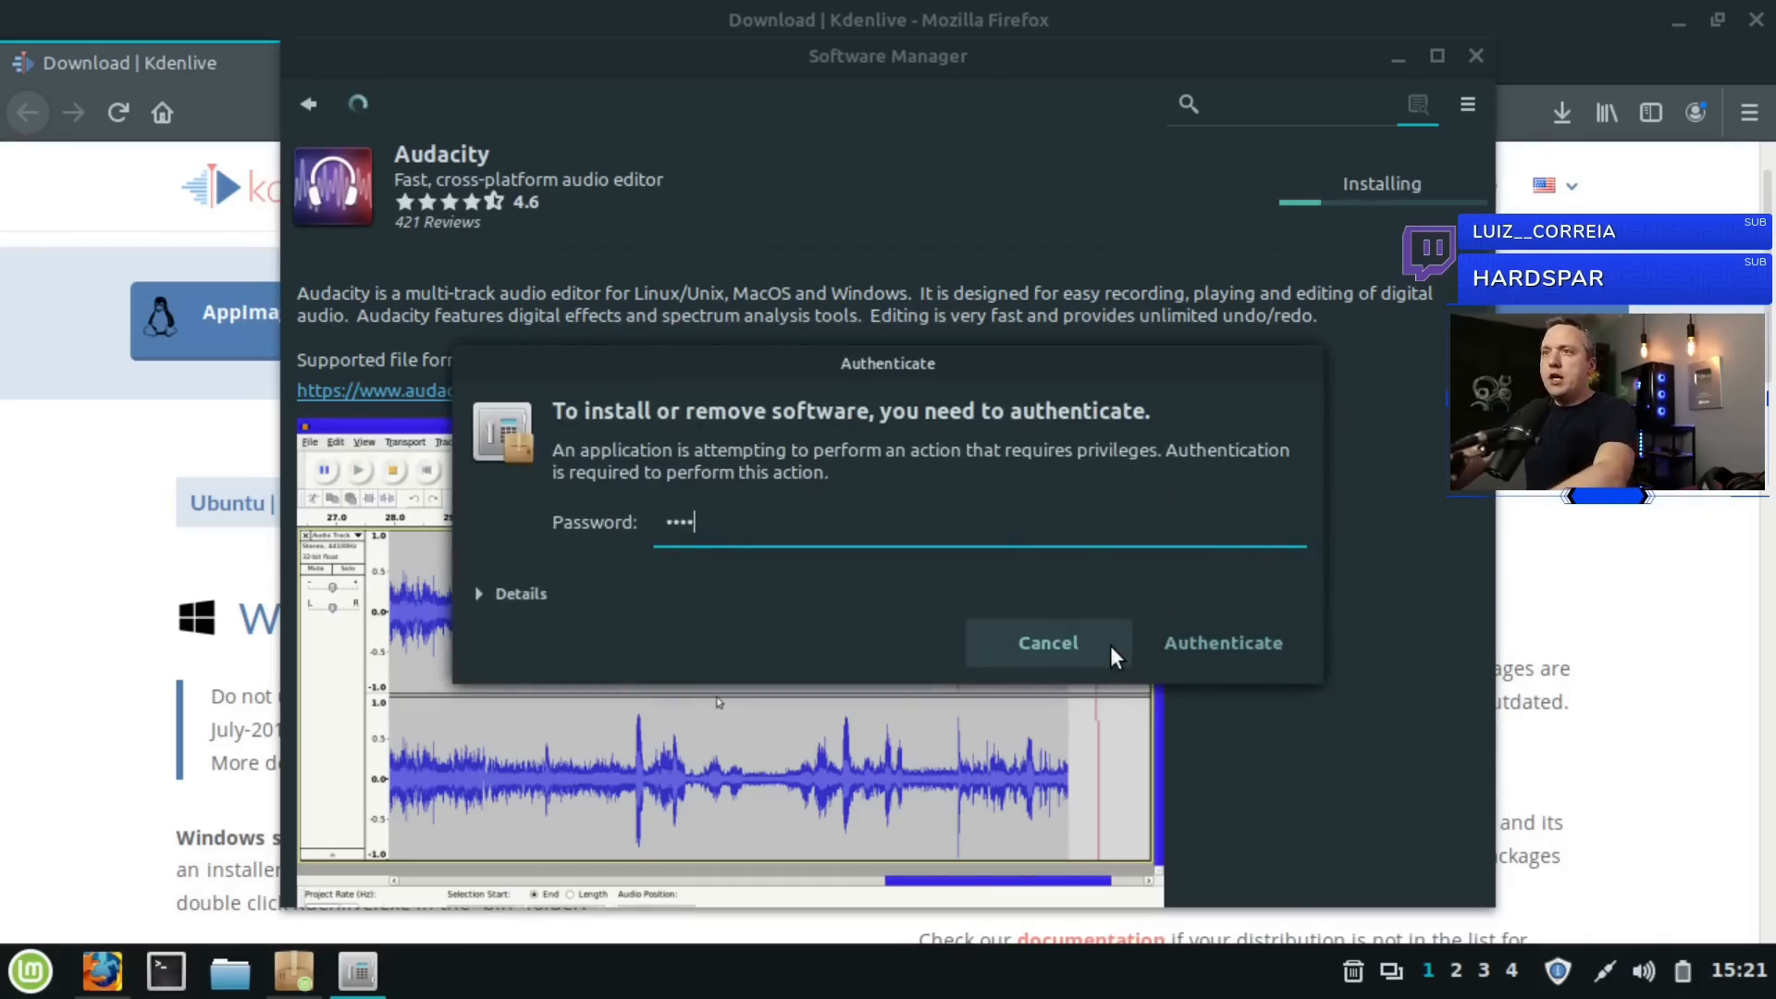
{"action": "left_click", "coordinate": [1223, 642]}
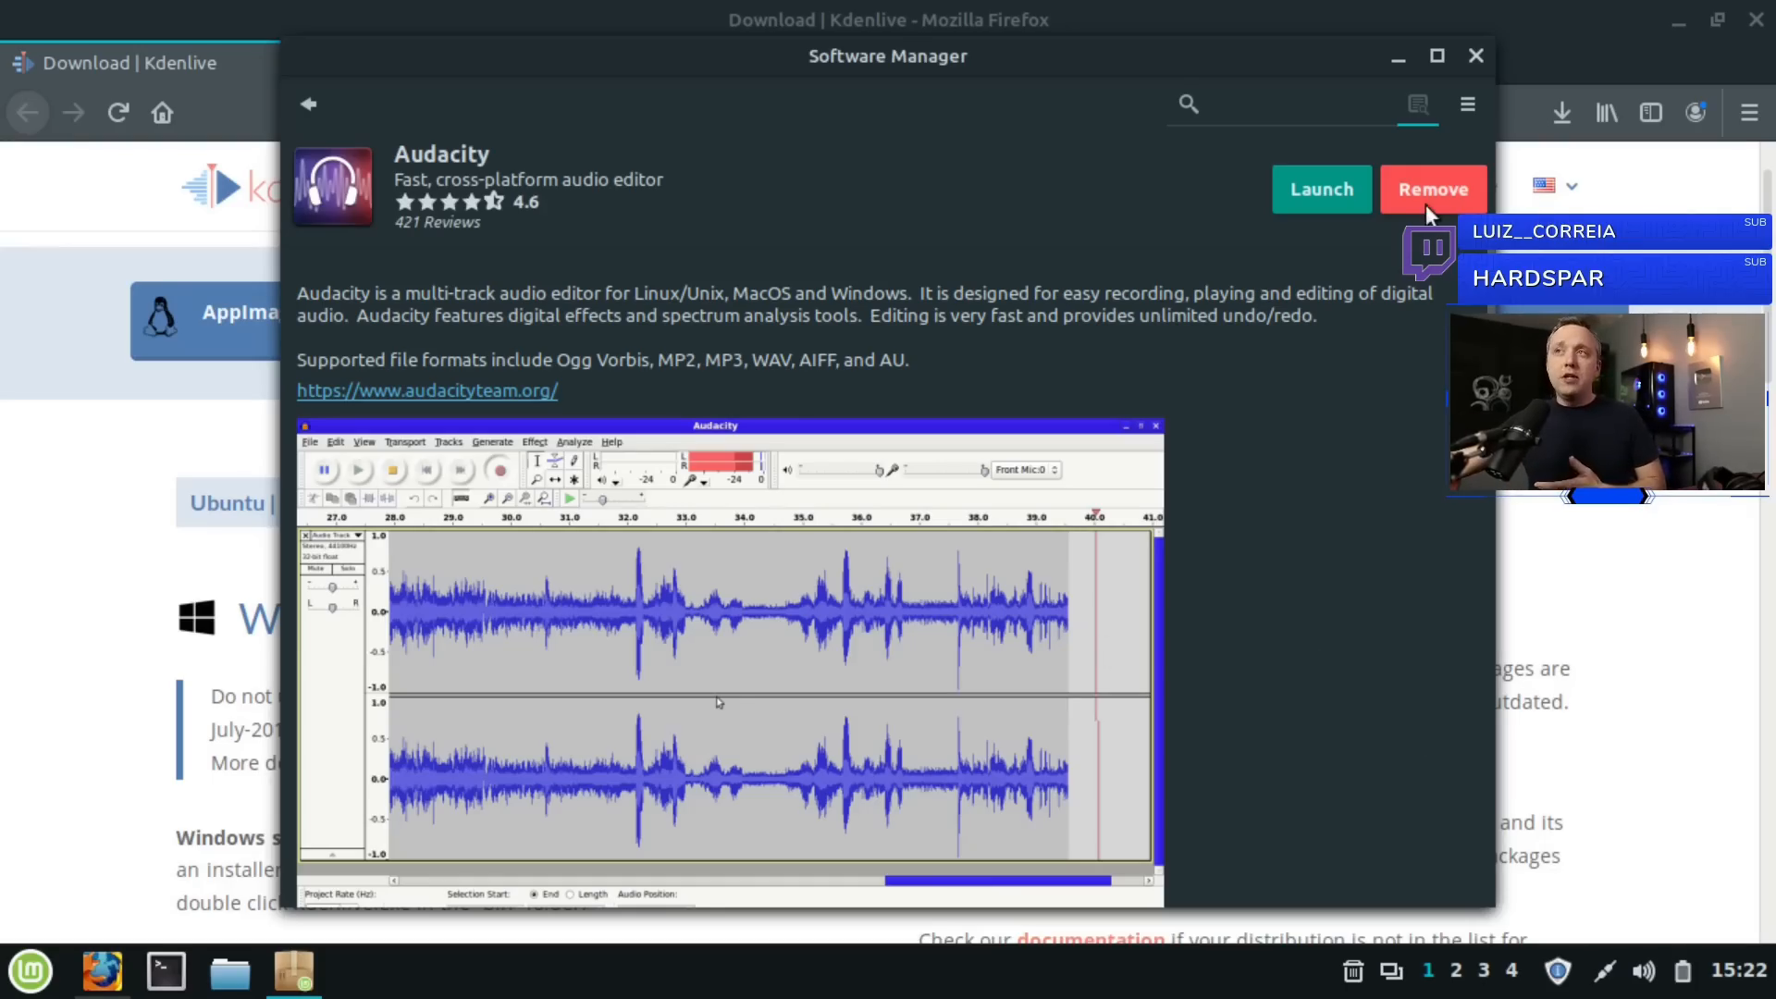
Step: Remove Audacity from its Software Manager page
{"action": "left_click", "coordinate": [1432, 189]}
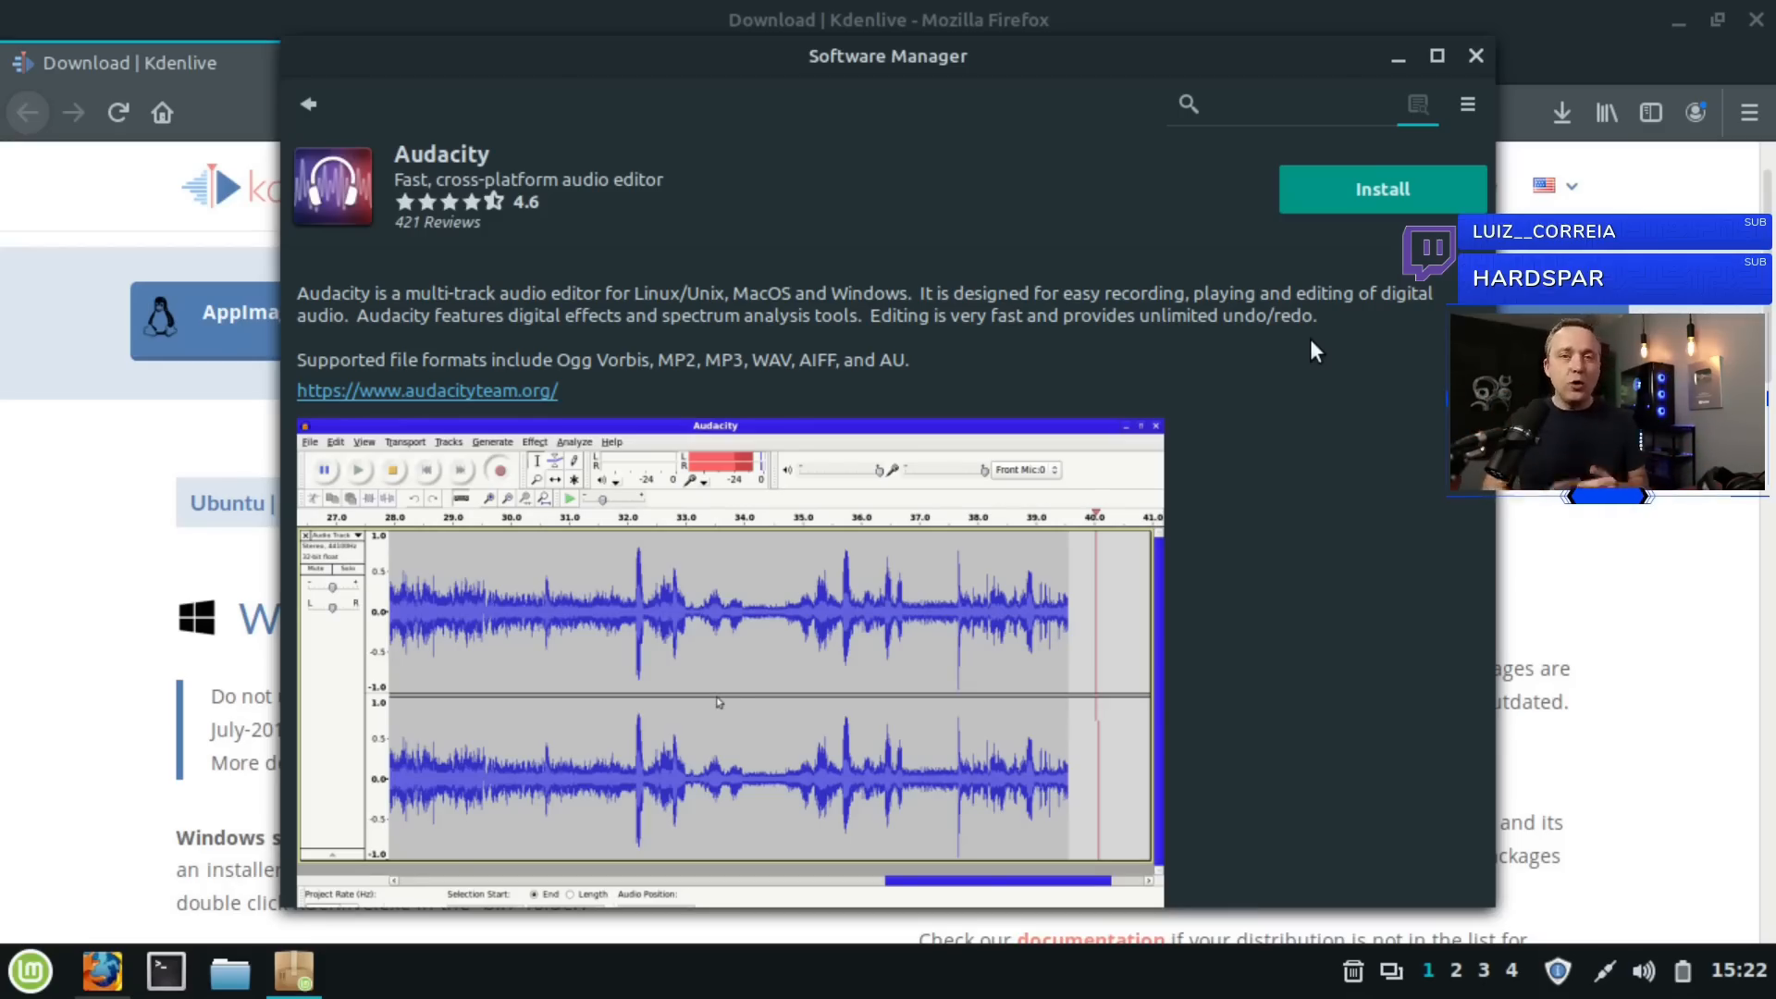
{"action": "mouse_move", "coordinate": [560, 442]}
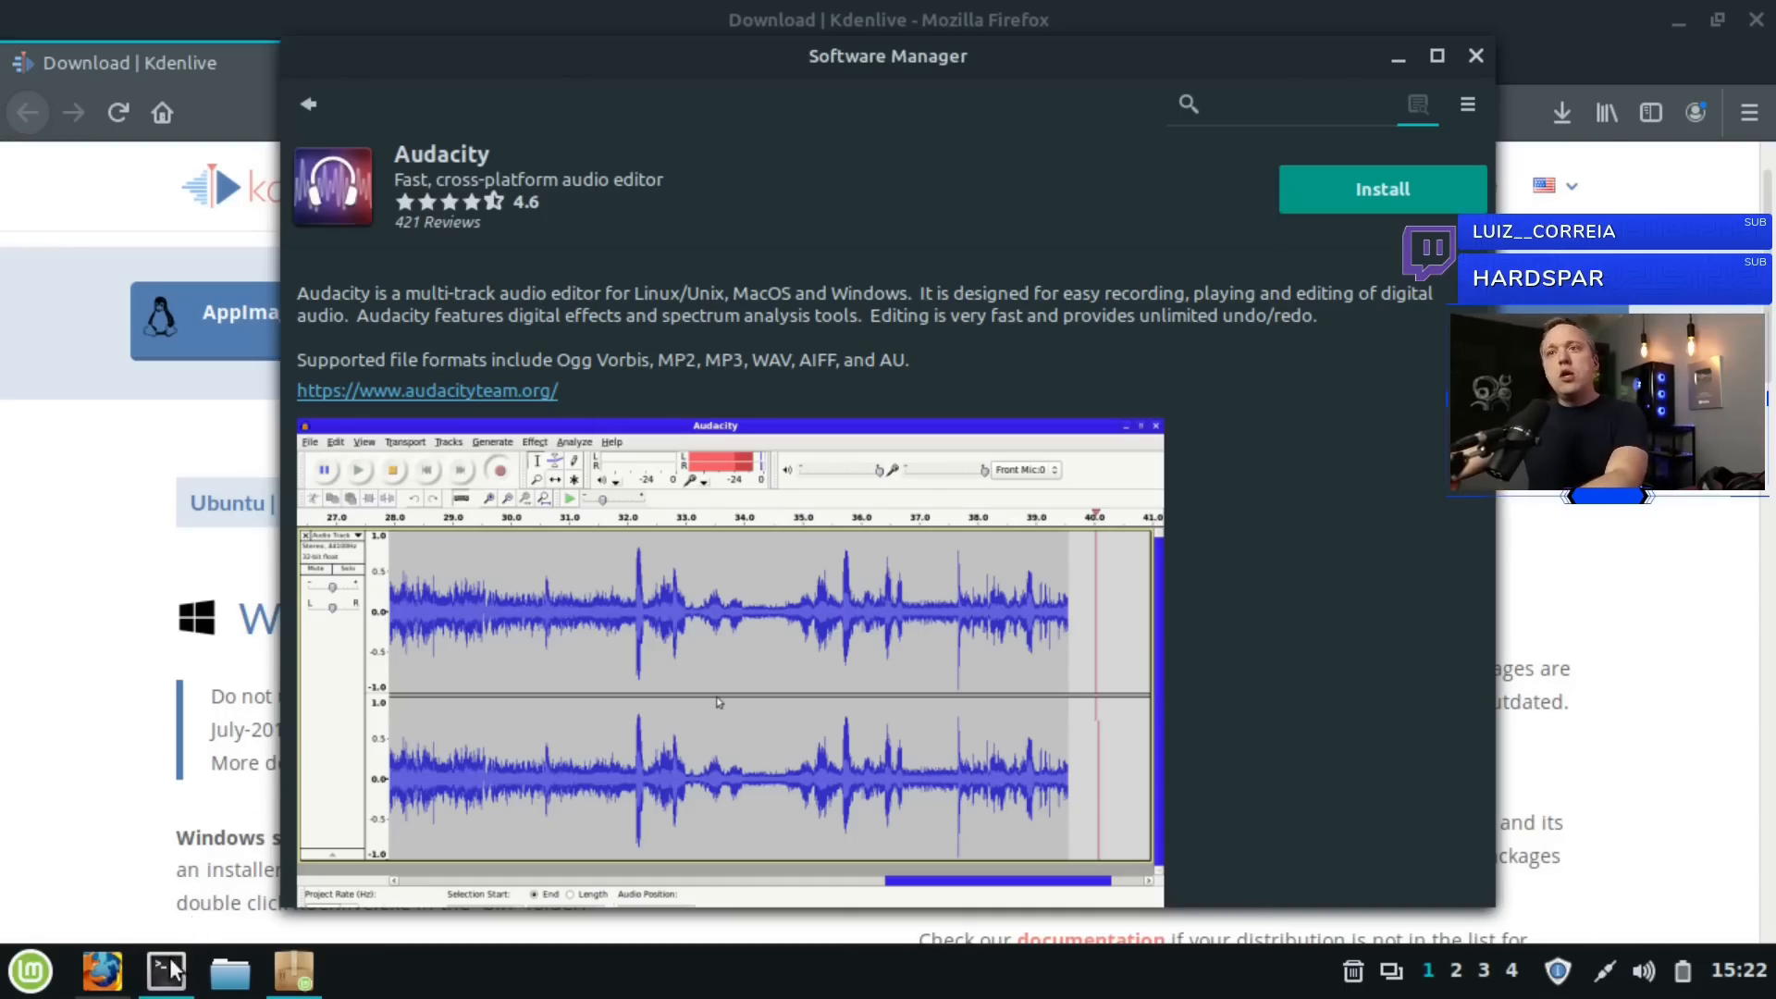
Step: Run 'sudo apt install audacity' in a new terminal window
{"action": "left_click", "coordinate": [165, 971]}
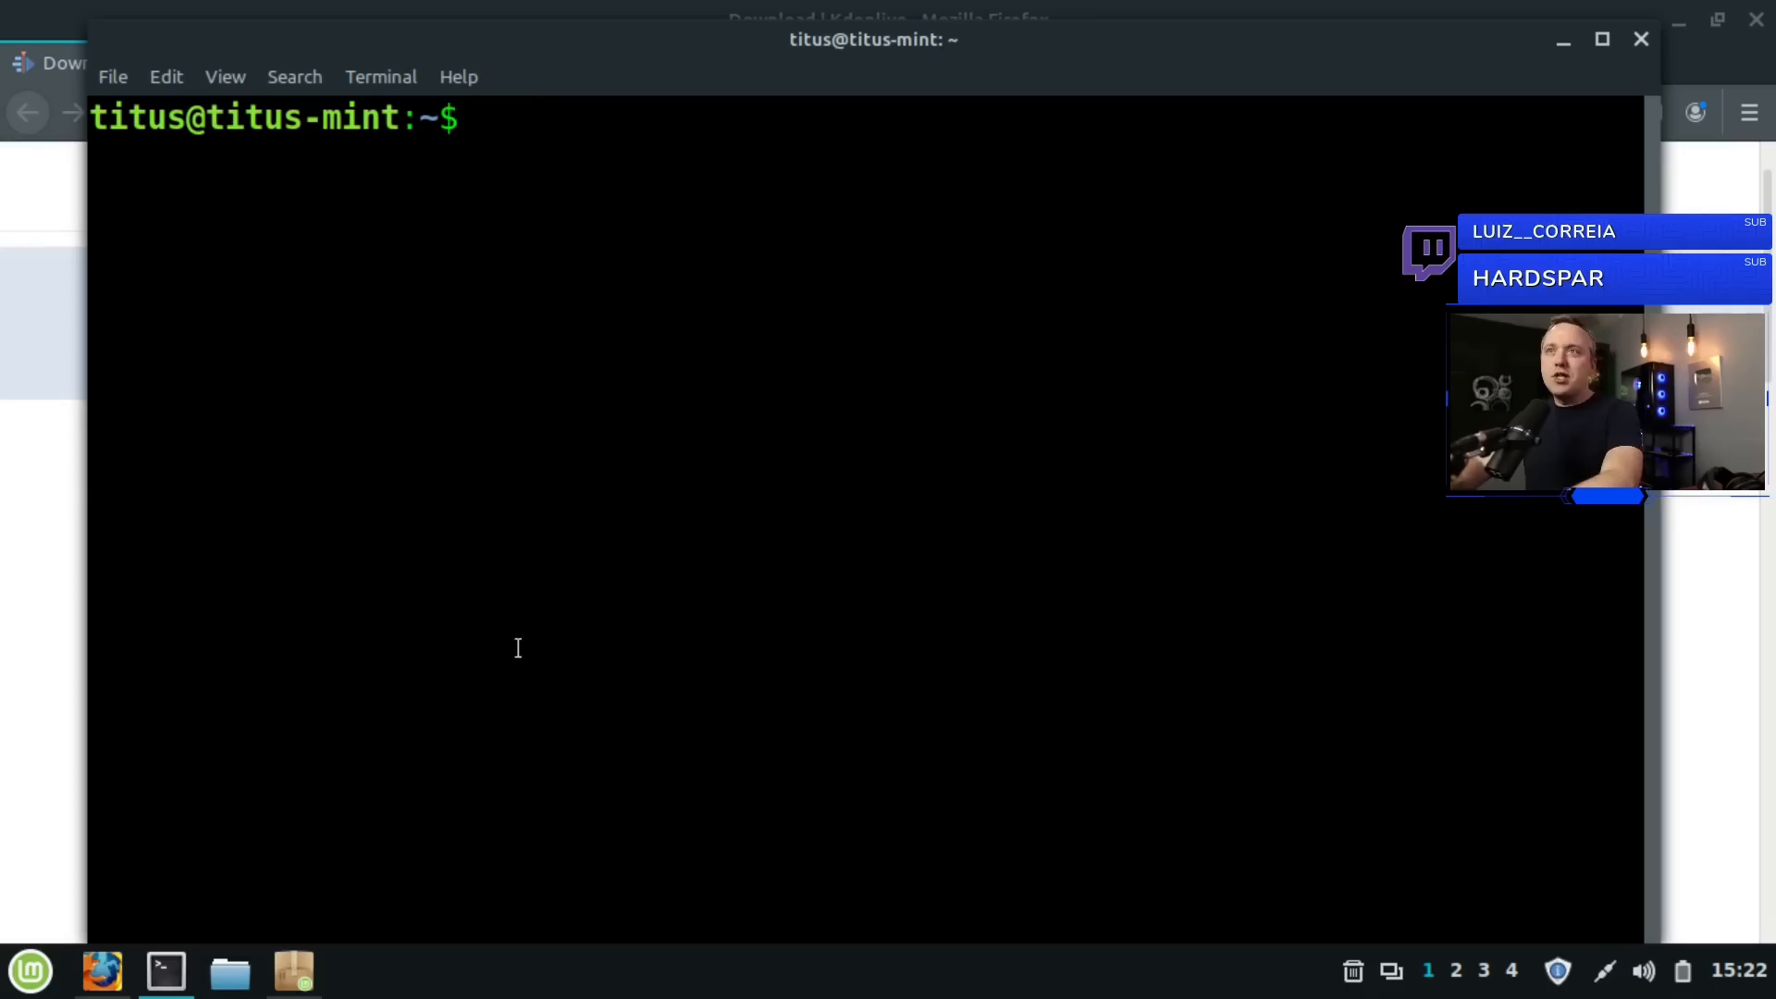
{"action": "type", "text": "sudo apt in"}
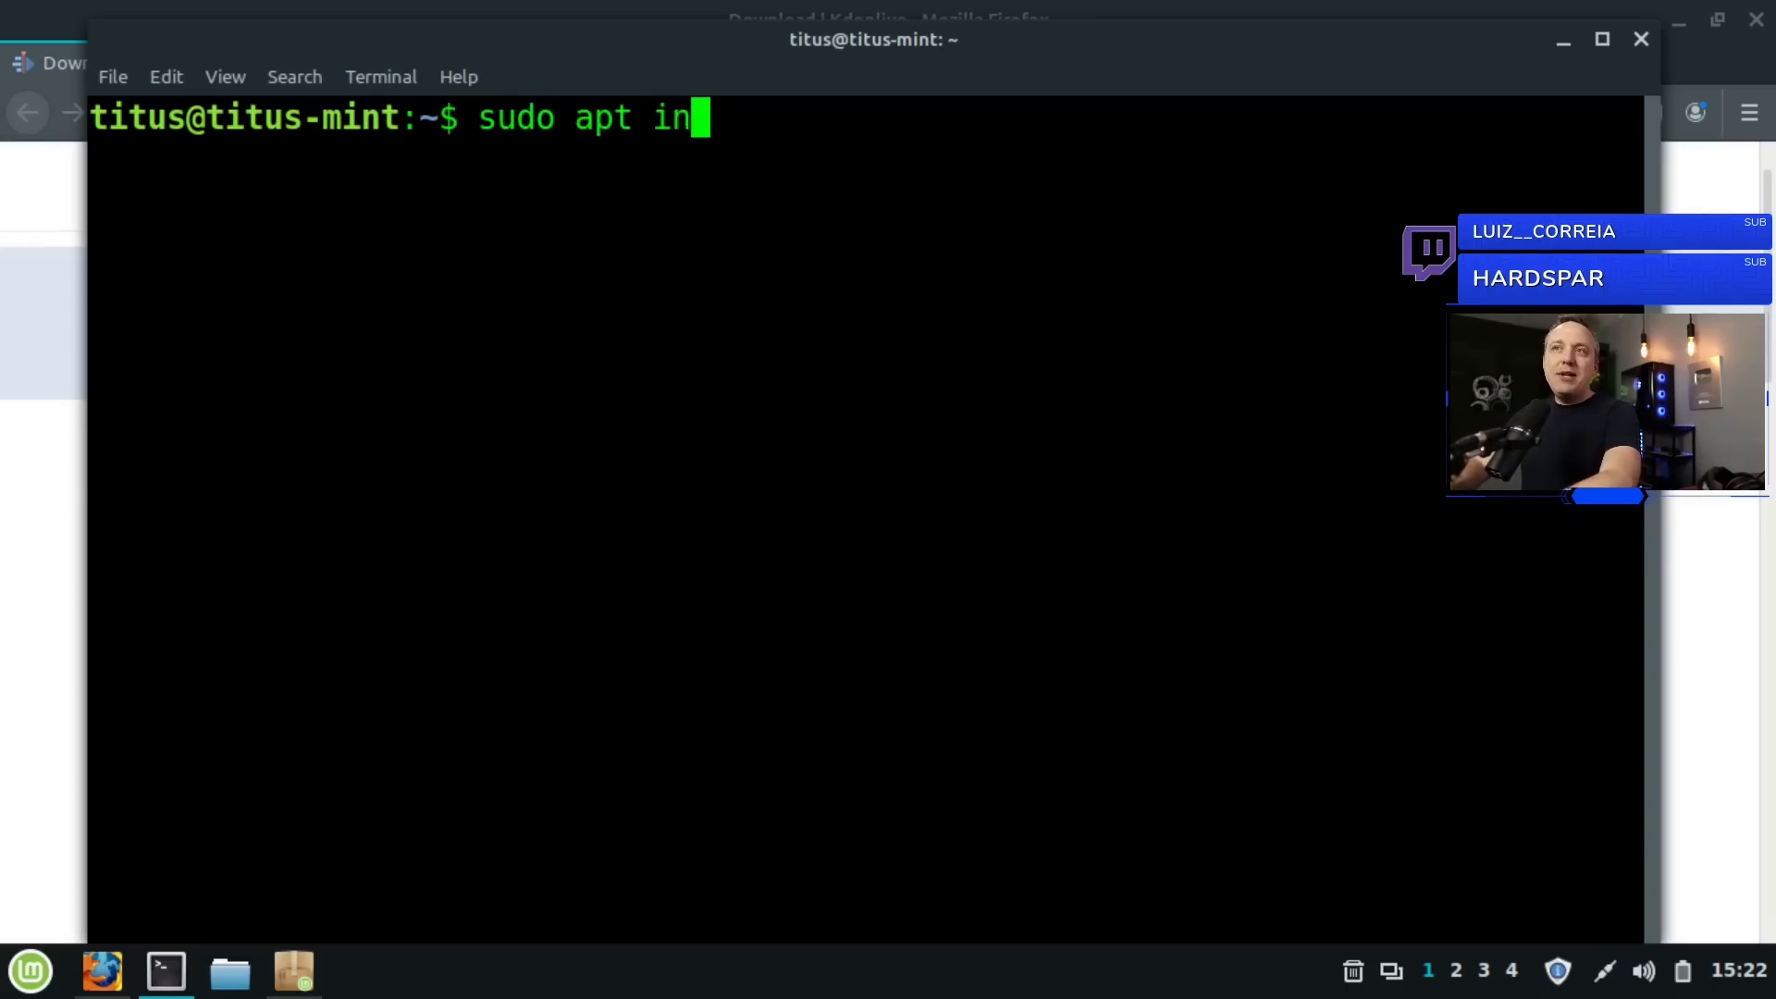
{"action": "type", "text": "stall"}
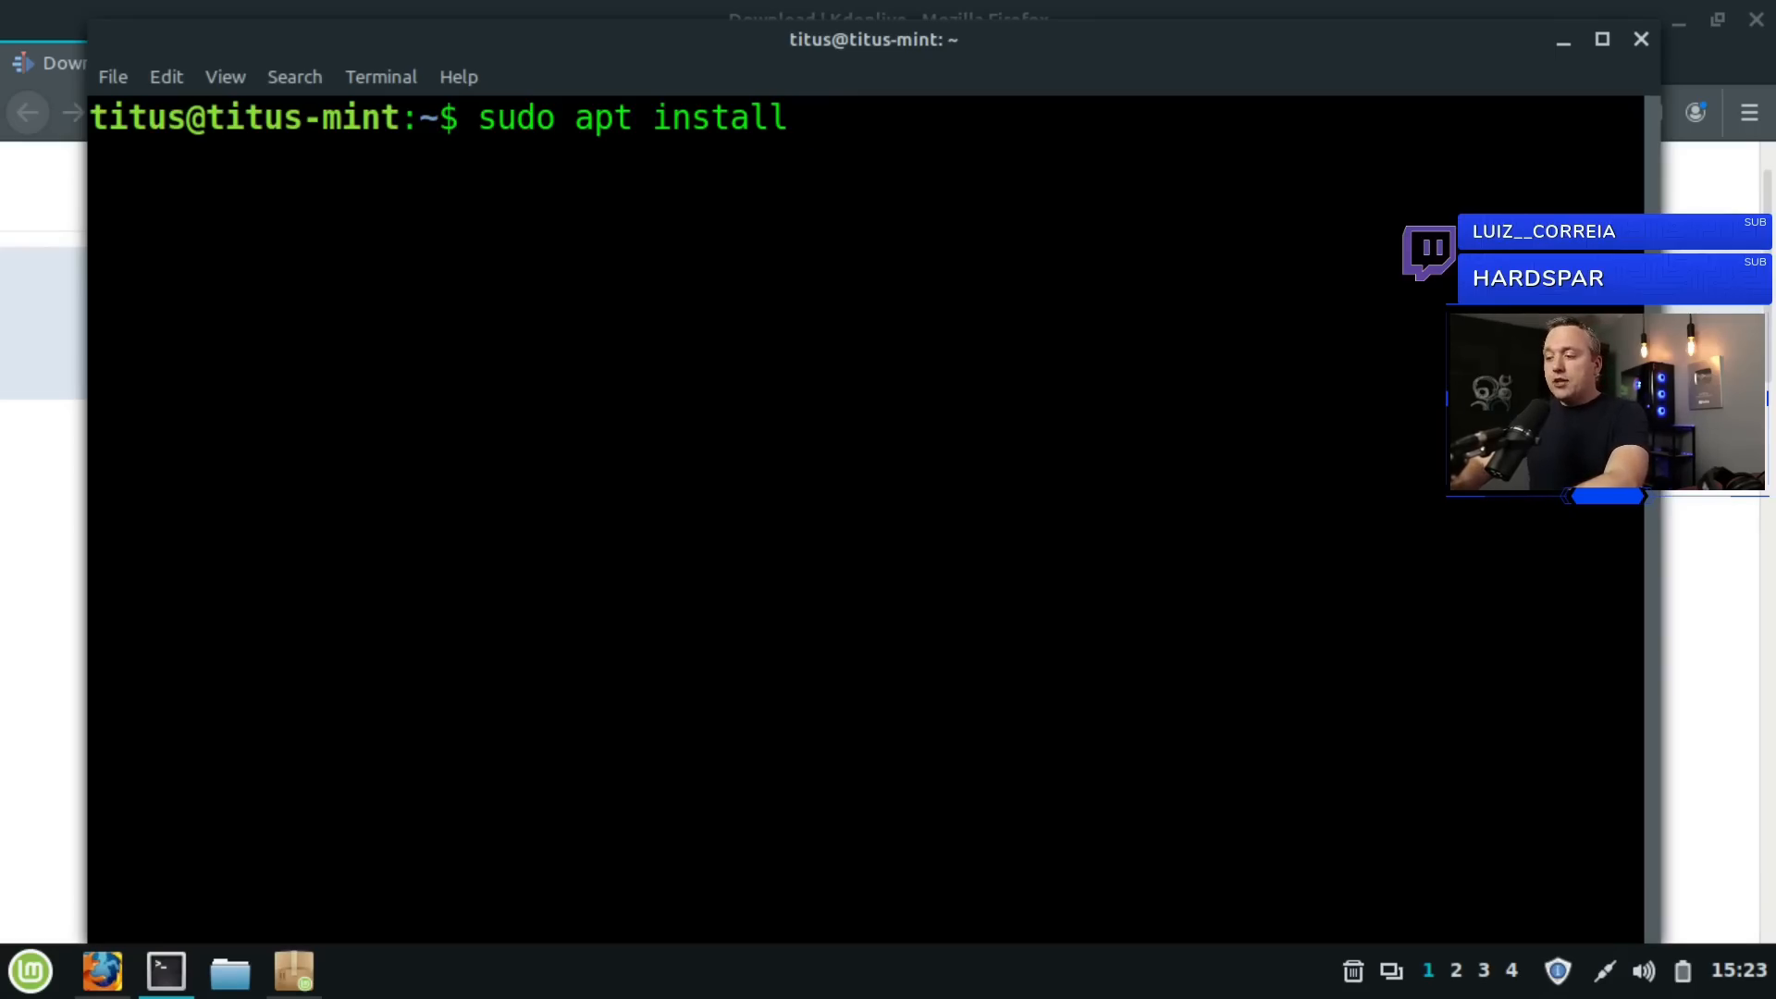
{"action": "type", "text": "aud"}
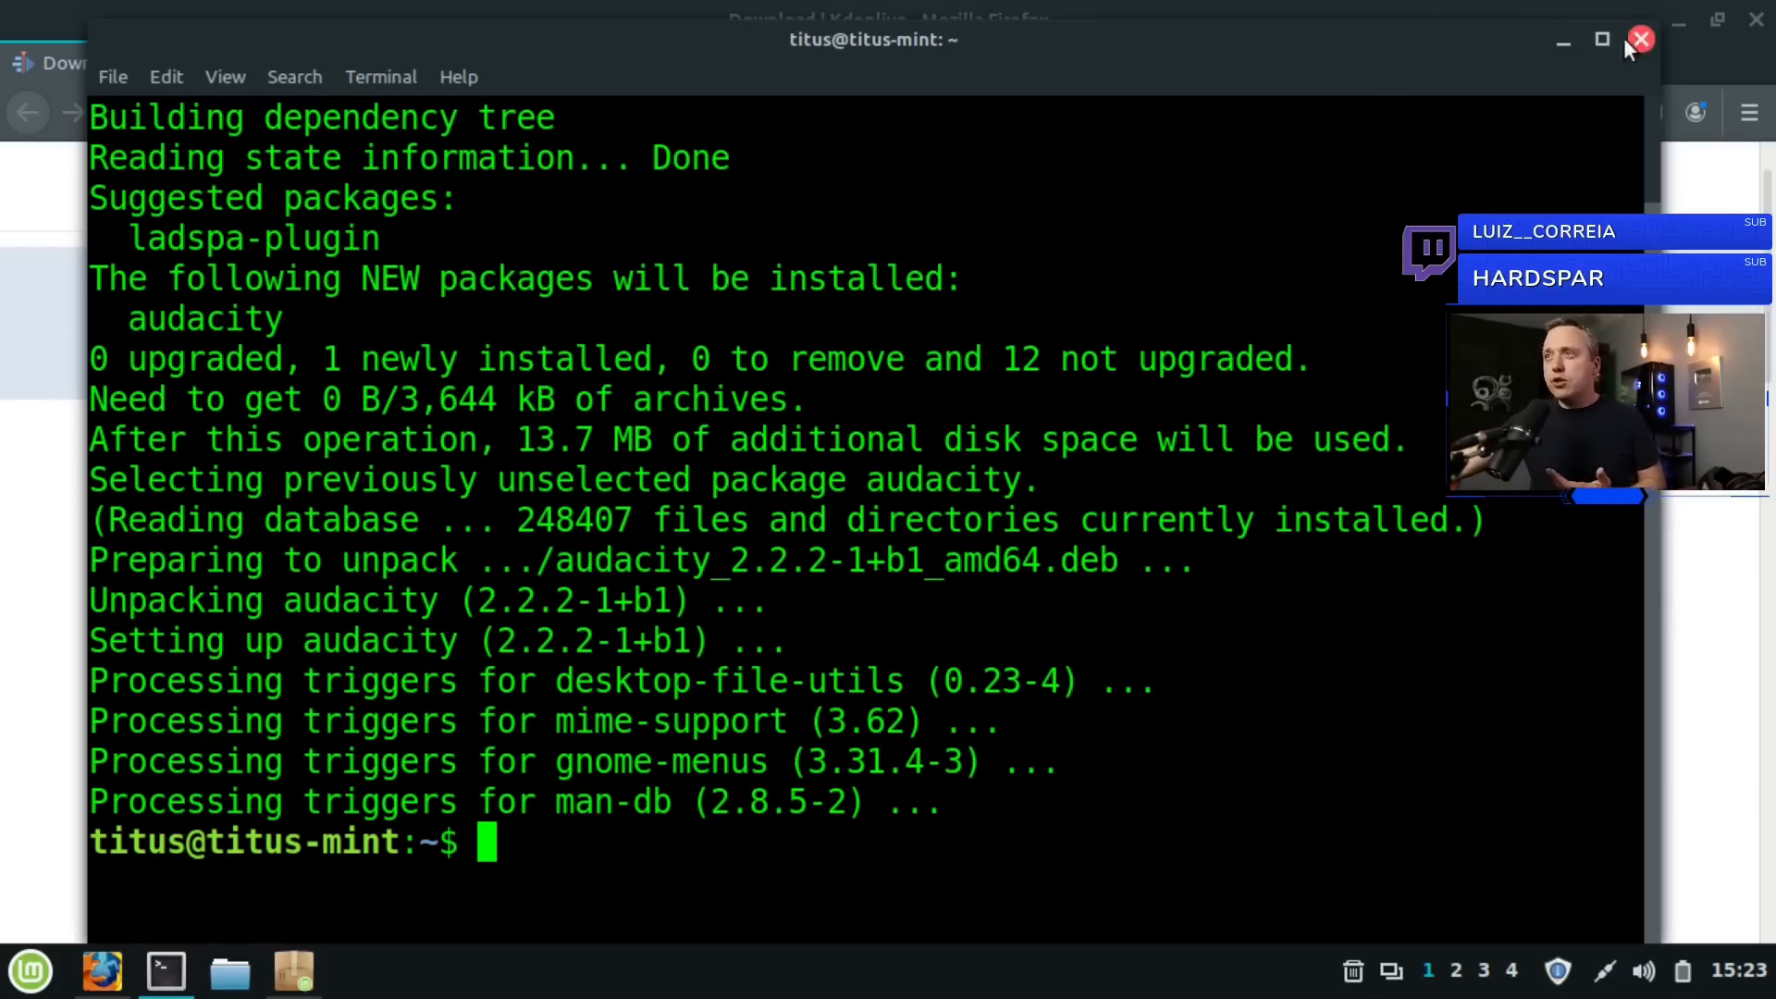
Step: Close the terminal and Software Manager, then browse to the Downloads folder in Files
{"action": "left_click", "coordinate": [1641, 37]}
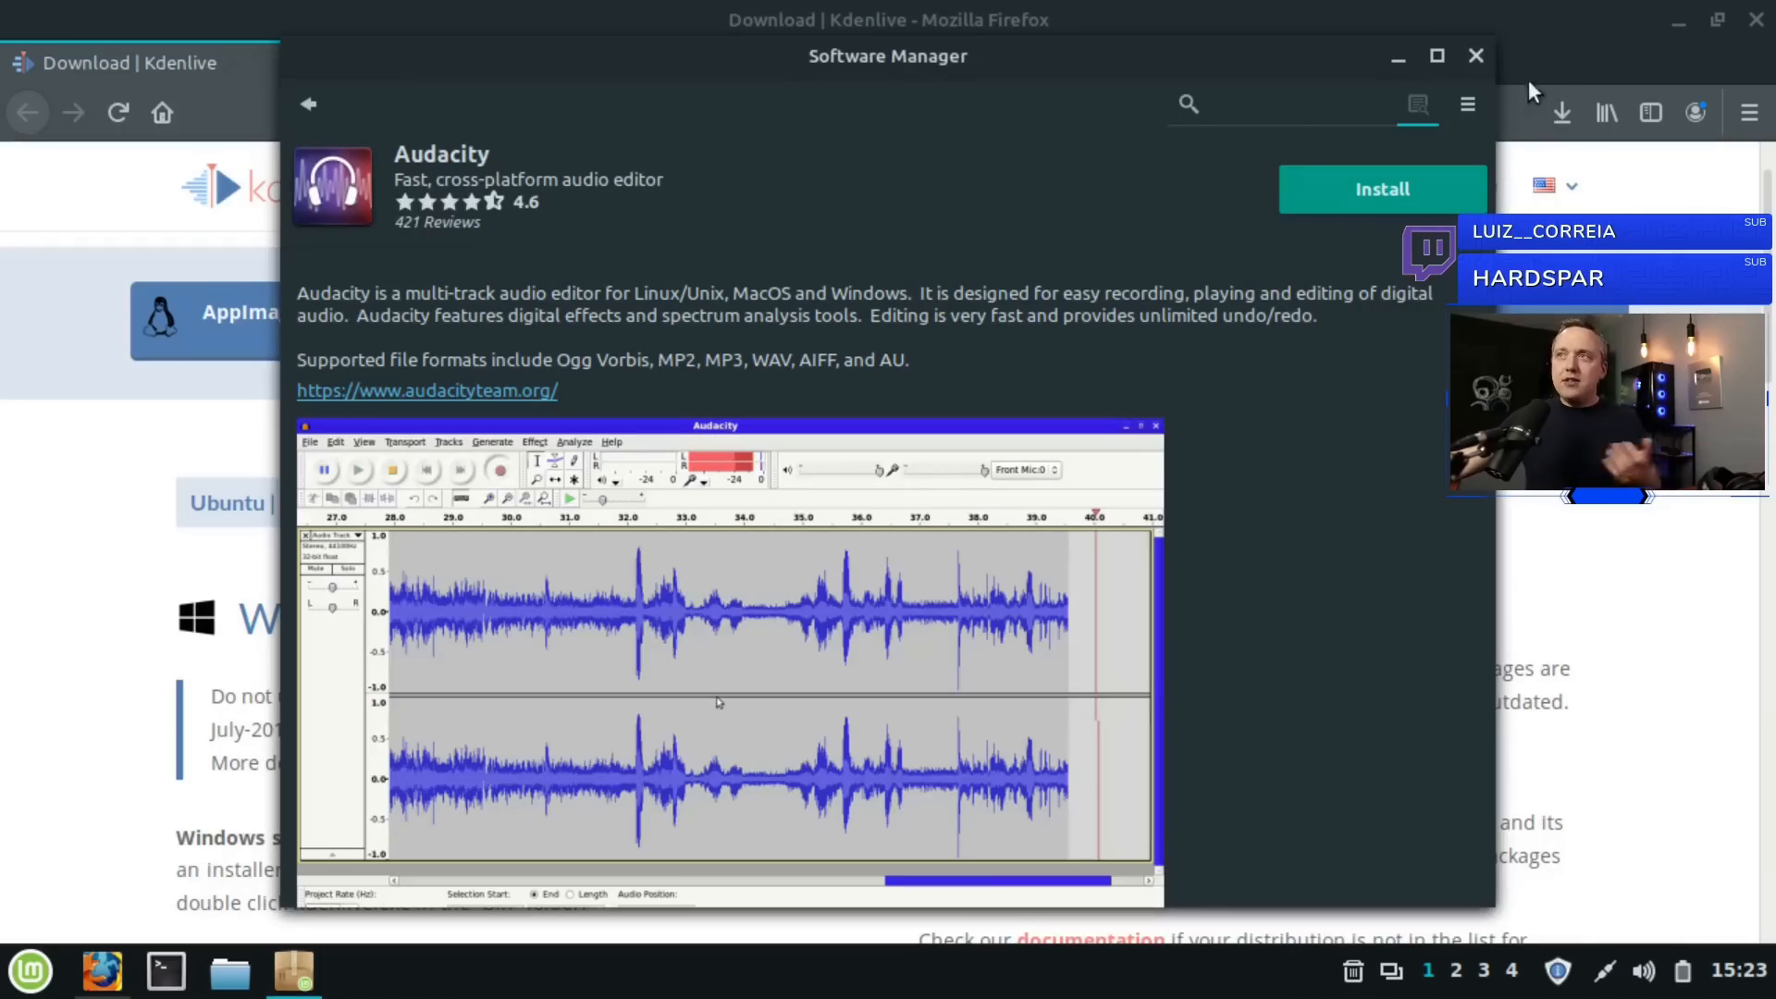
{"action": "left_click", "coordinate": [1476, 55]}
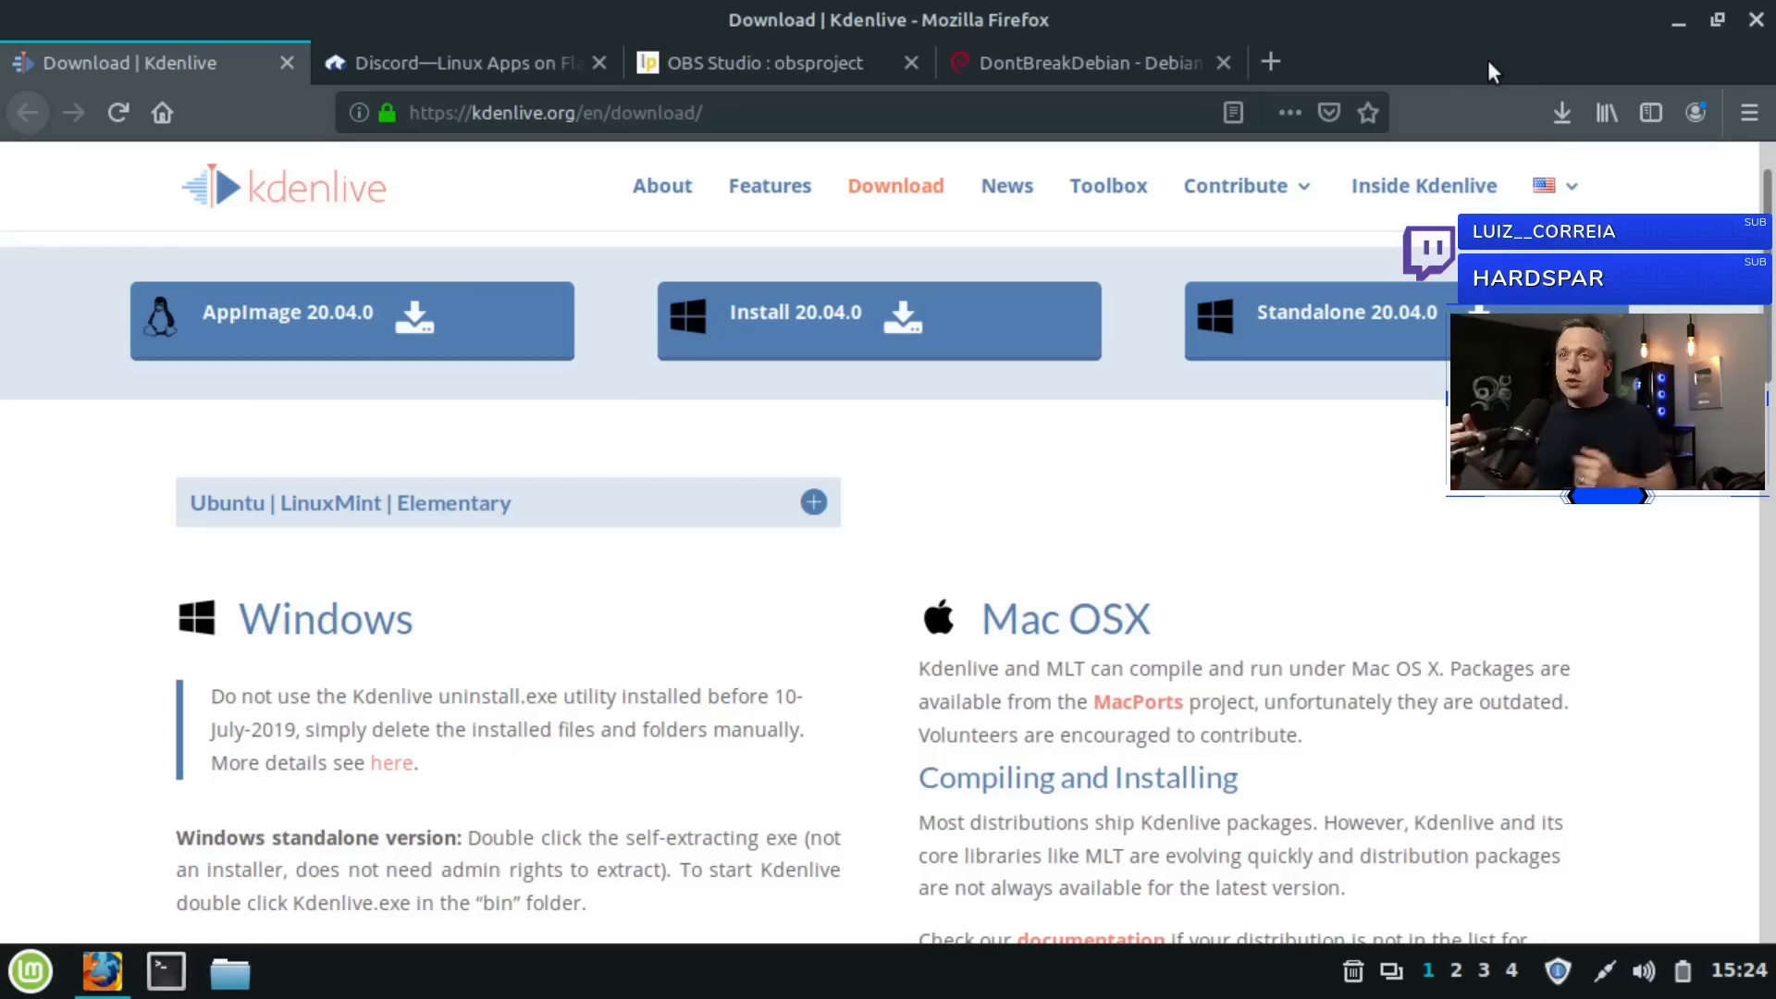
{"action": "mouse_move", "coordinate": [475, 344]}
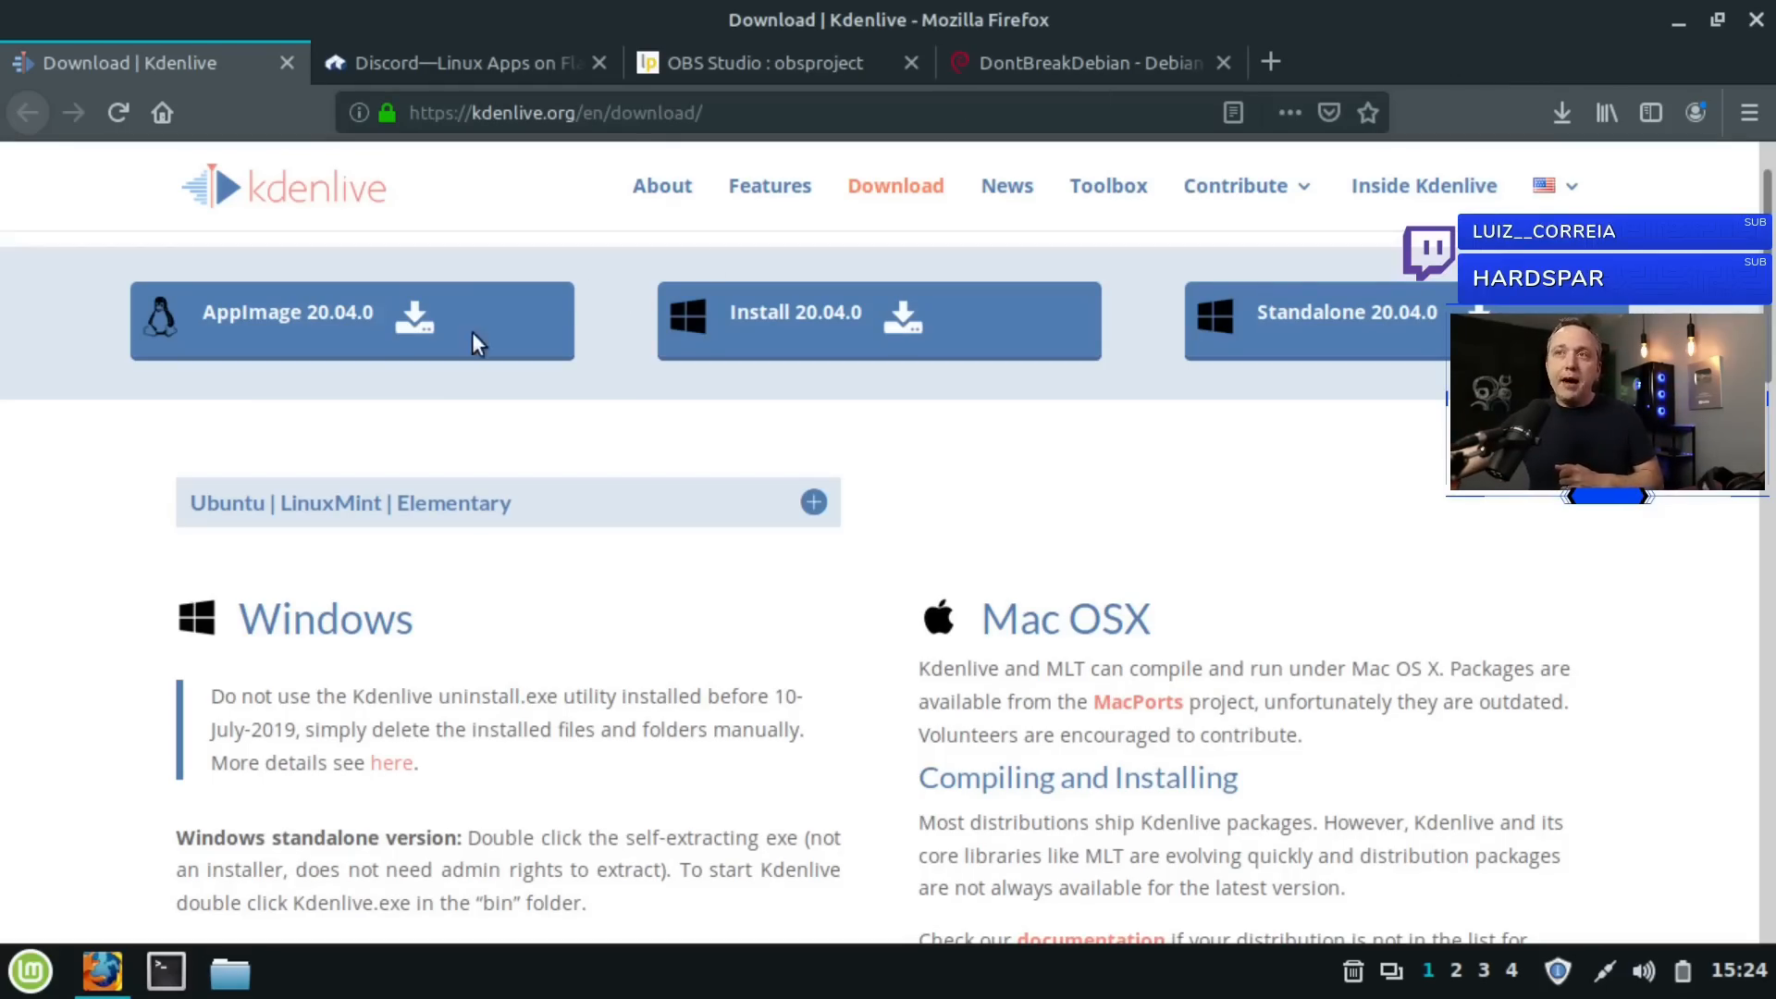
{"action": "mouse_move", "coordinate": [412, 339]}
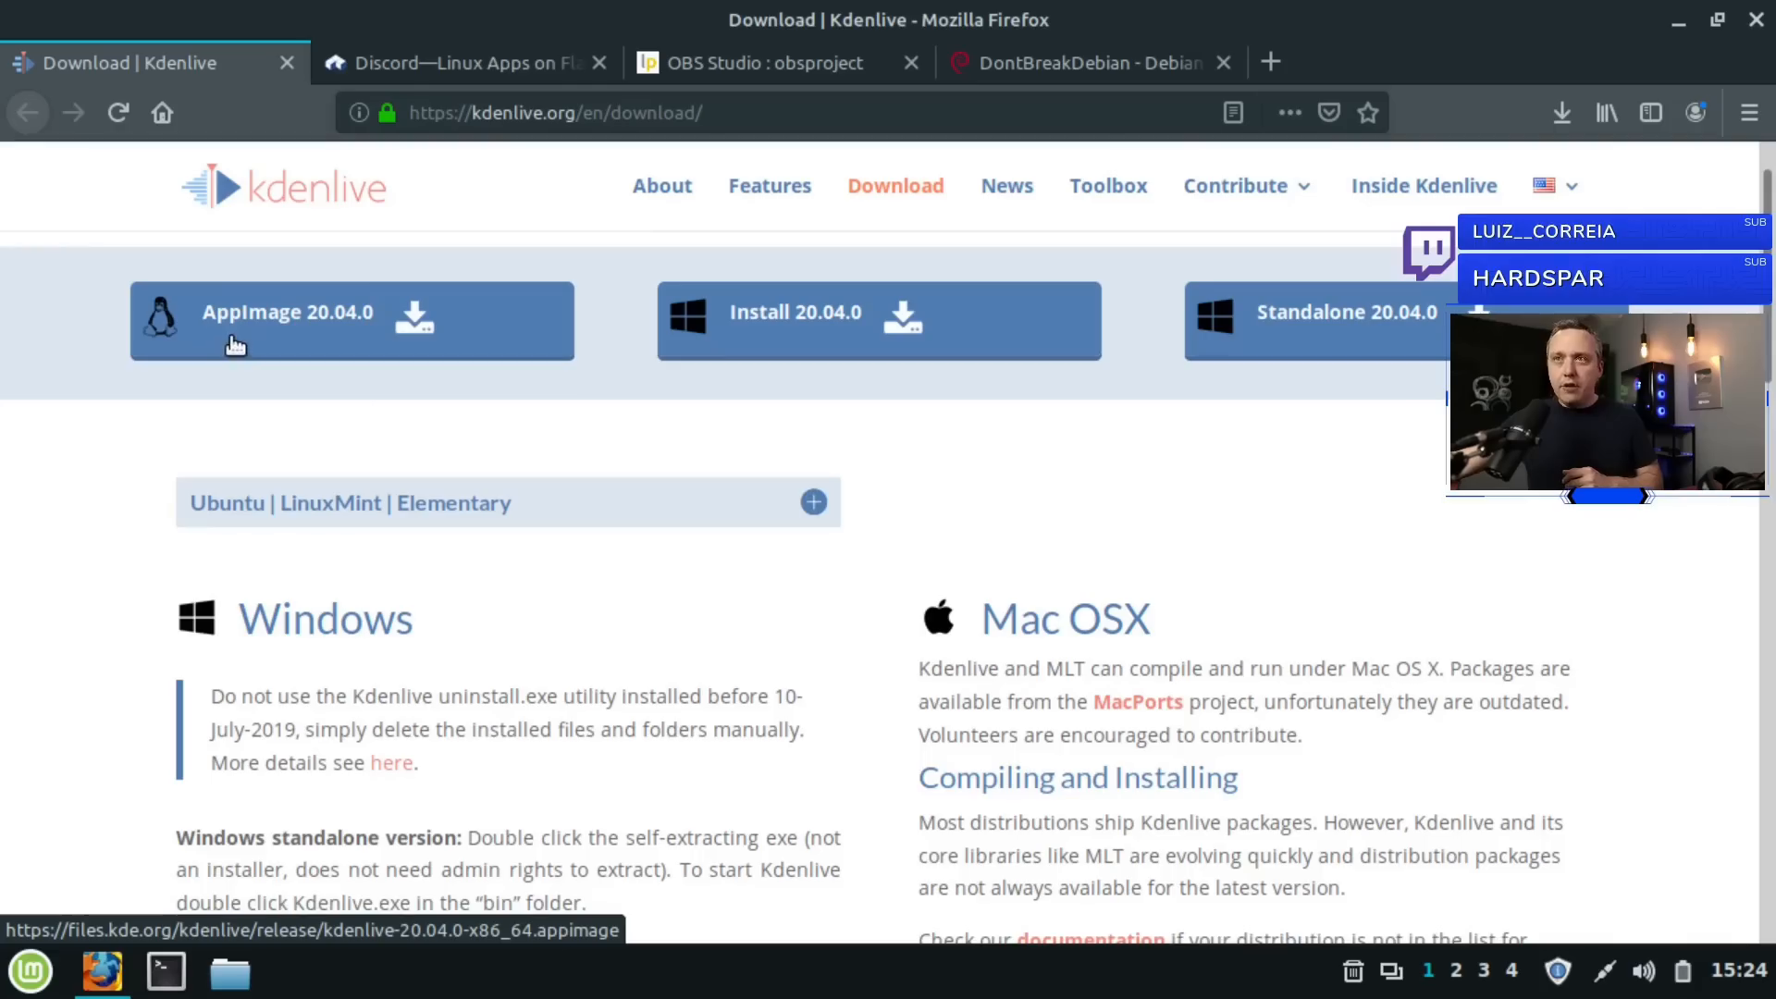
{"action": "mouse_move", "coordinate": [230, 971]}
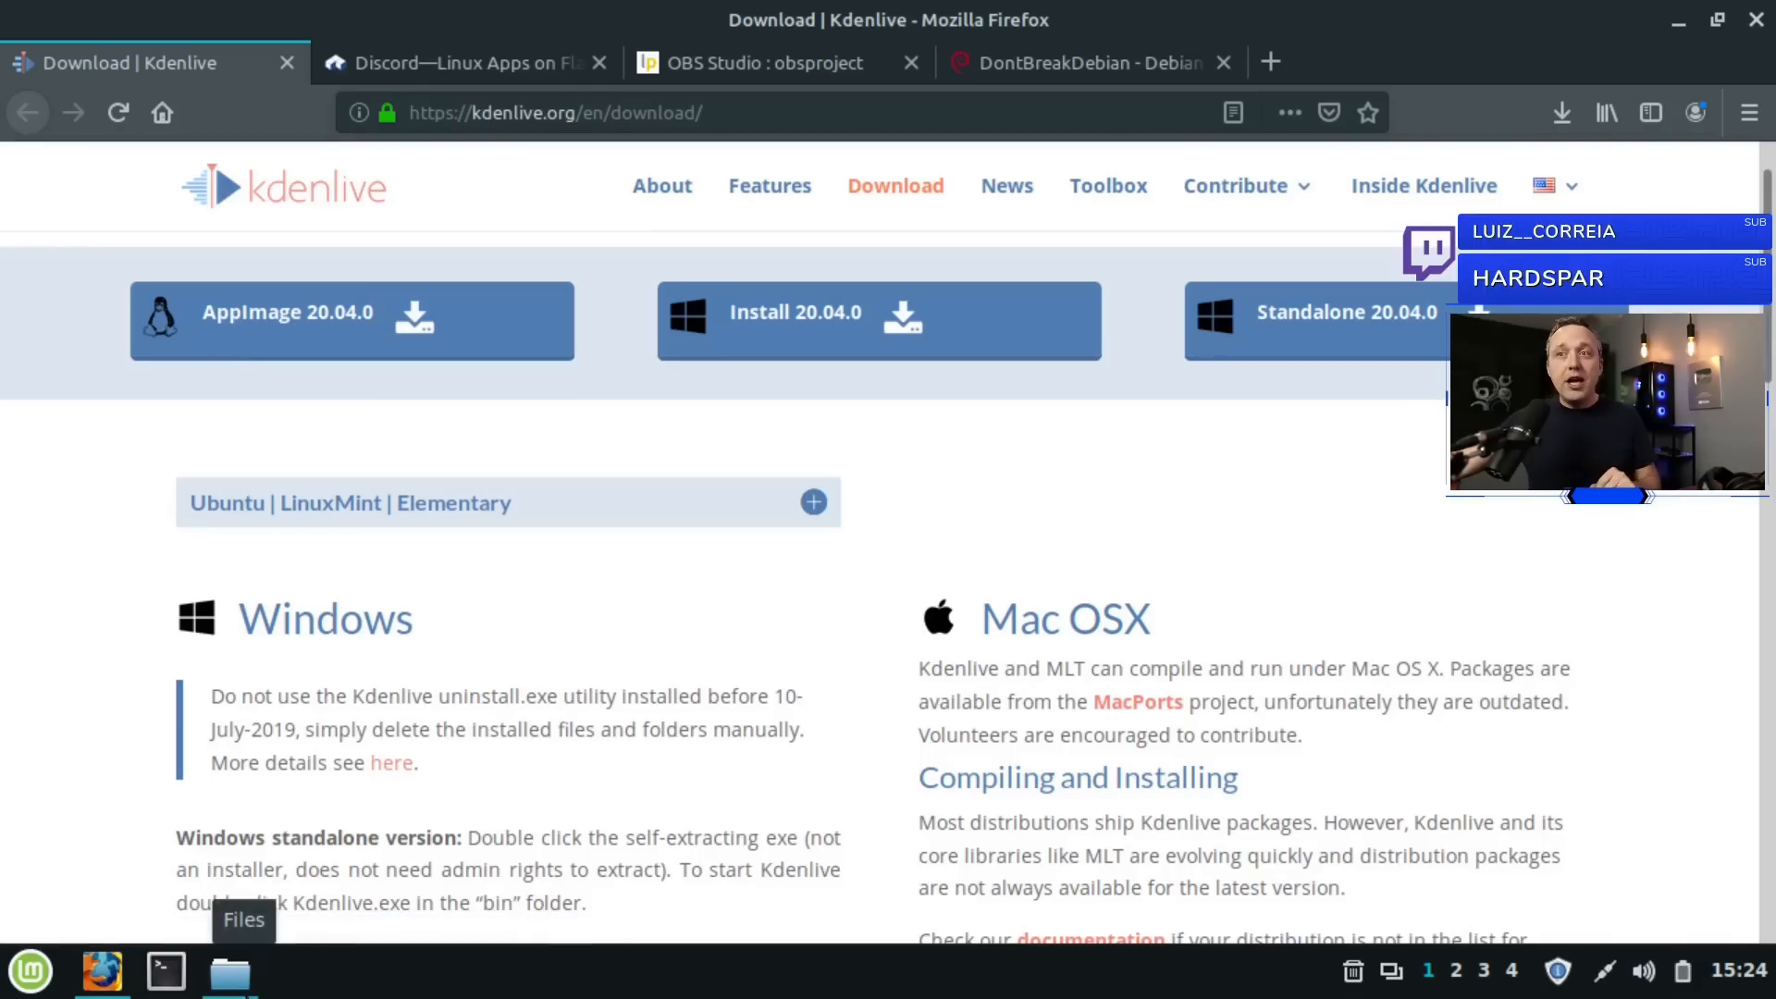
{"action": "left_click", "coordinate": [227, 971]}
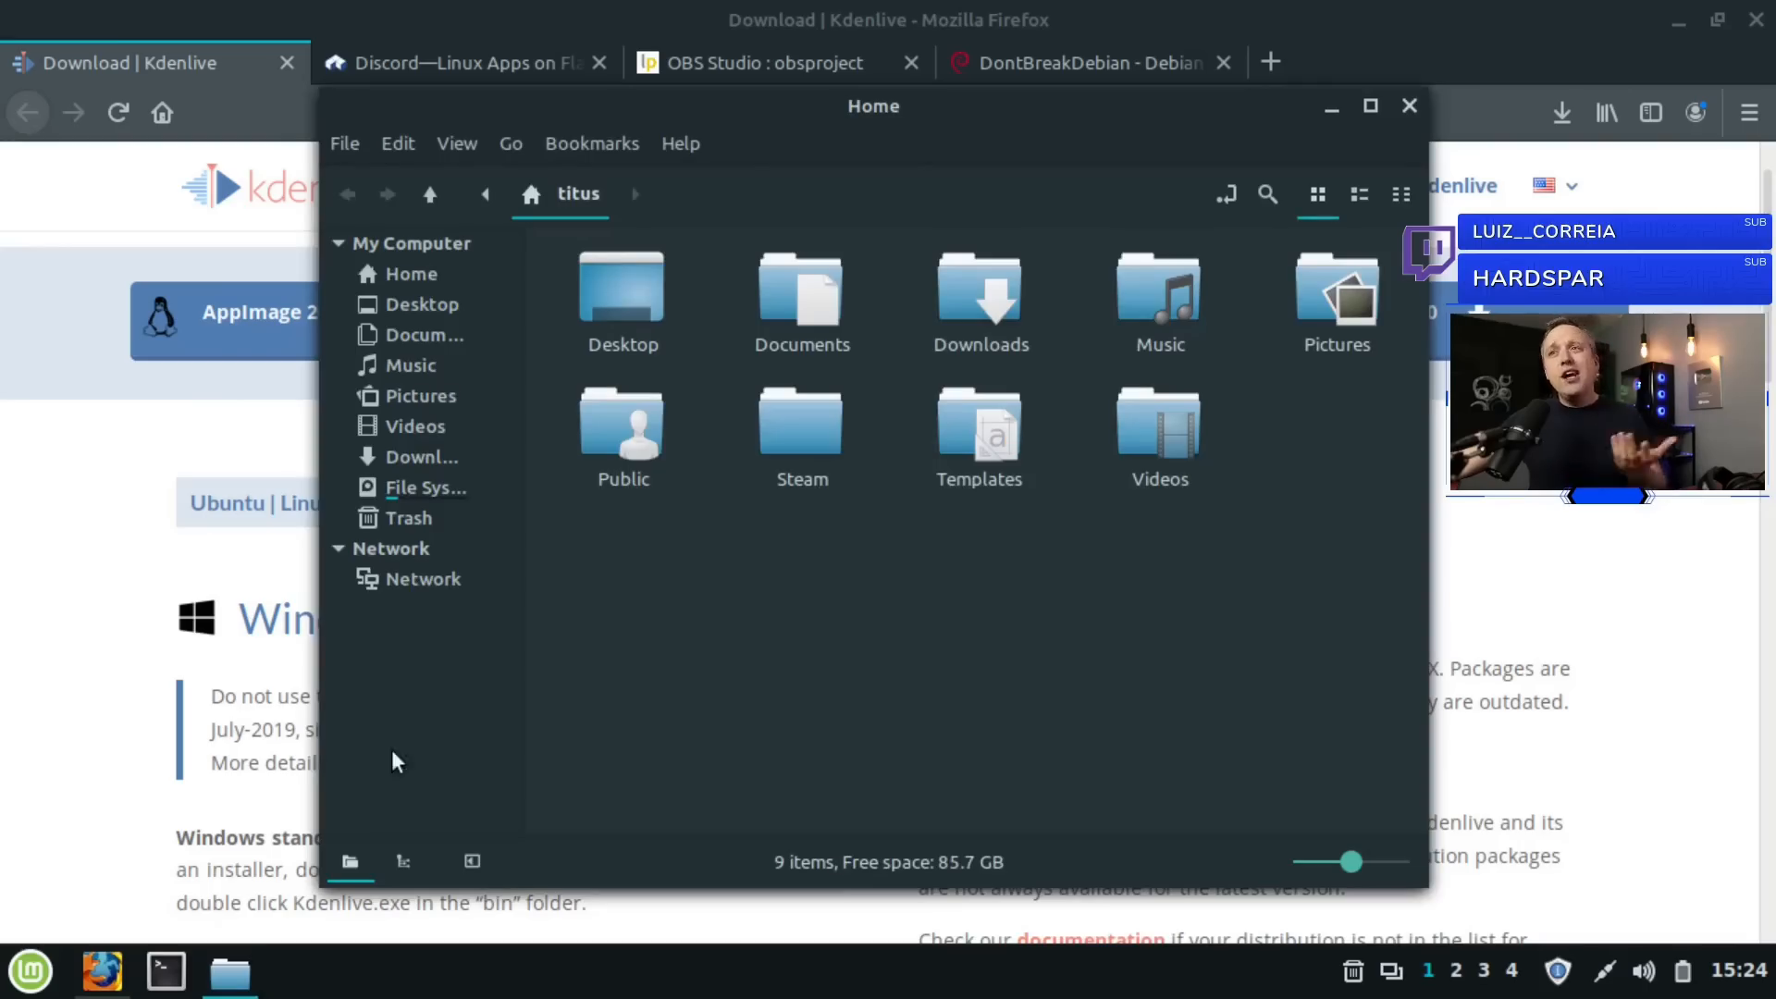
{"action": "double_click", "coordinate": [980, 289]}
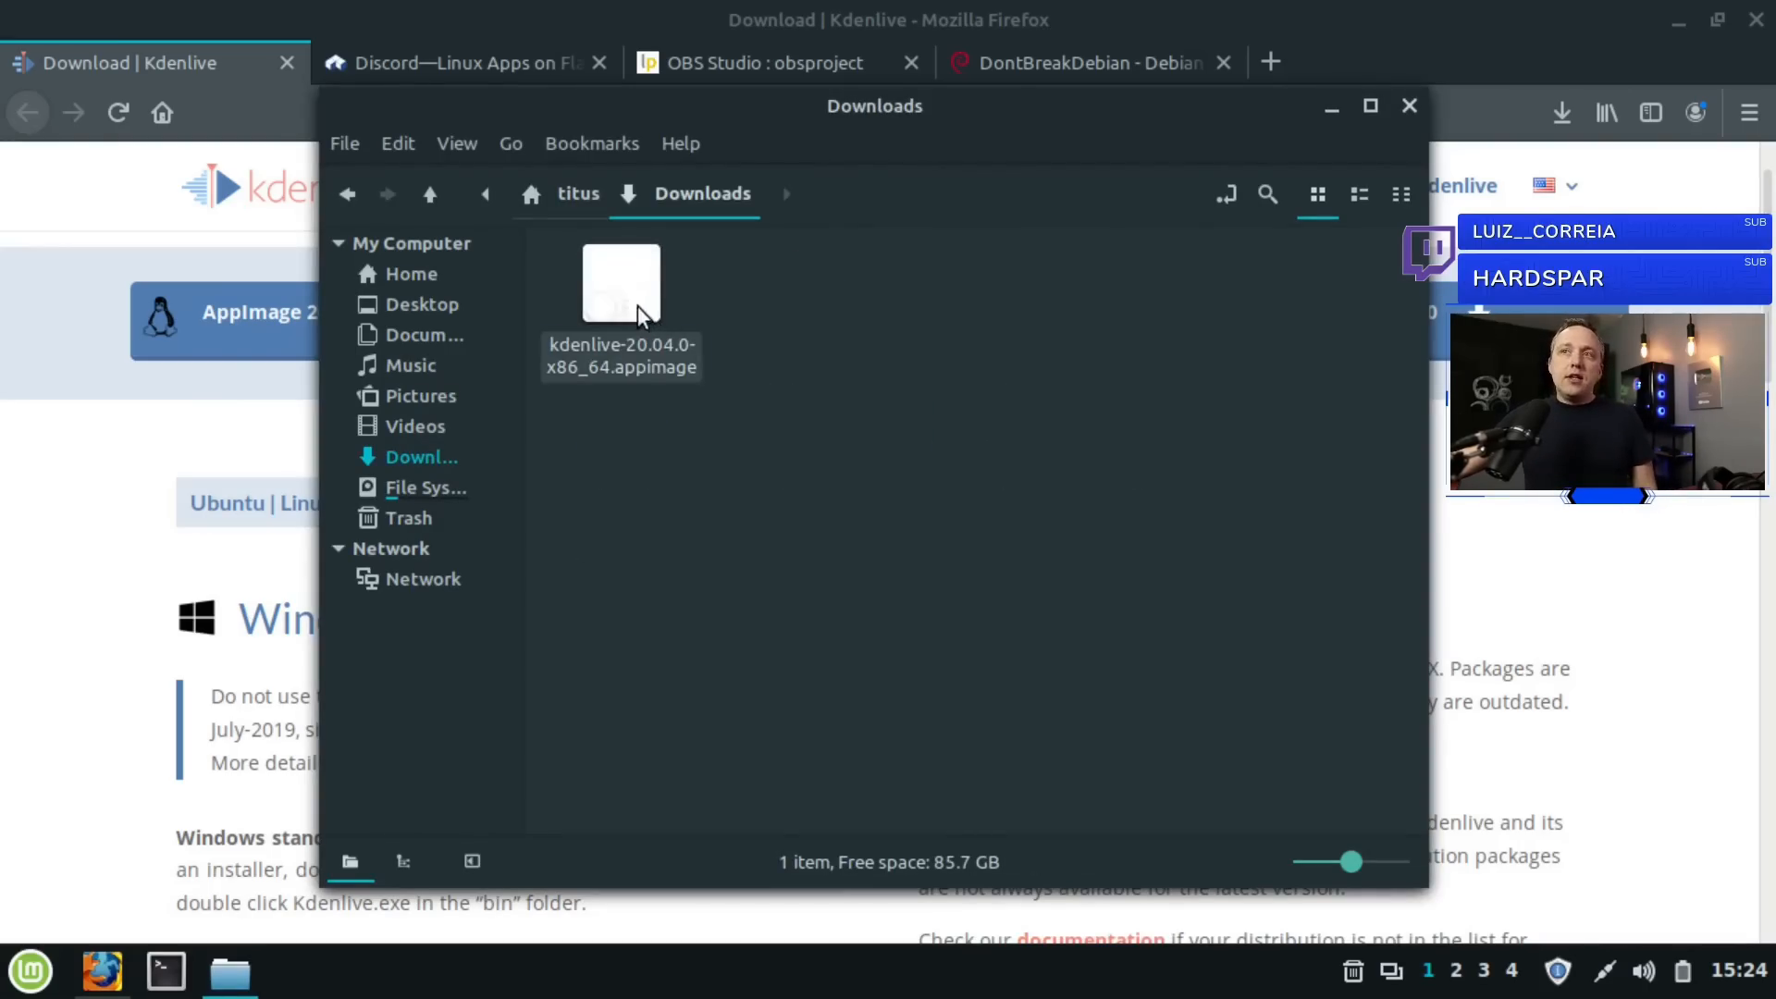
Step: In the AppImage's properties, tick 'Allow executing file as program' under Permissions
{"action": "right_click", "coordinate": [622, 305]}
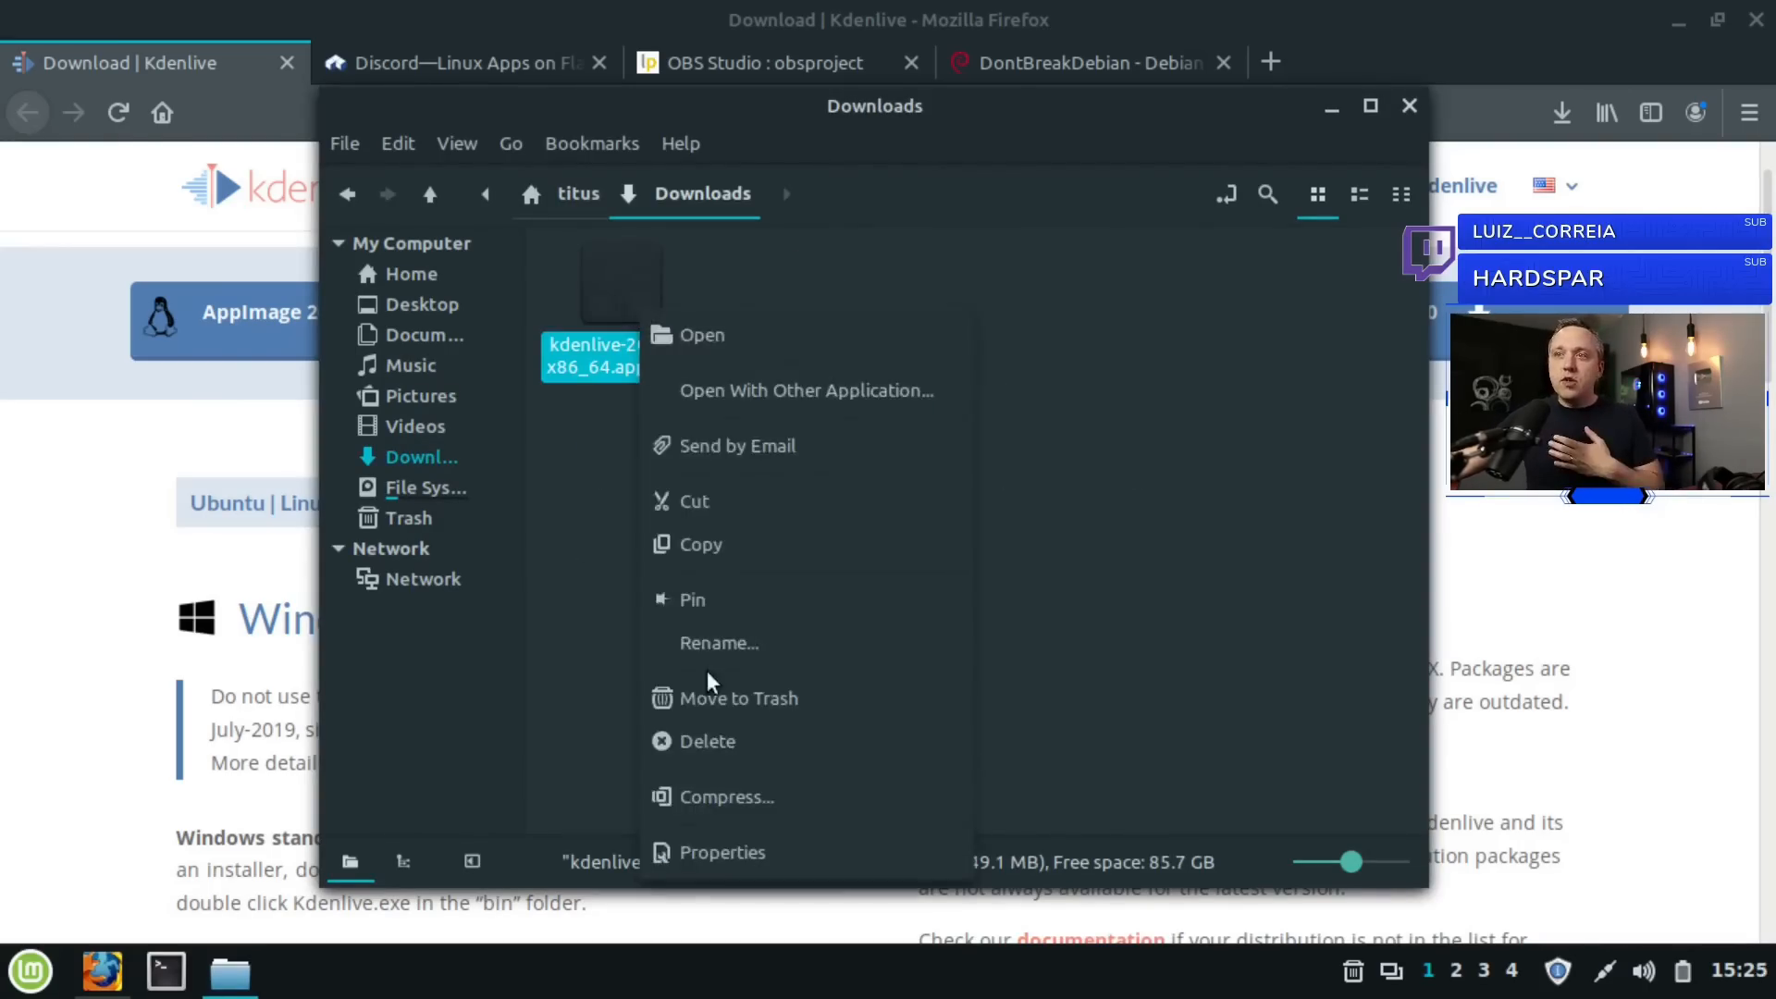
{"action": "left_click", "coordinate": [725, 851]}
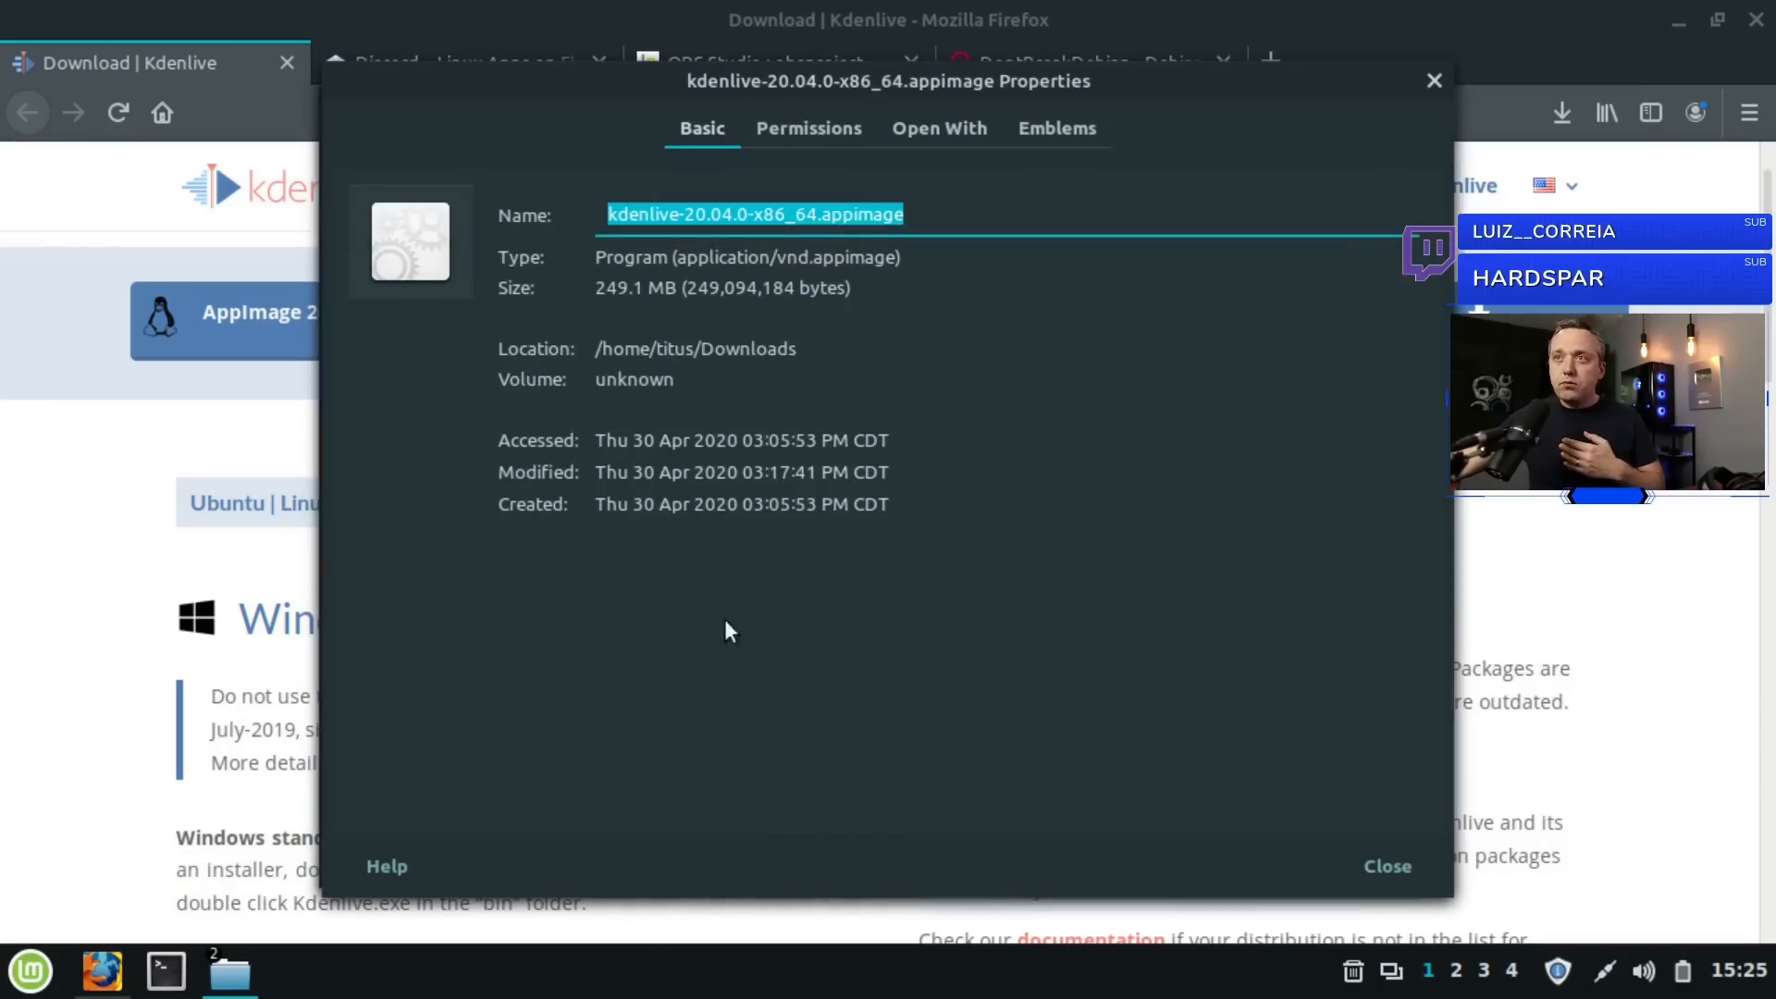
{"action": "left_click", "coordinate": [809, 127]}
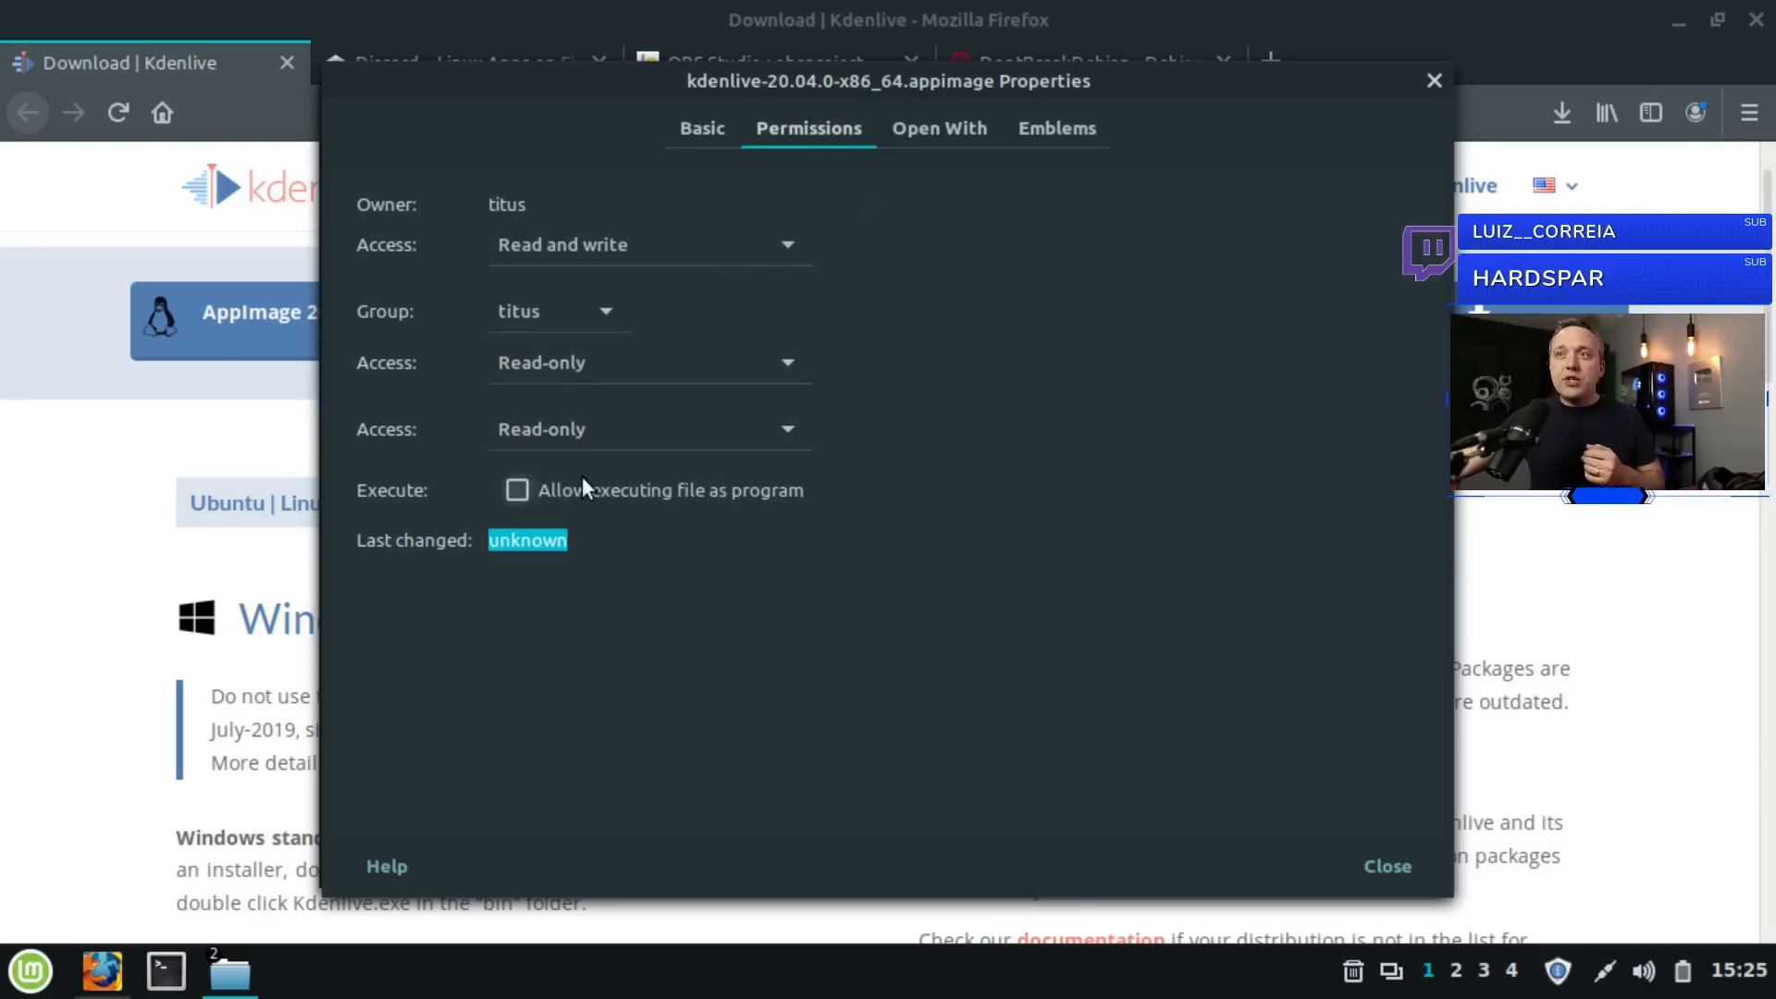
{"action": "left_click", "coordinate": [516, 489]}
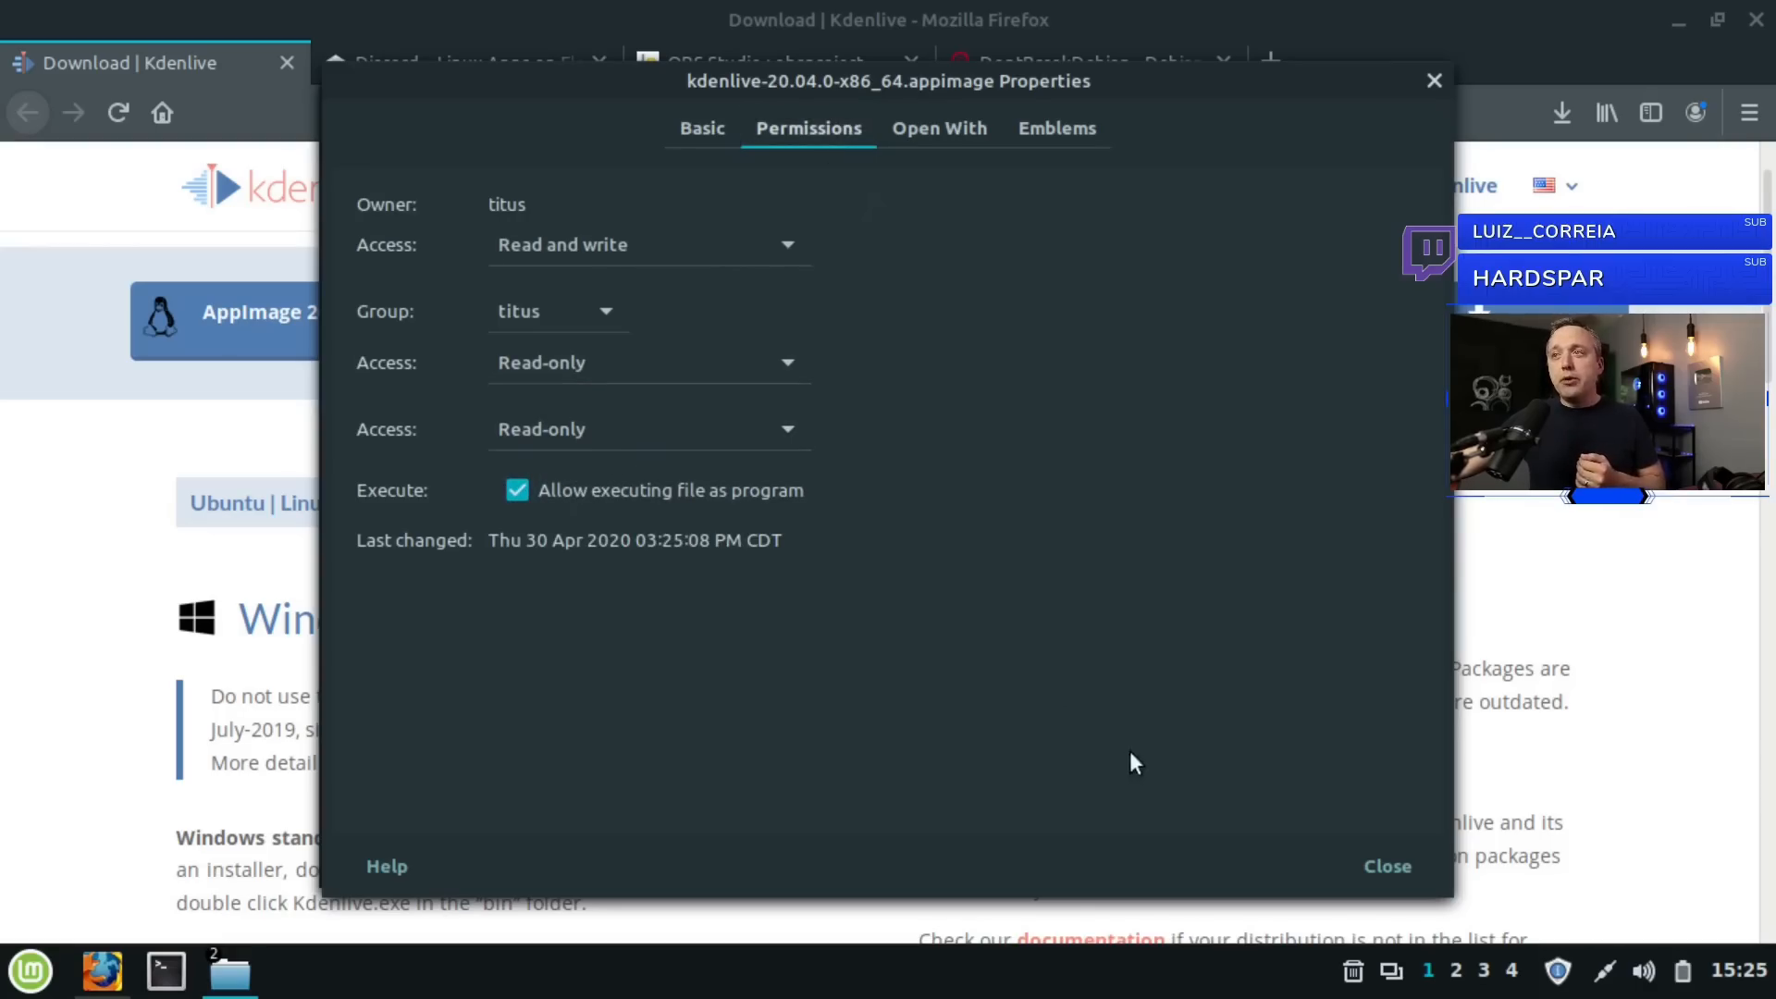
{"action": "left_click", "coordinate": [1386, 866]}
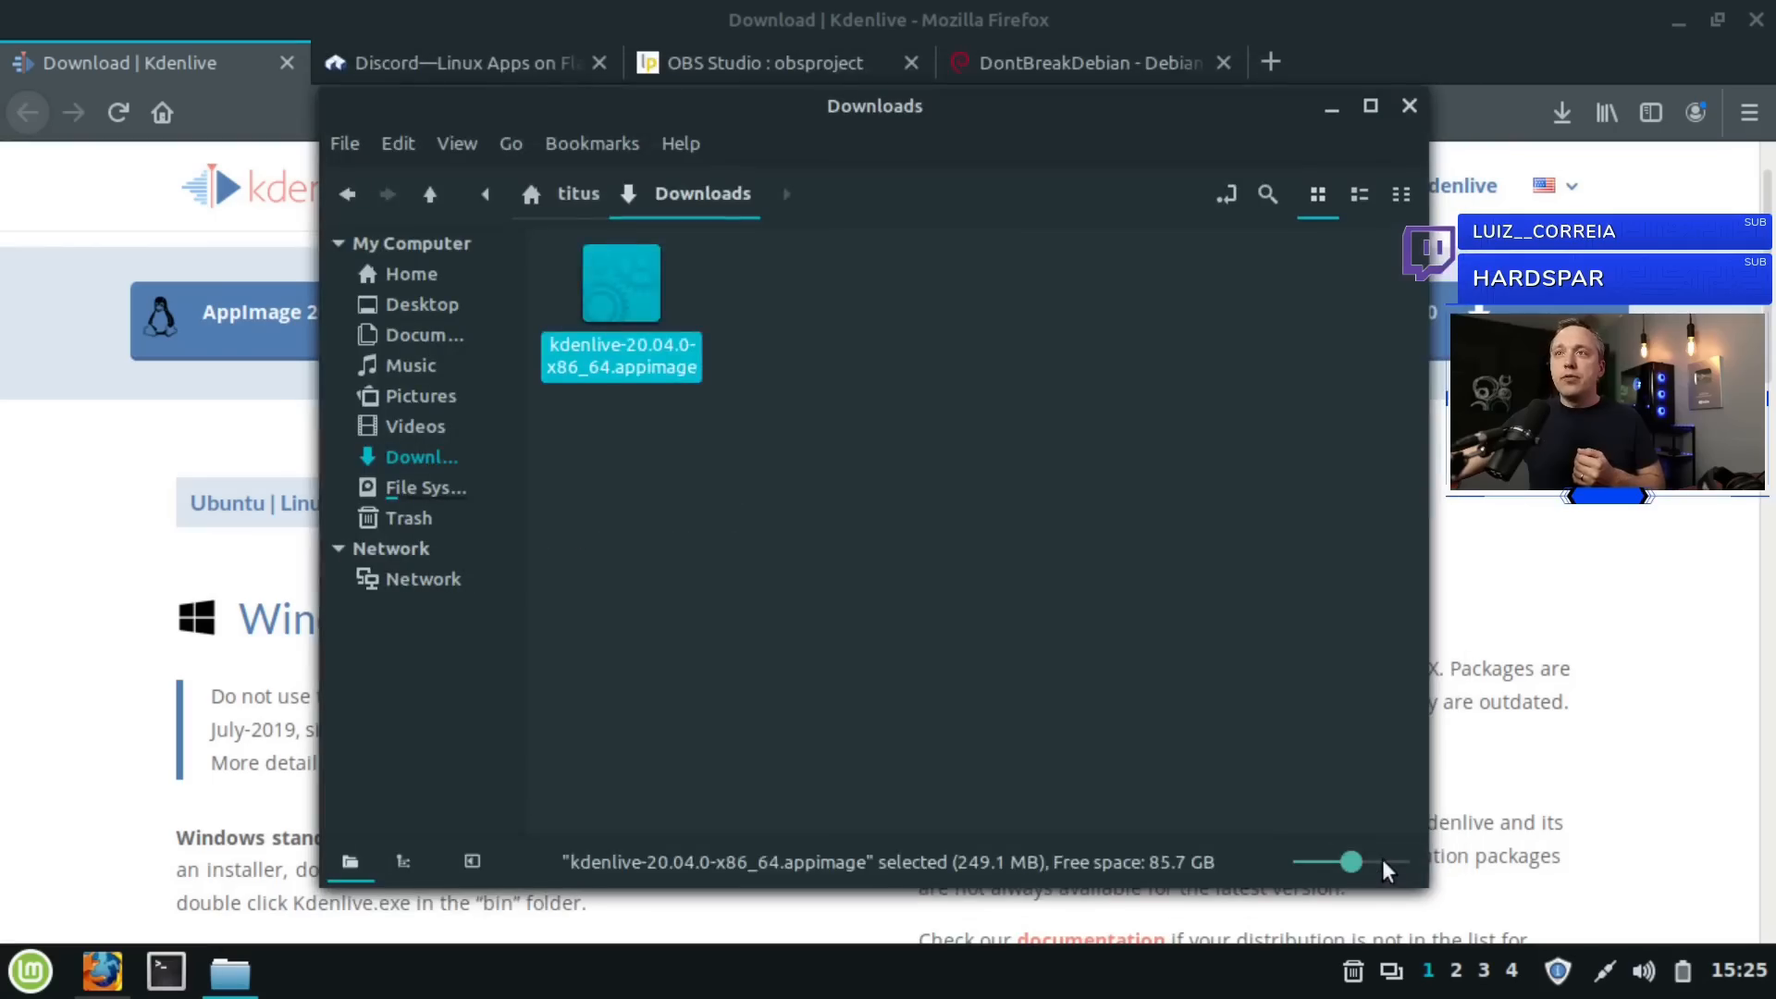
Step: Launch Kdenlive from the AppImage's right-click Open action
{"action": "right_click", "coordinate": [620, 283]}
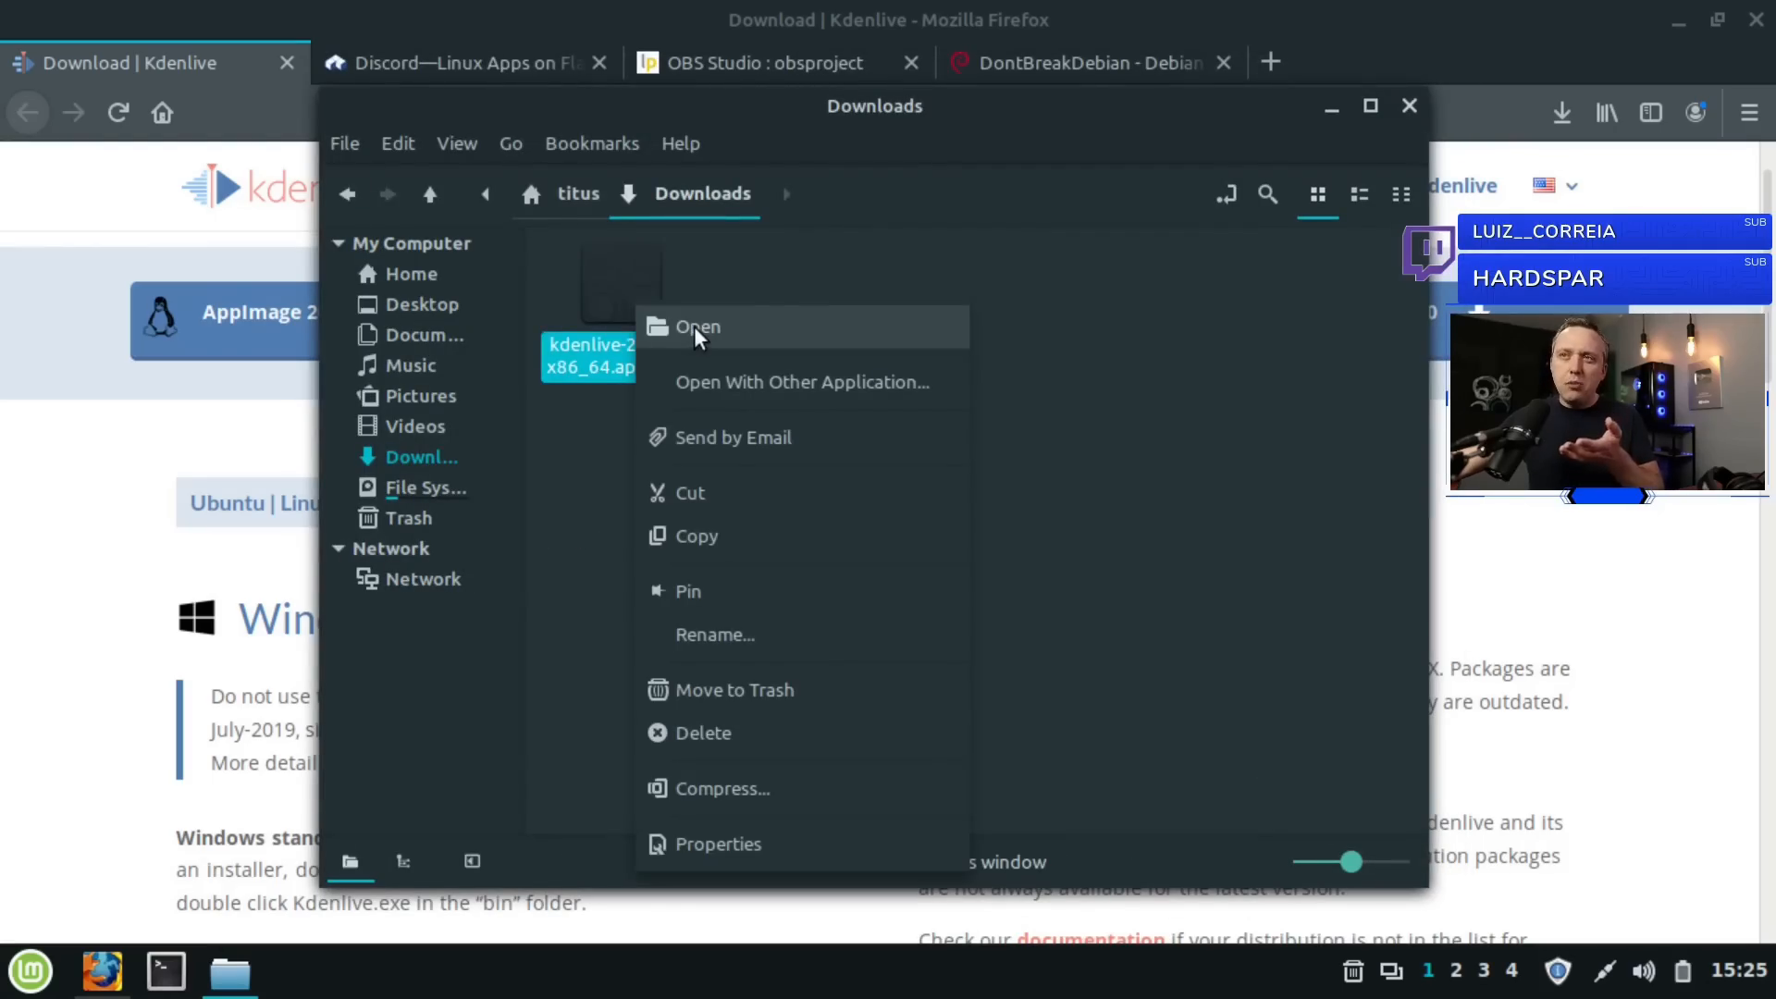
{"action": "left_click", "coordinate": [697, 328]}
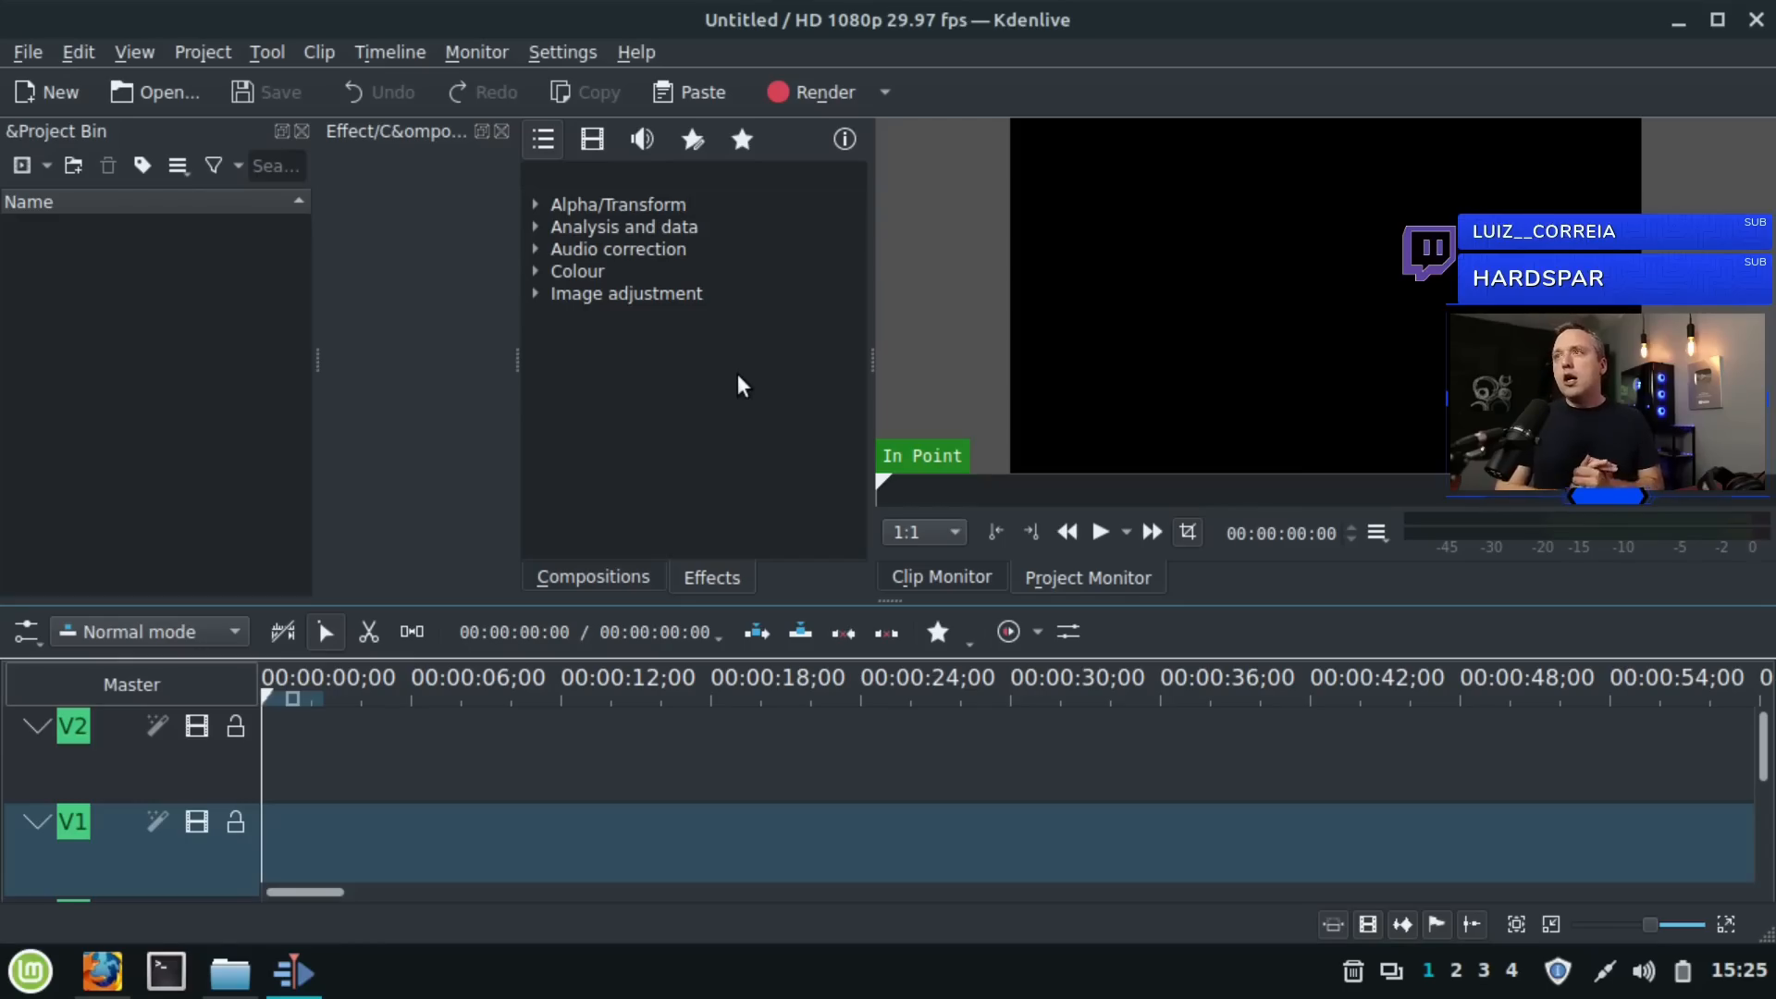
{"action": "mouse_move", "coordinate": [938, 302]}
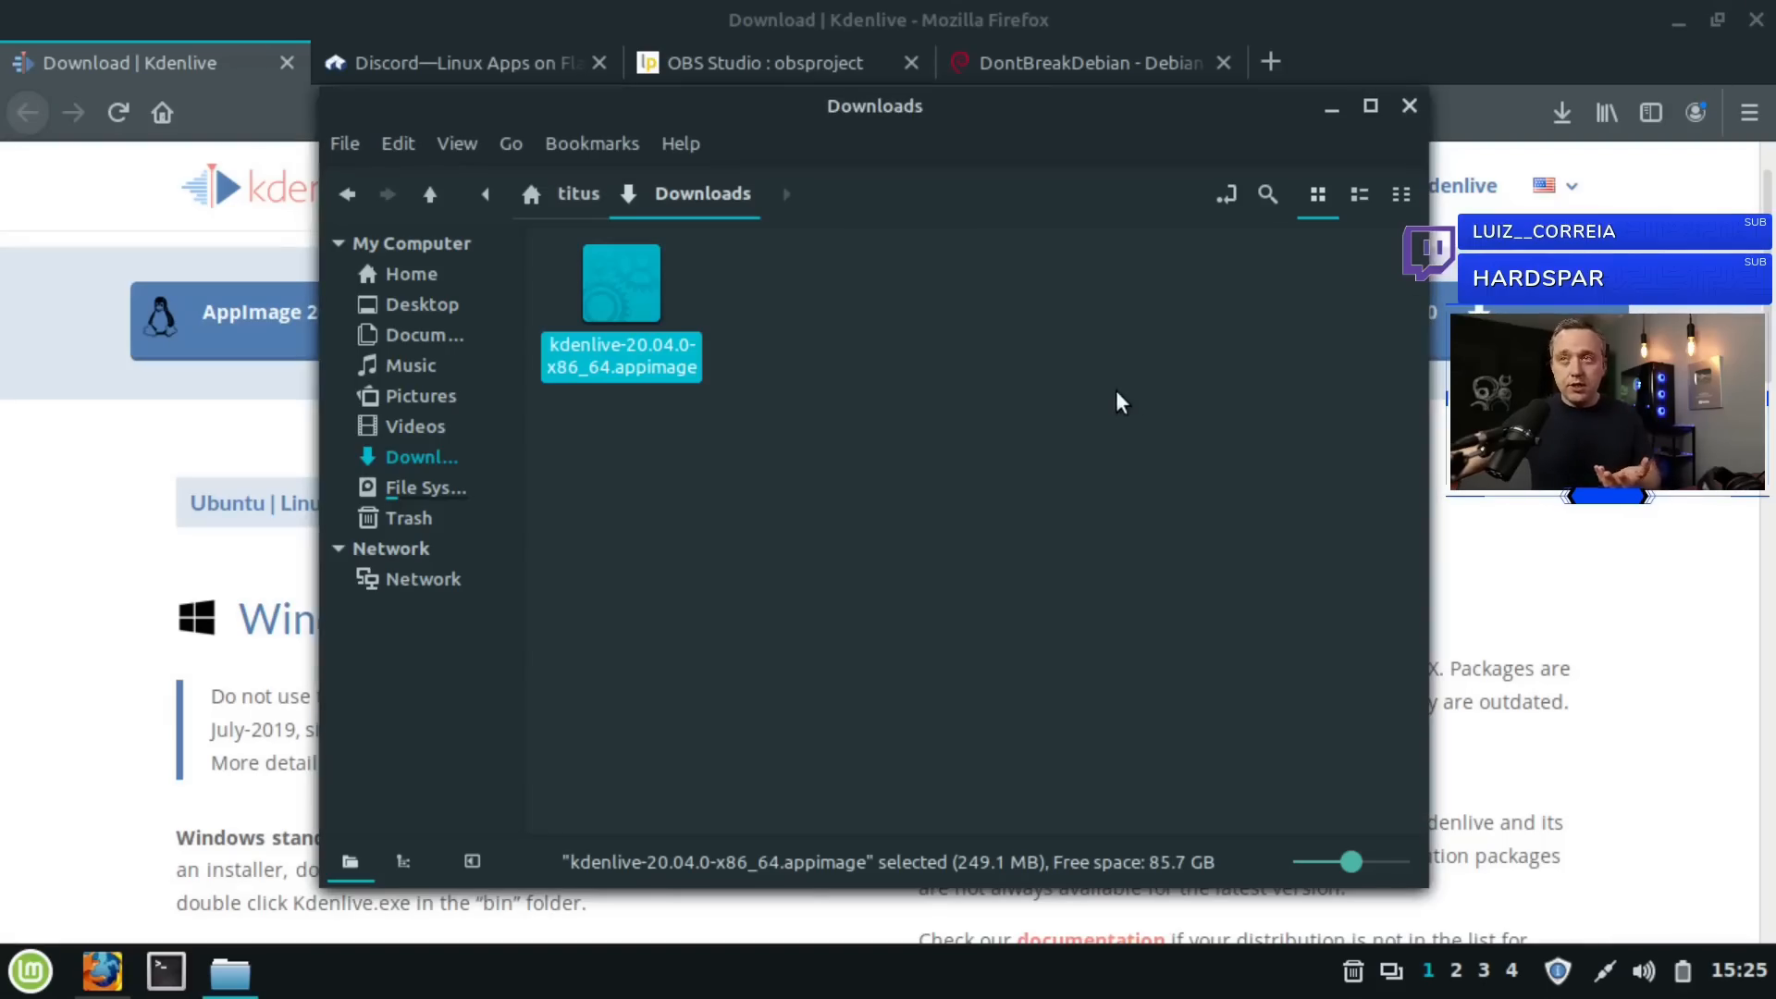
{"action": "mouse_move", "coordinate": [951, 395]}
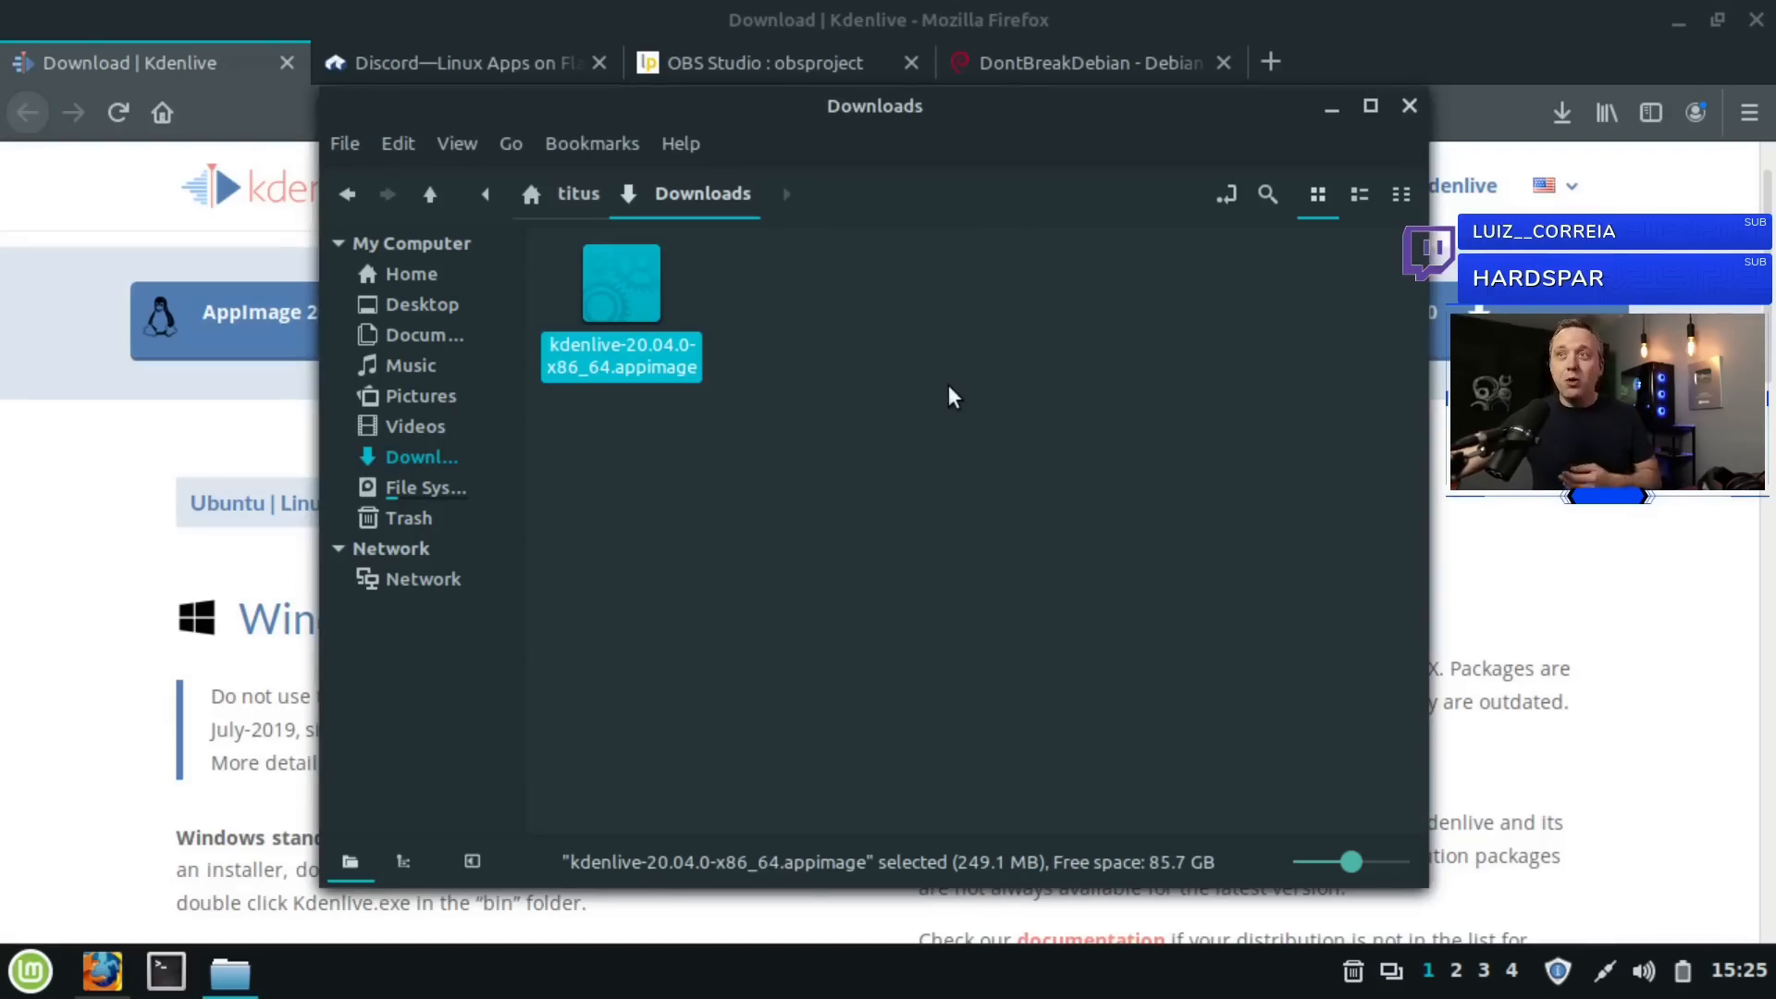
{"action": "mouse_move", "coordinate": [988, 459]}
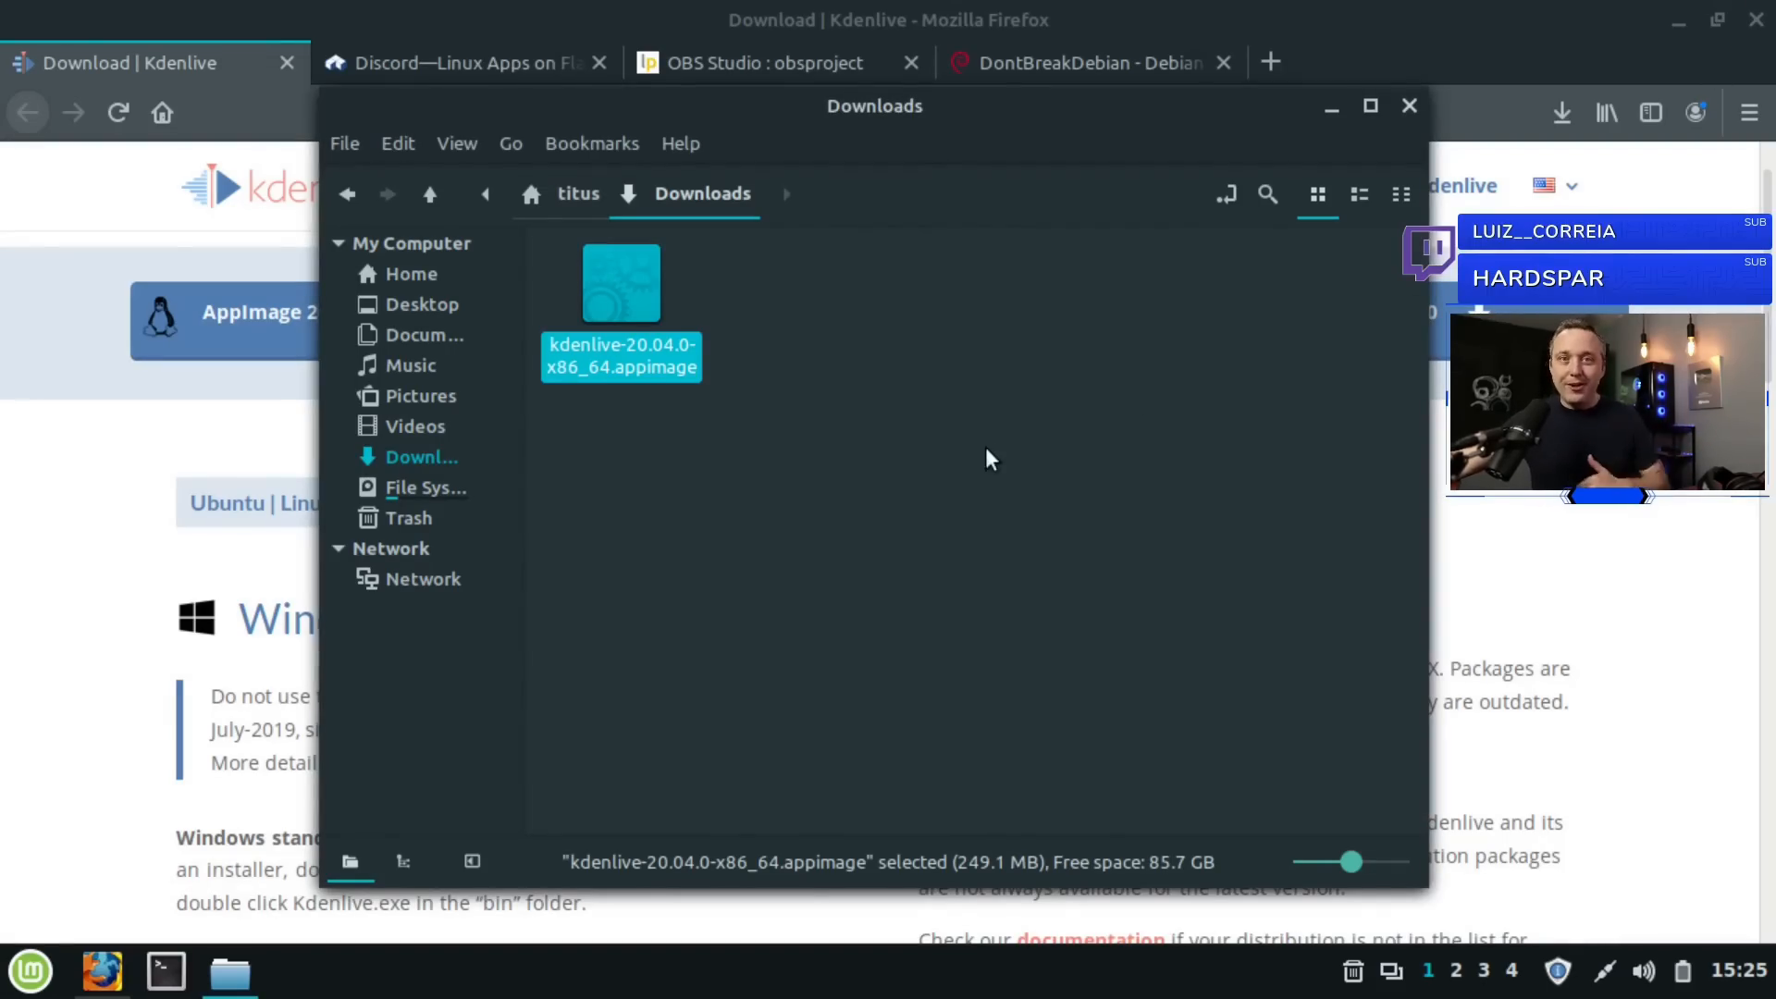
{"action": "mouse_move", "coordinate": [881, 401]}
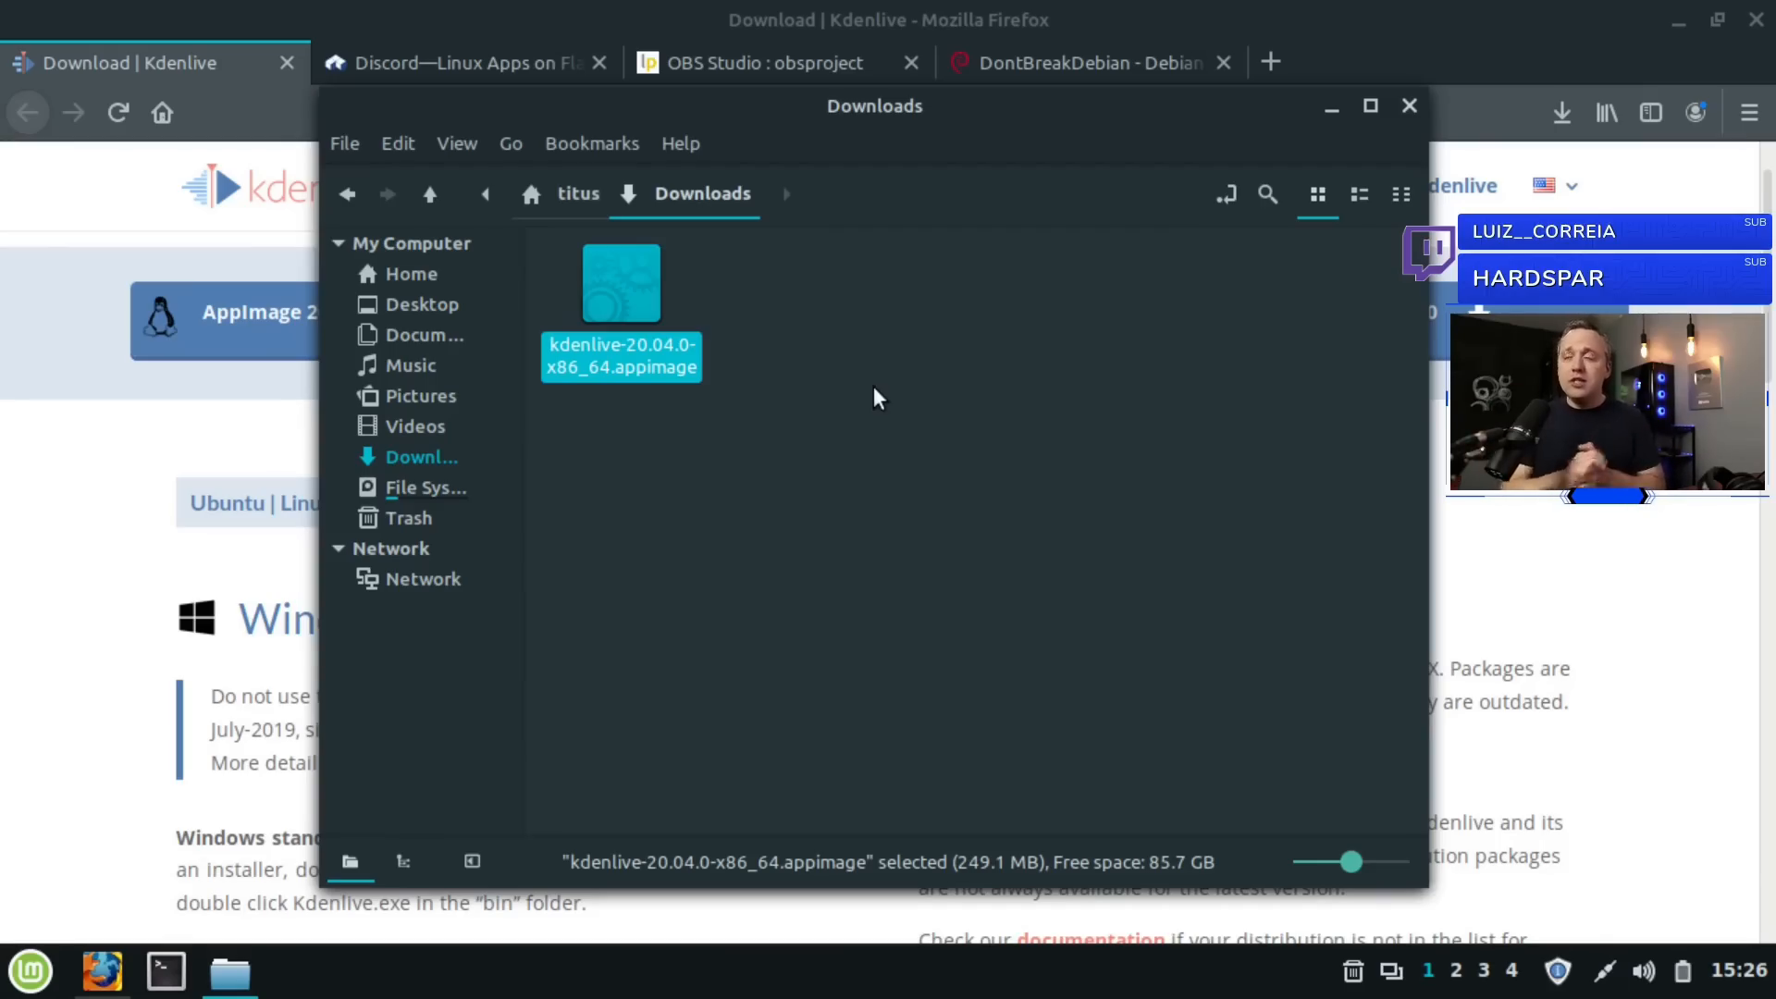
{"action": "mouse_move", "coordinate": [1303, 163]}
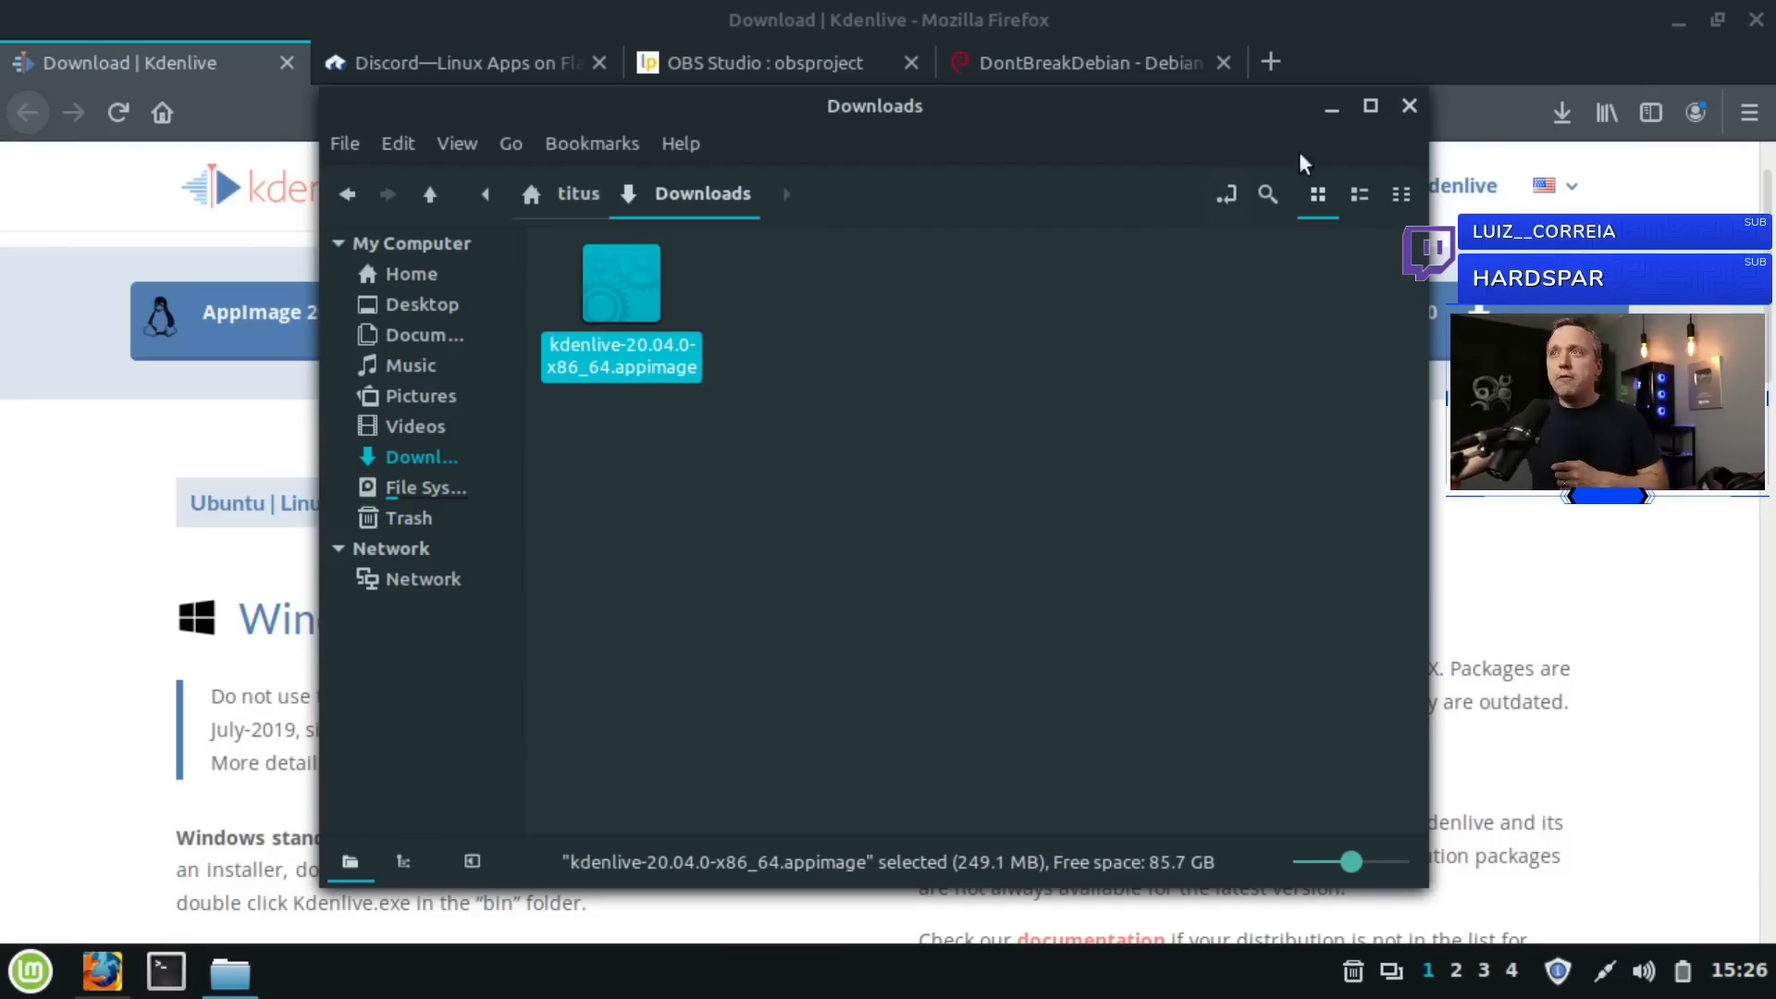
Step: Return to Firefox's Discord Flathub tab and follow its INSTALL link
{"action": "left_click", "coordinate": [1410, 106]}
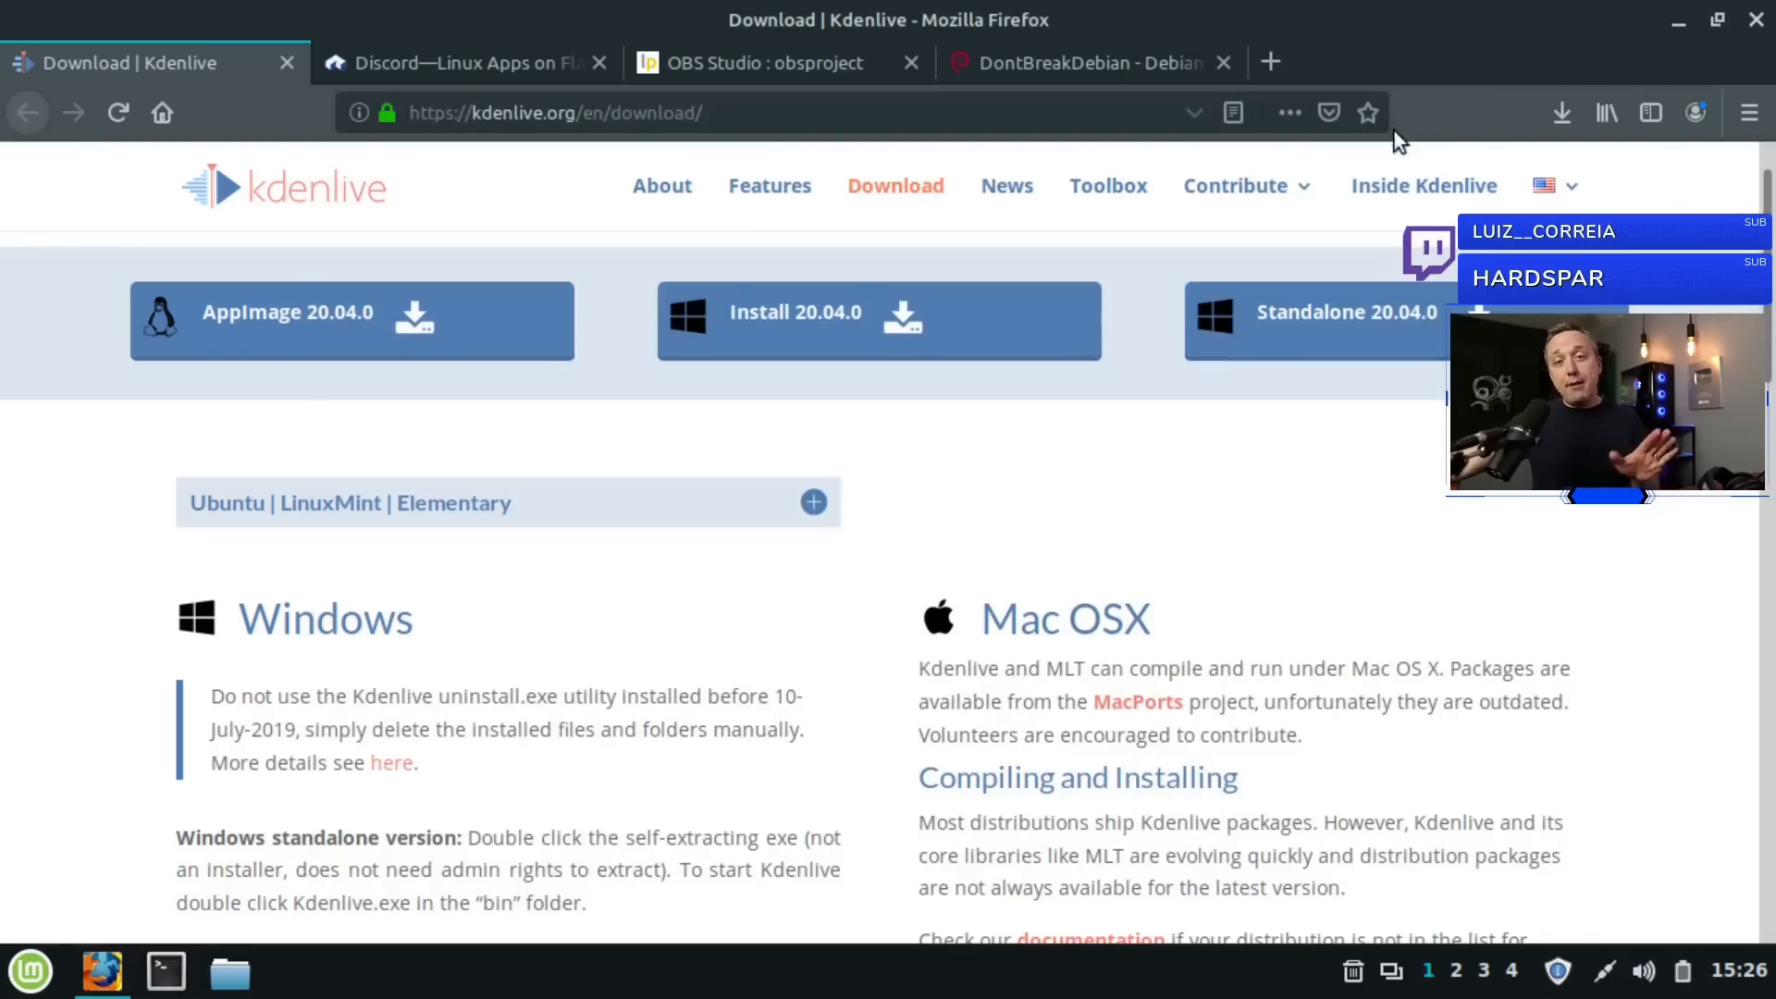
{"action": "mouse_move", "coordinate": [685, 198]}
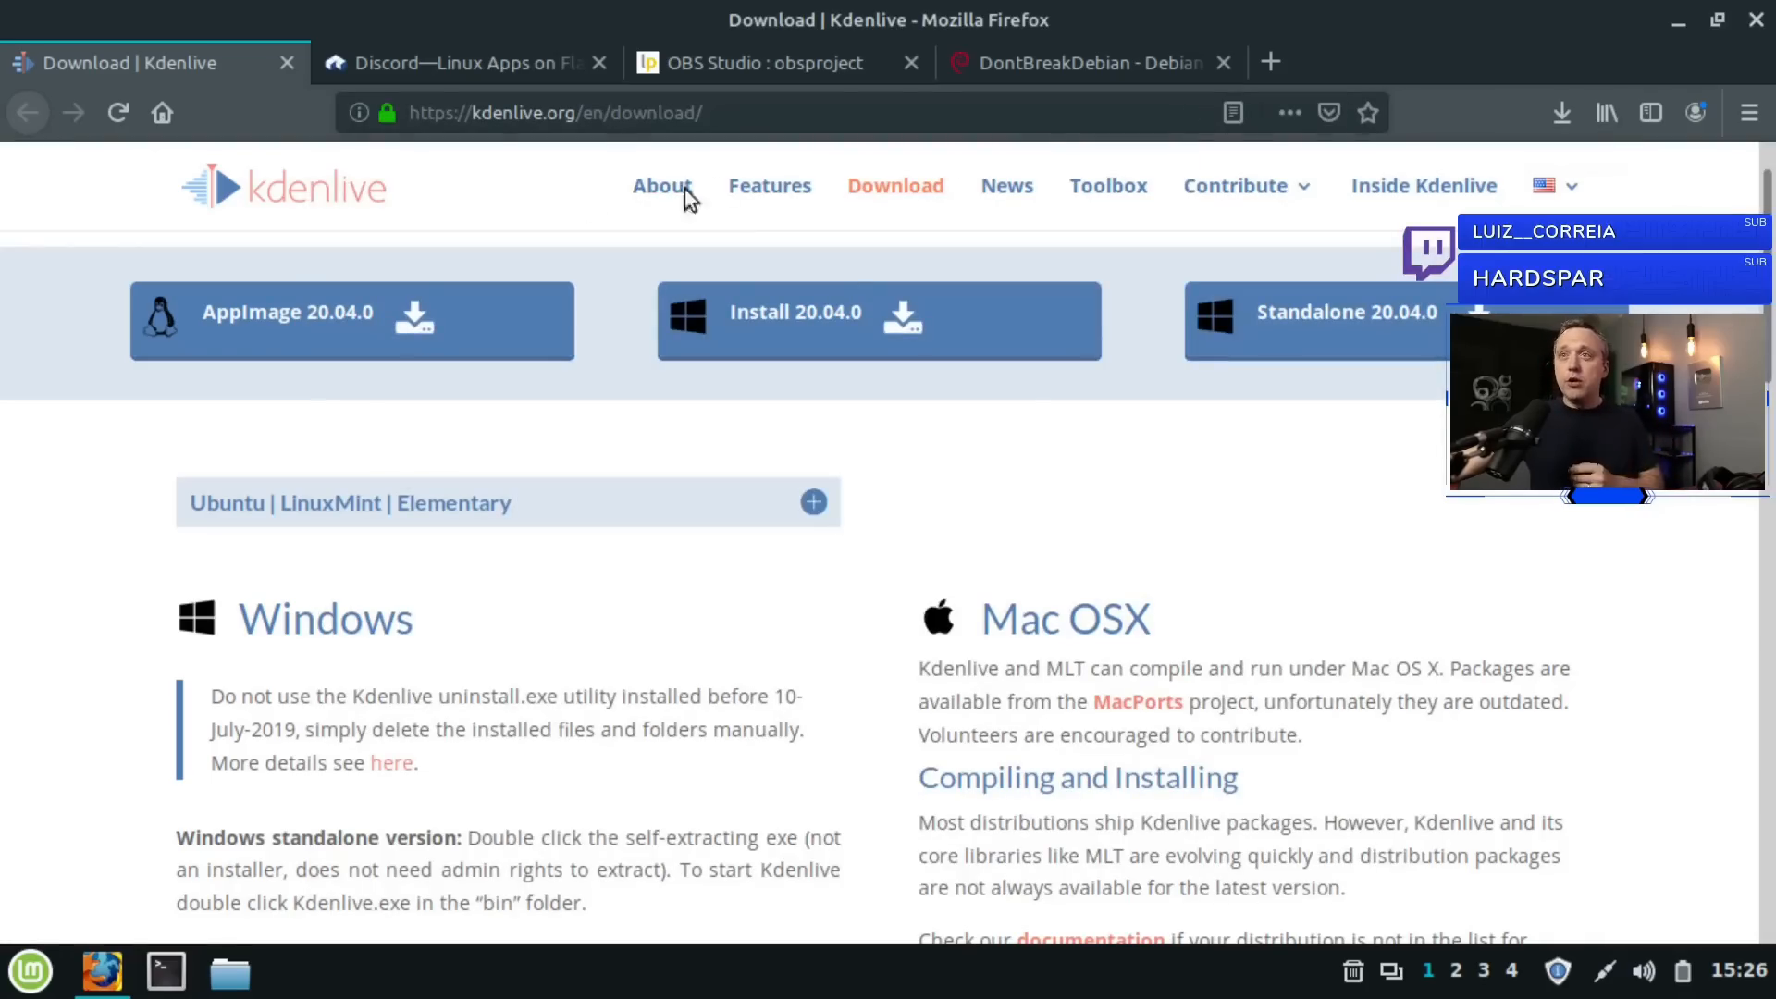
{"action": "left_click", "coordinate": [464, 63]}
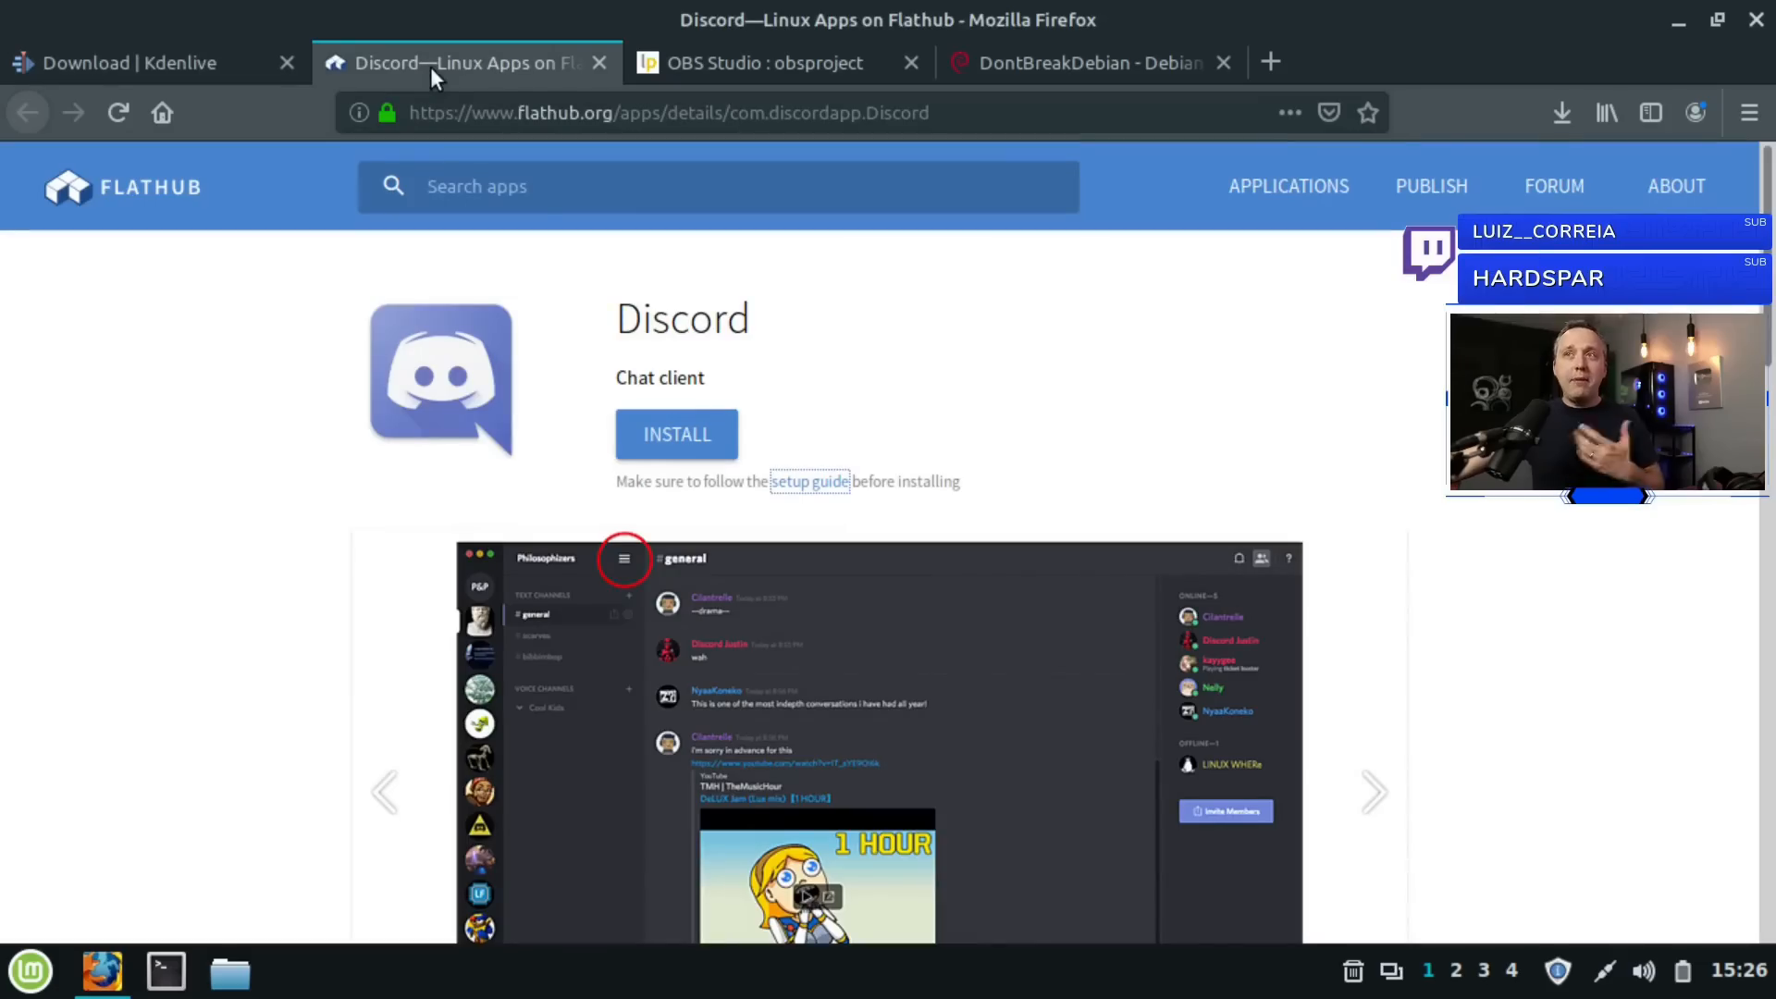
{"action": "mouse_move", "coordinate": [572, 127]}
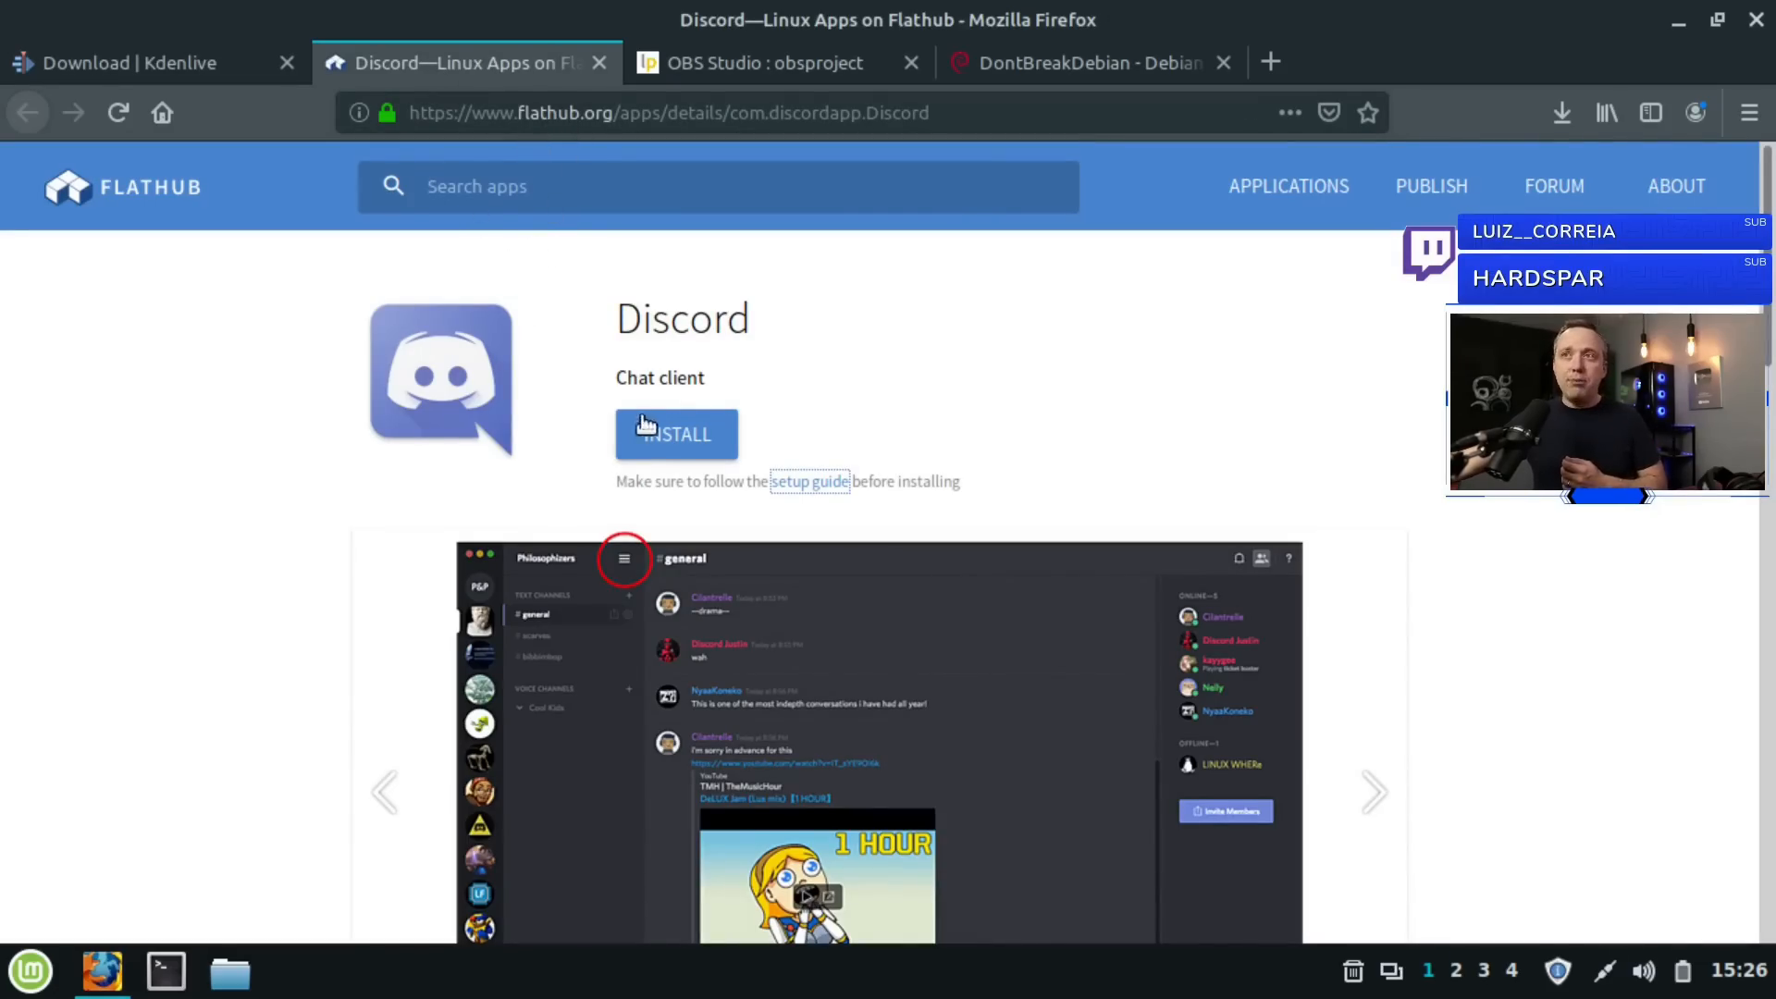
{"action": "left_click", "coordinate": [678, 433]}
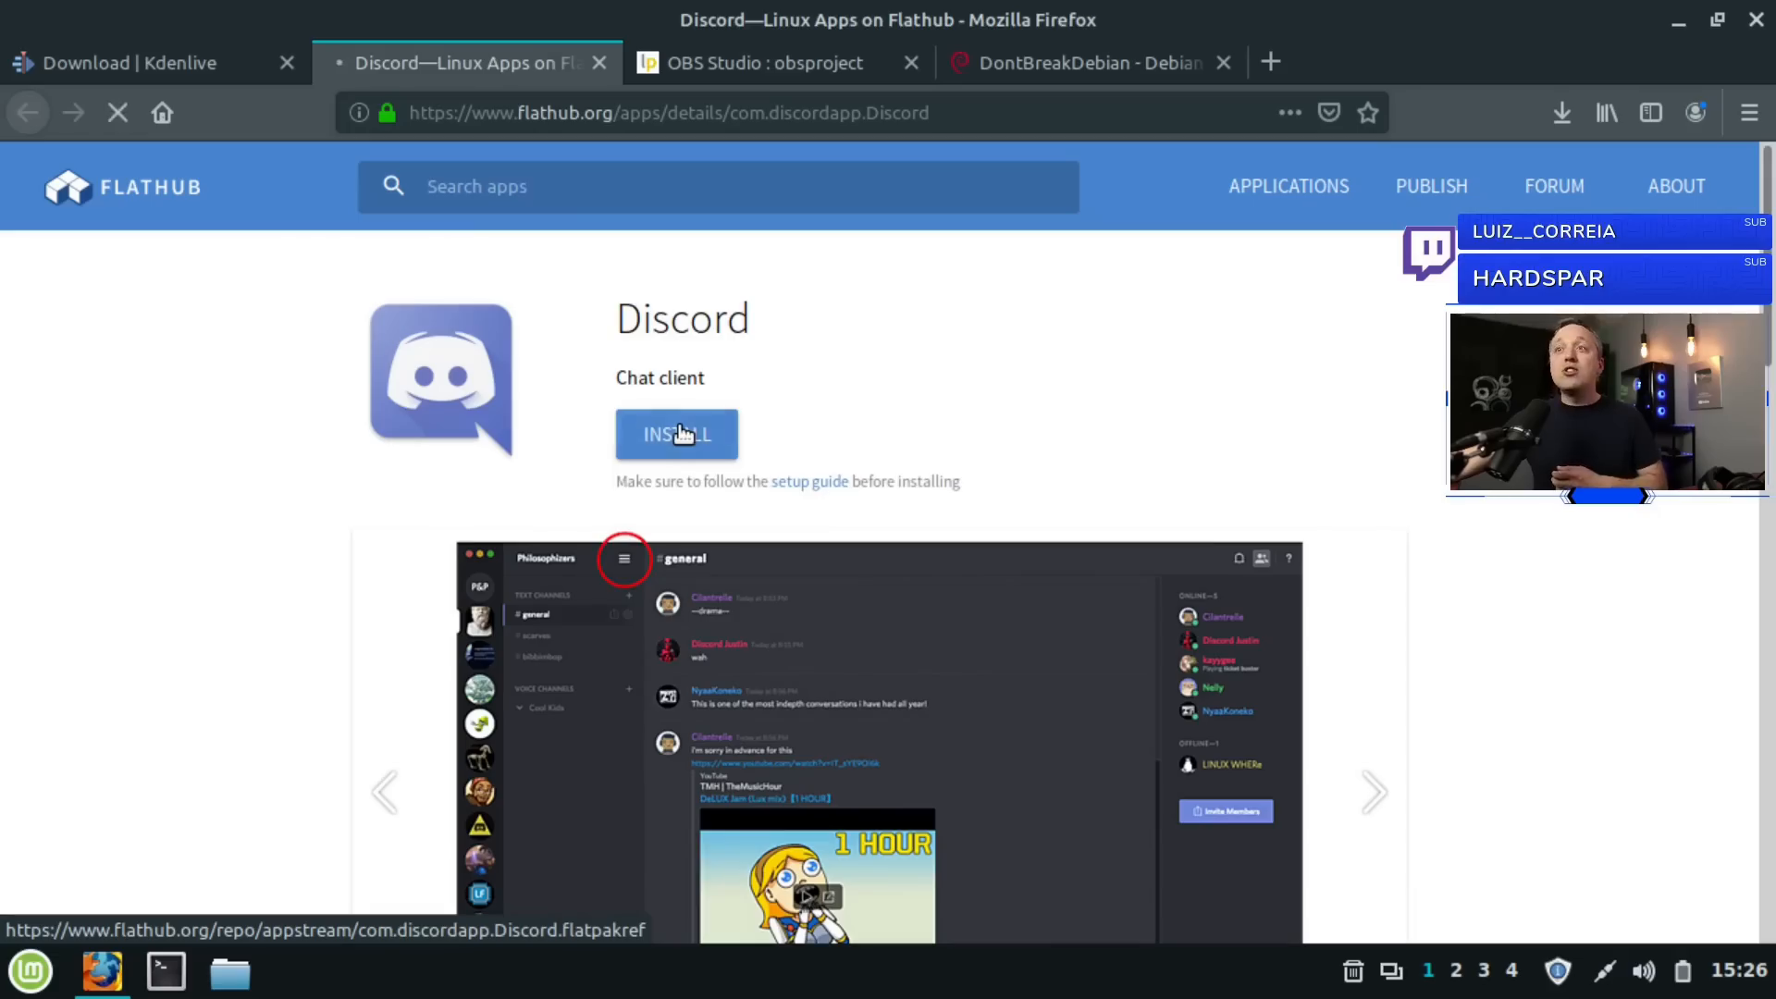
Step: Open the Discord Flatpak ref with Software Manager and install it with its required runtimes
{"action": "left_click", "coordinate": [677, 433]}
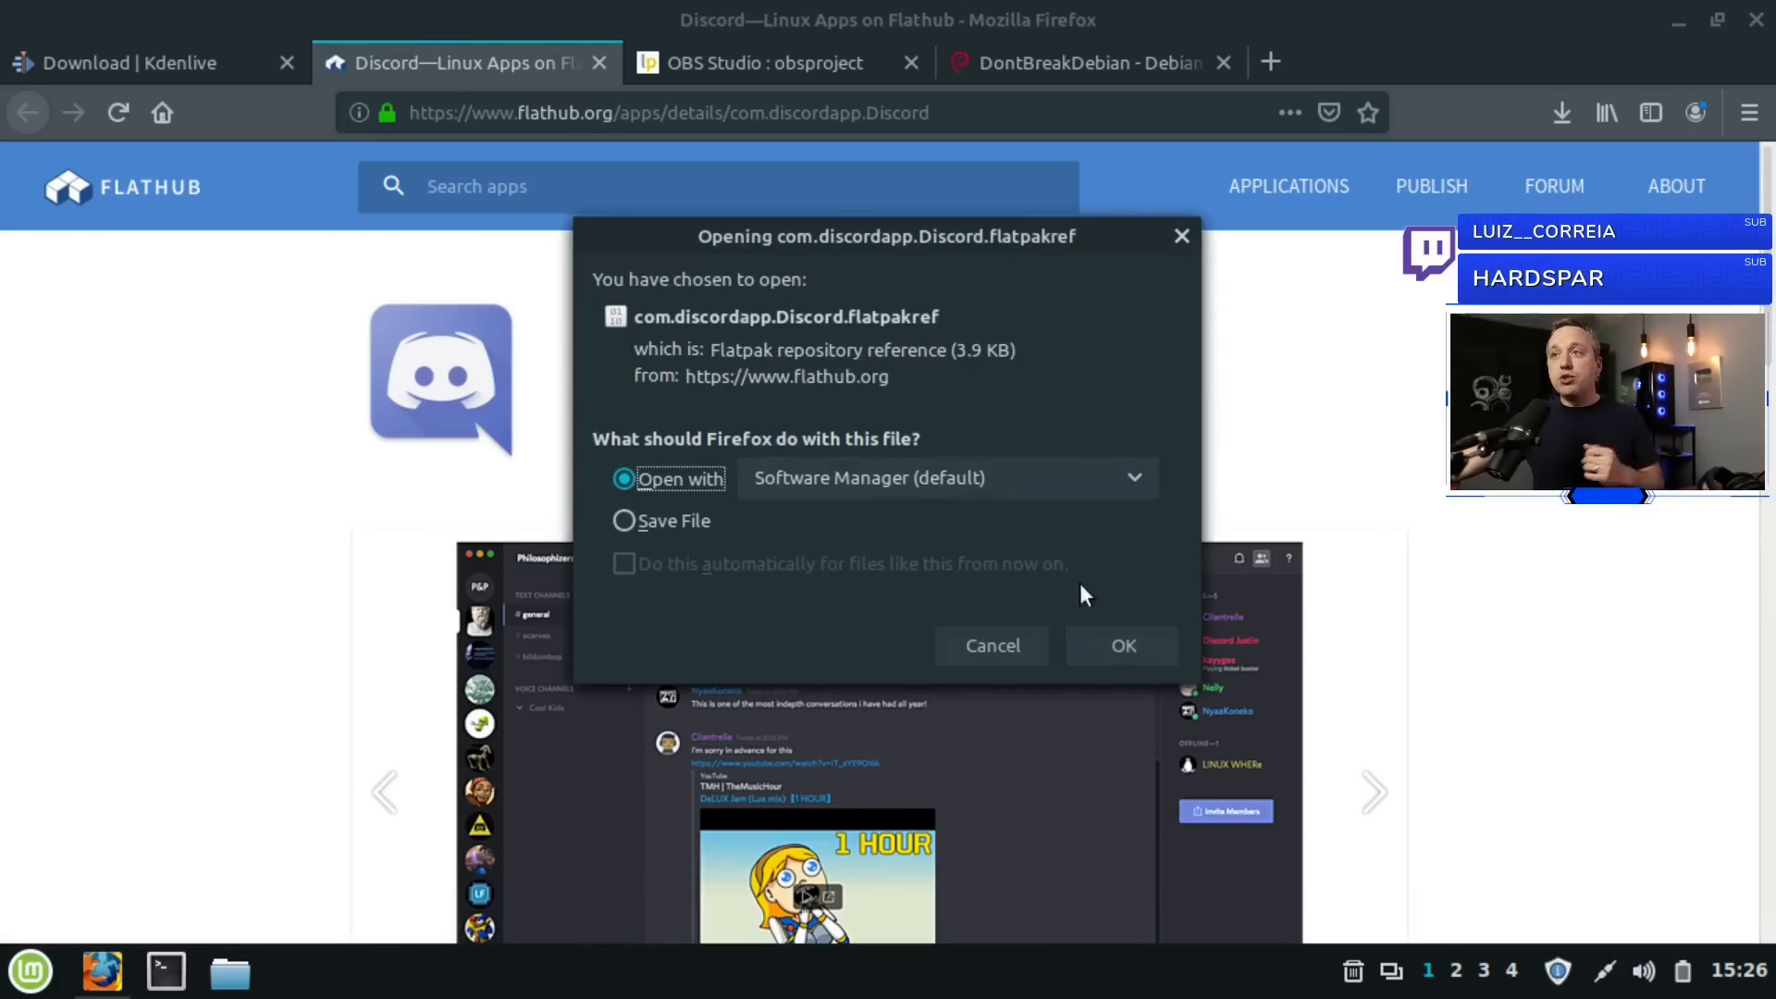
{"action": "left_click", "coordinate": [992, 645]}
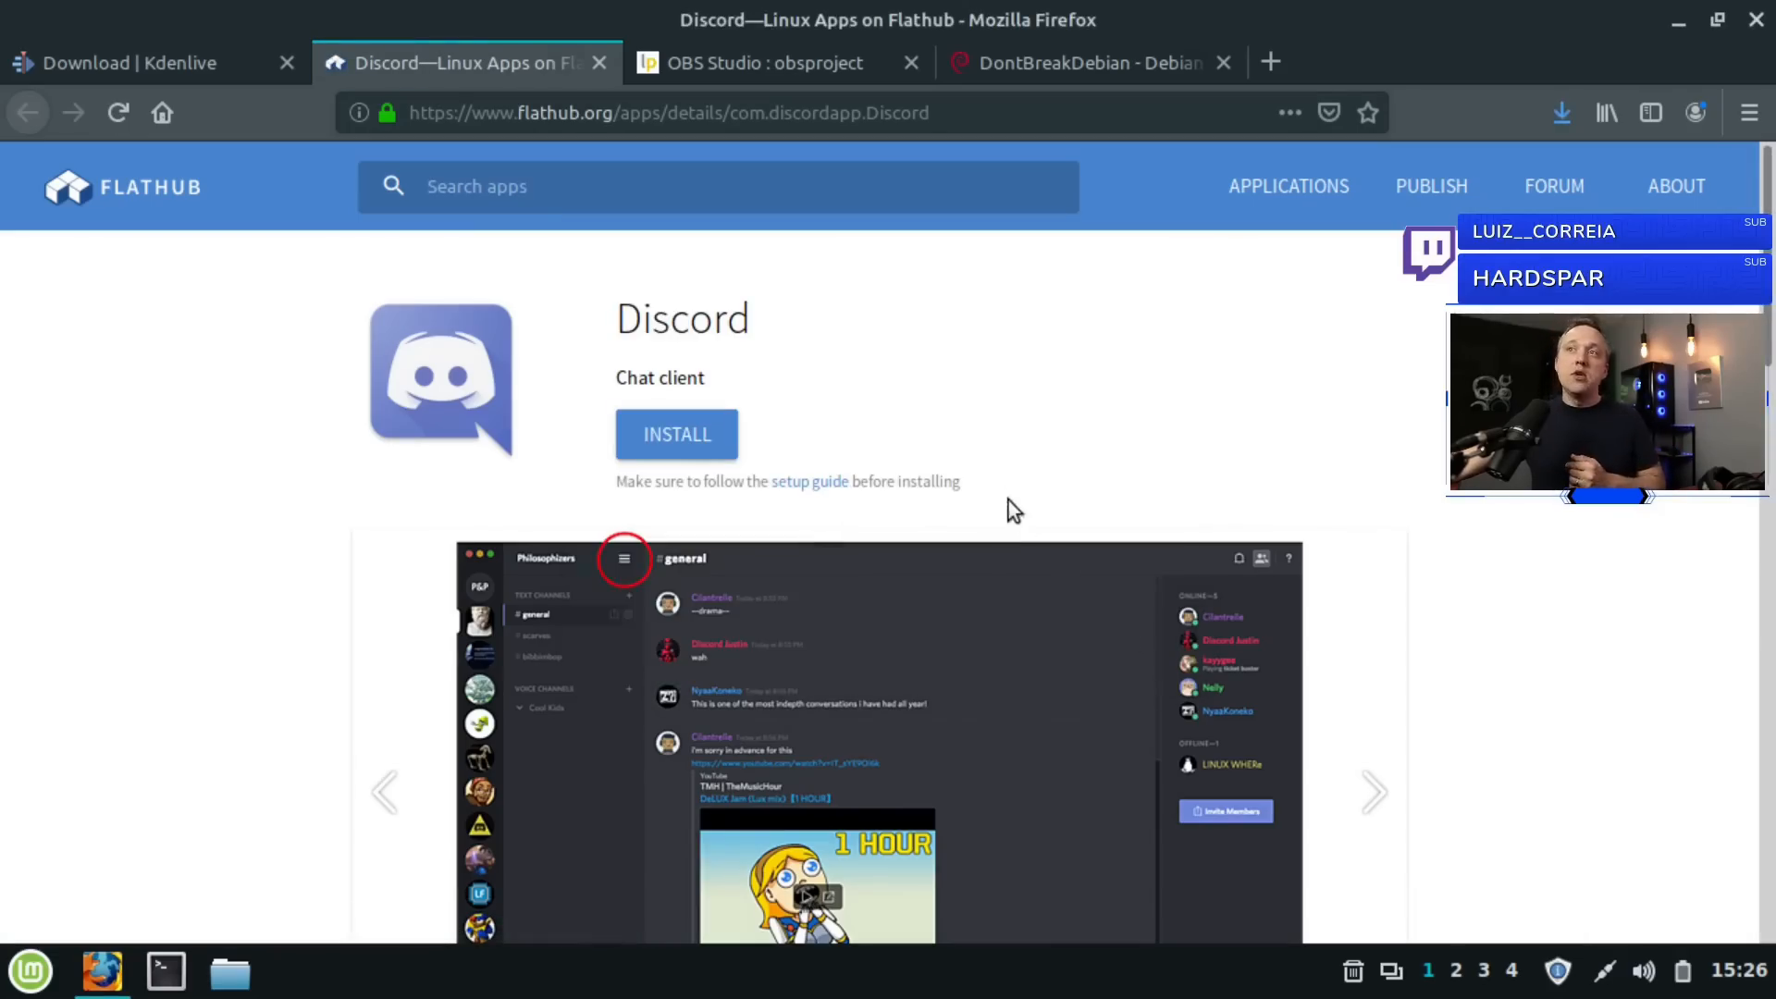
{"action": "left_click", "coordinate": [677, 433]}
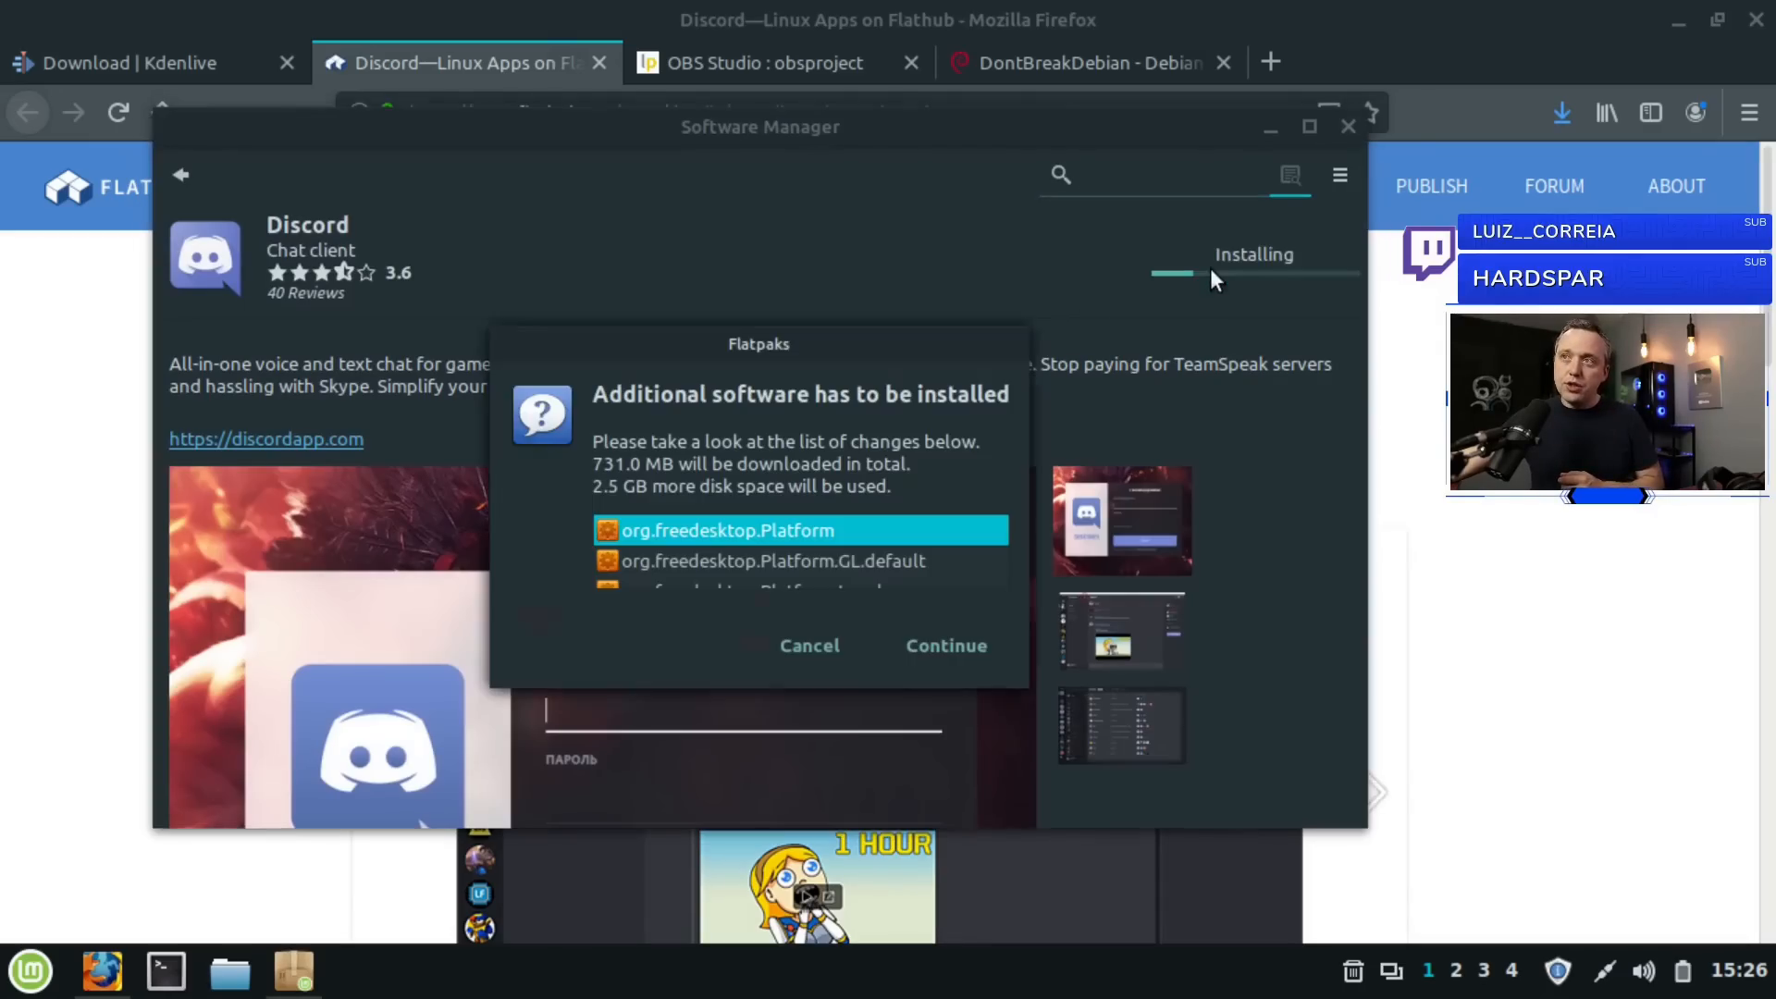
{"action": "mouse_move", "coordinate": [980, 679]}
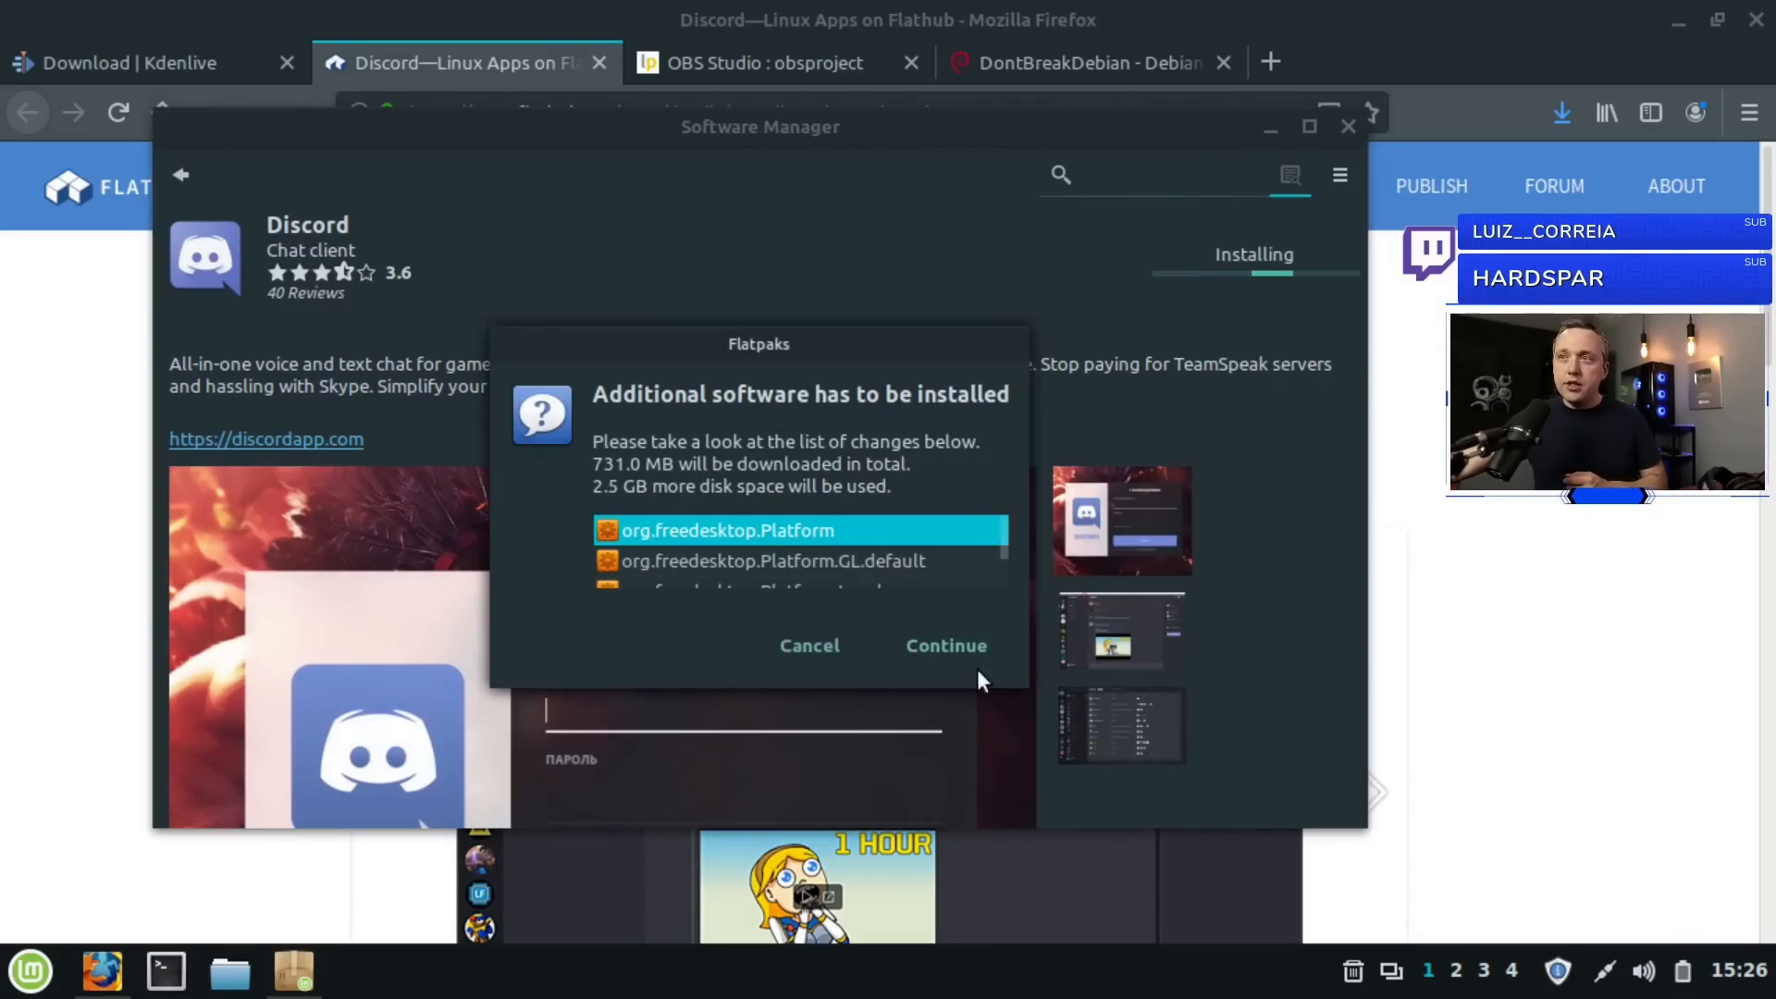
{"action": "left_click", "coordinate": [945, 646]}
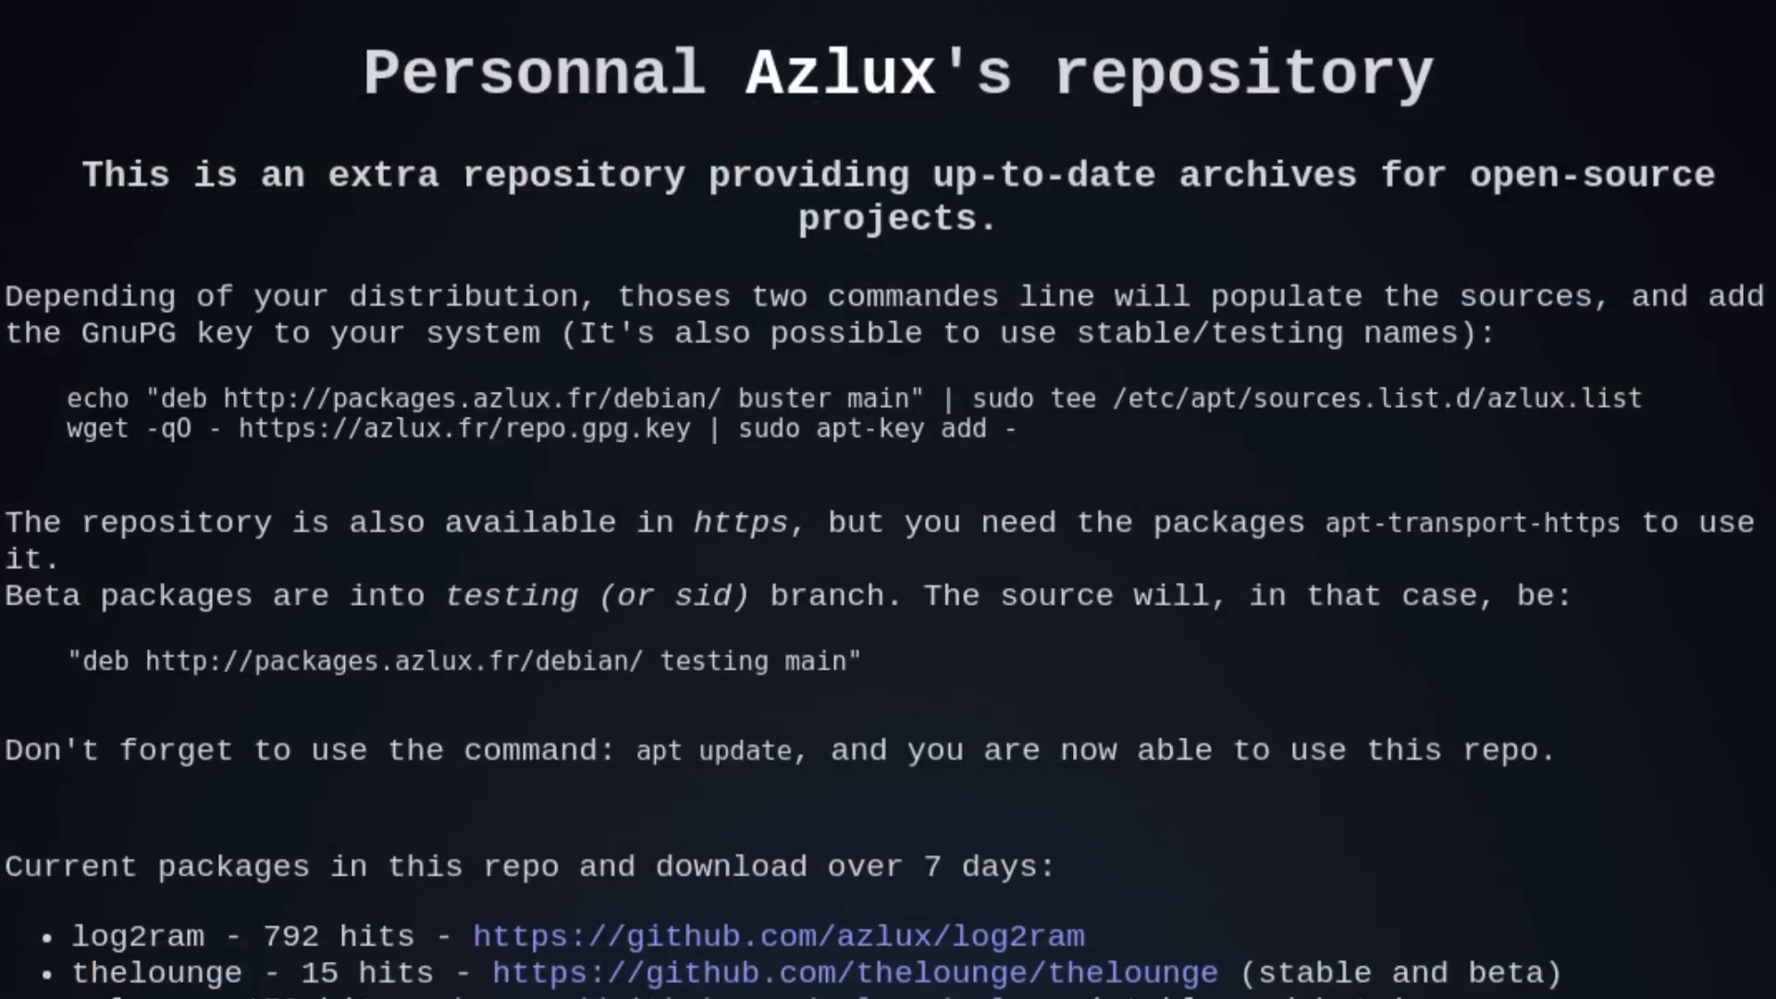
{"action": "scroll", "scroll_direction": "down", "scroll_amount": 3}
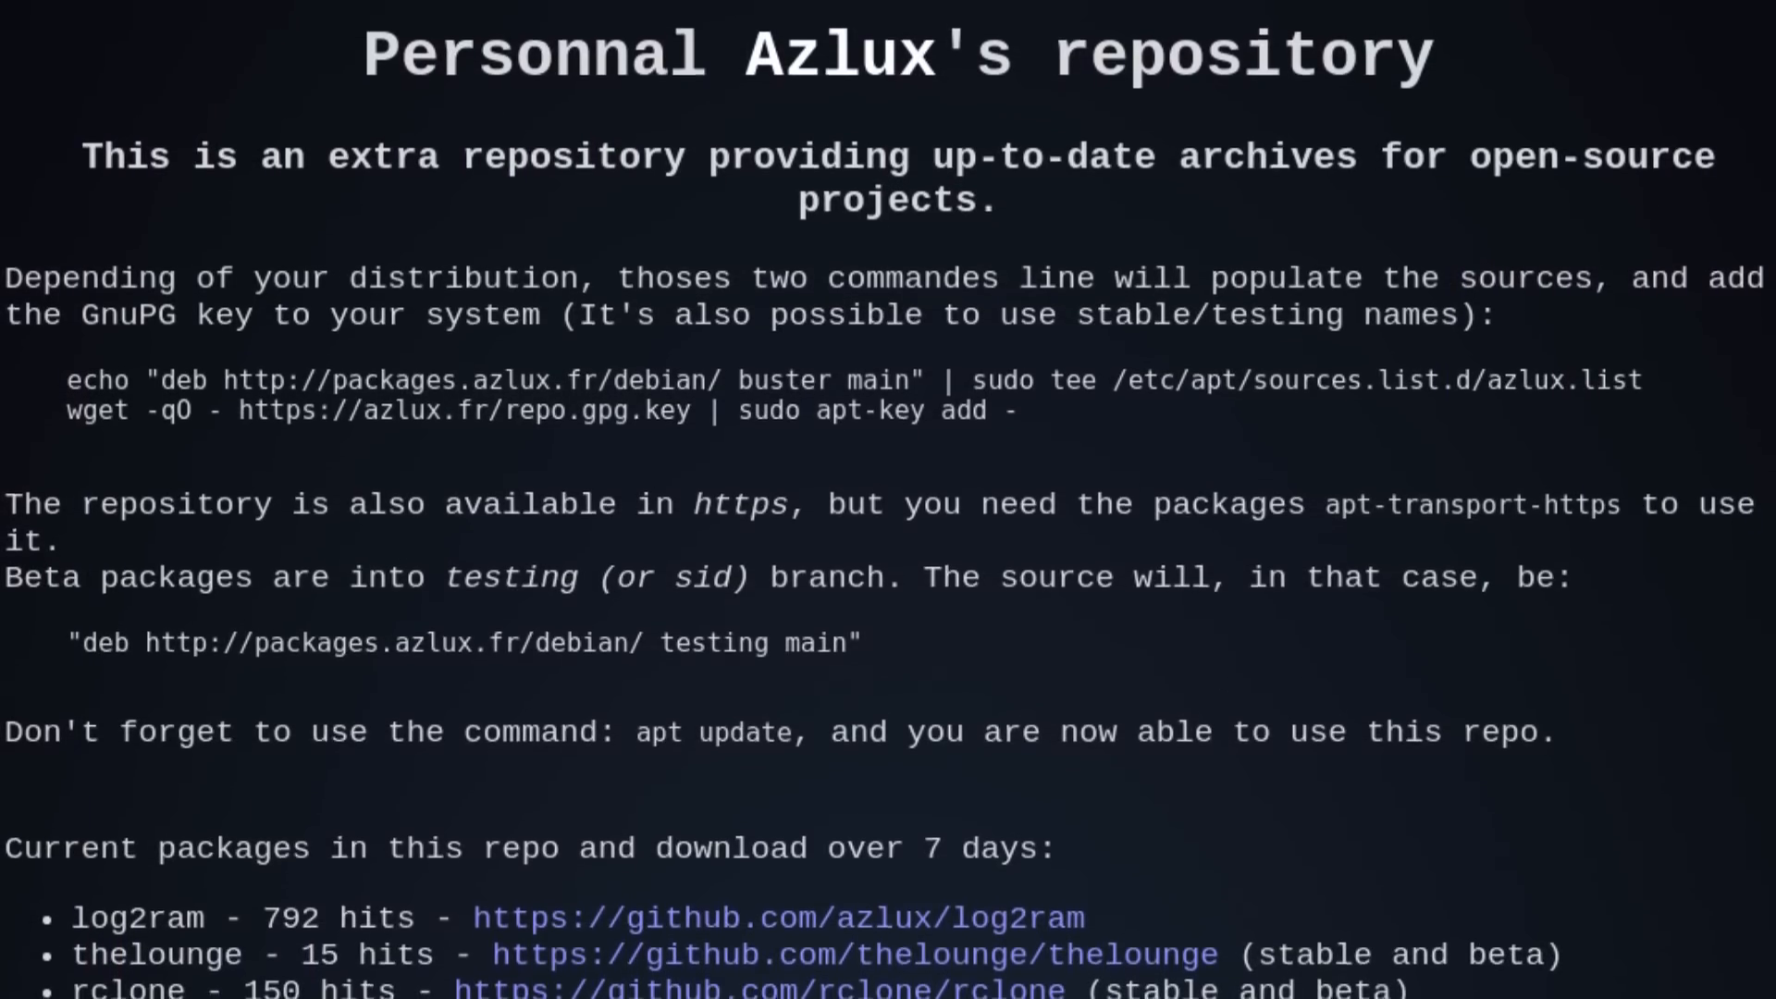
{"action": "scroll", "scroll_direction": "down", "scroll_amount": 3}
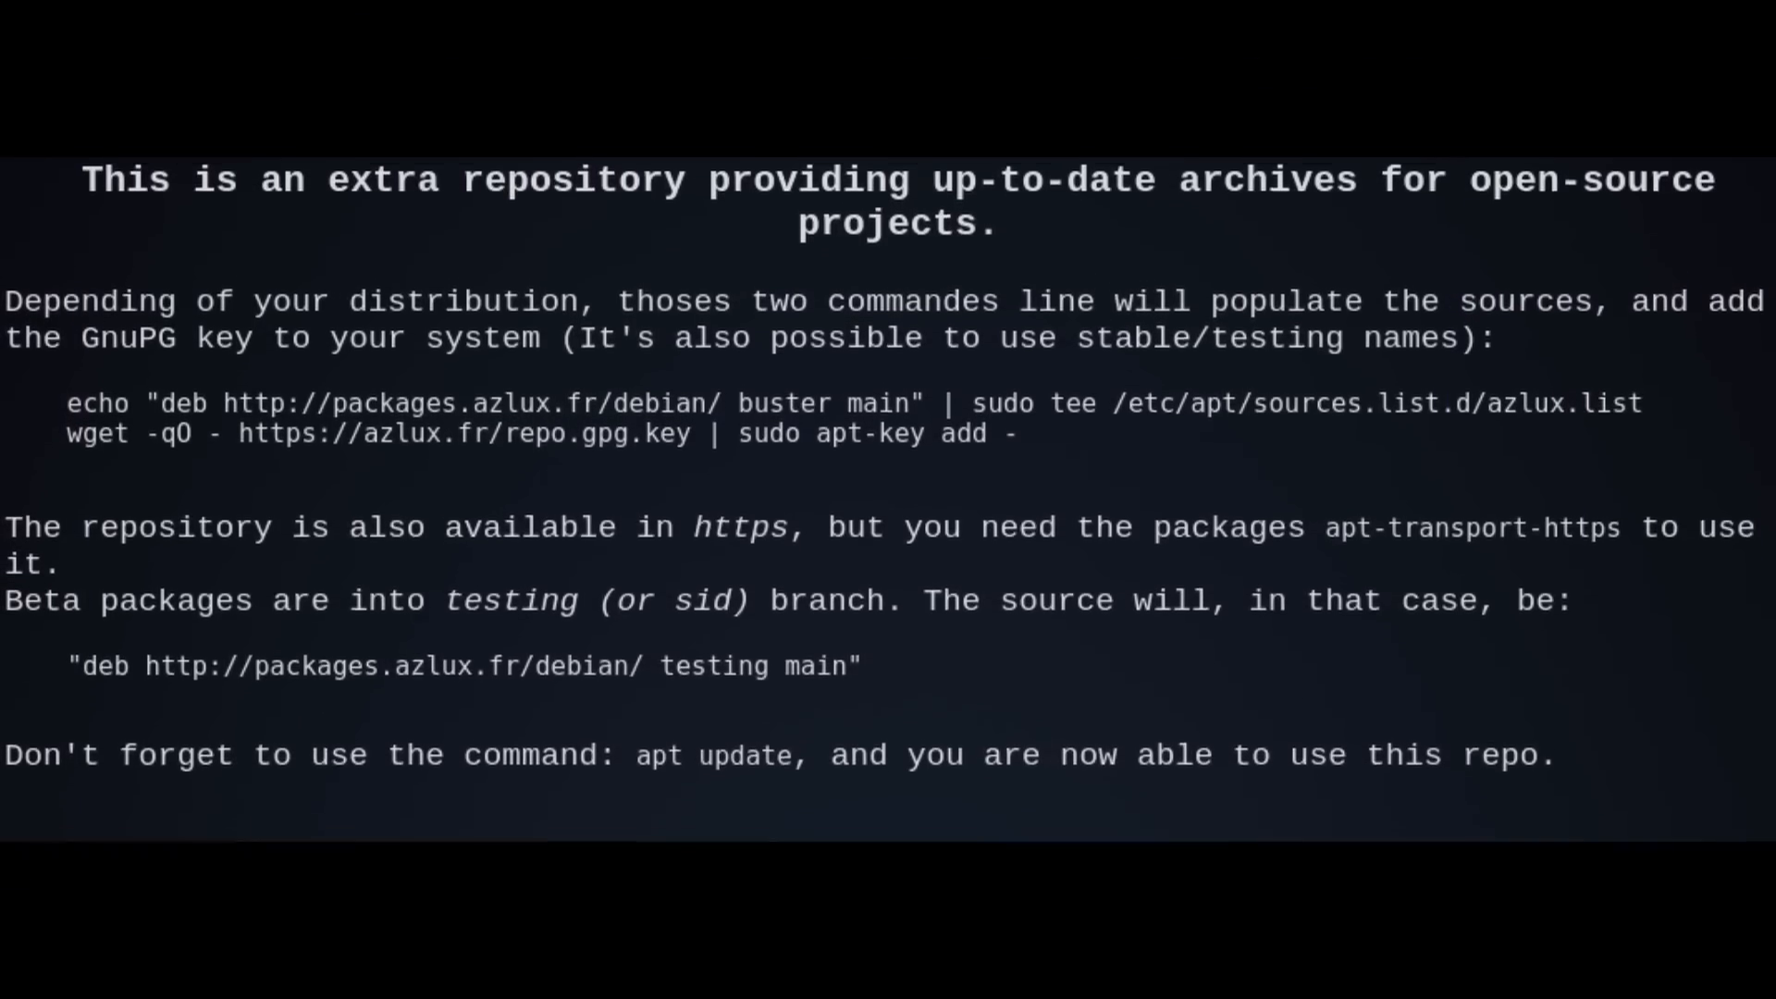